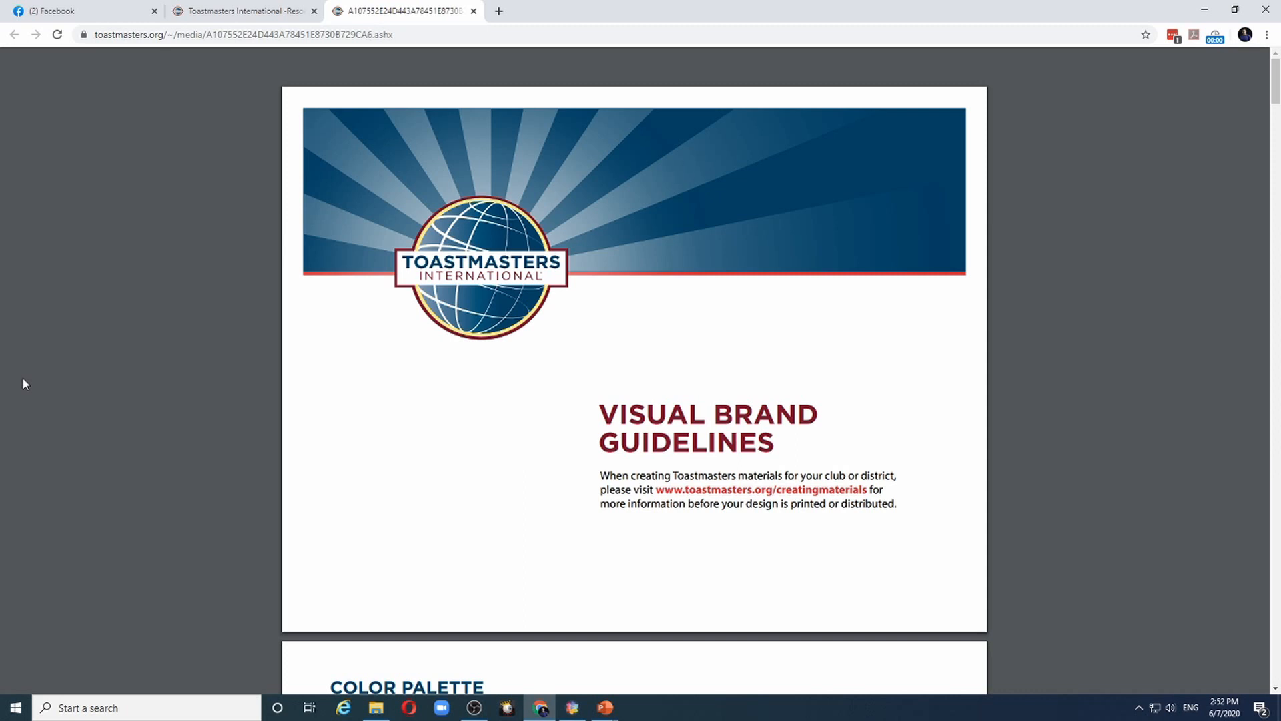
{"action": "mouse_move", "coordinate": [57, 356]}
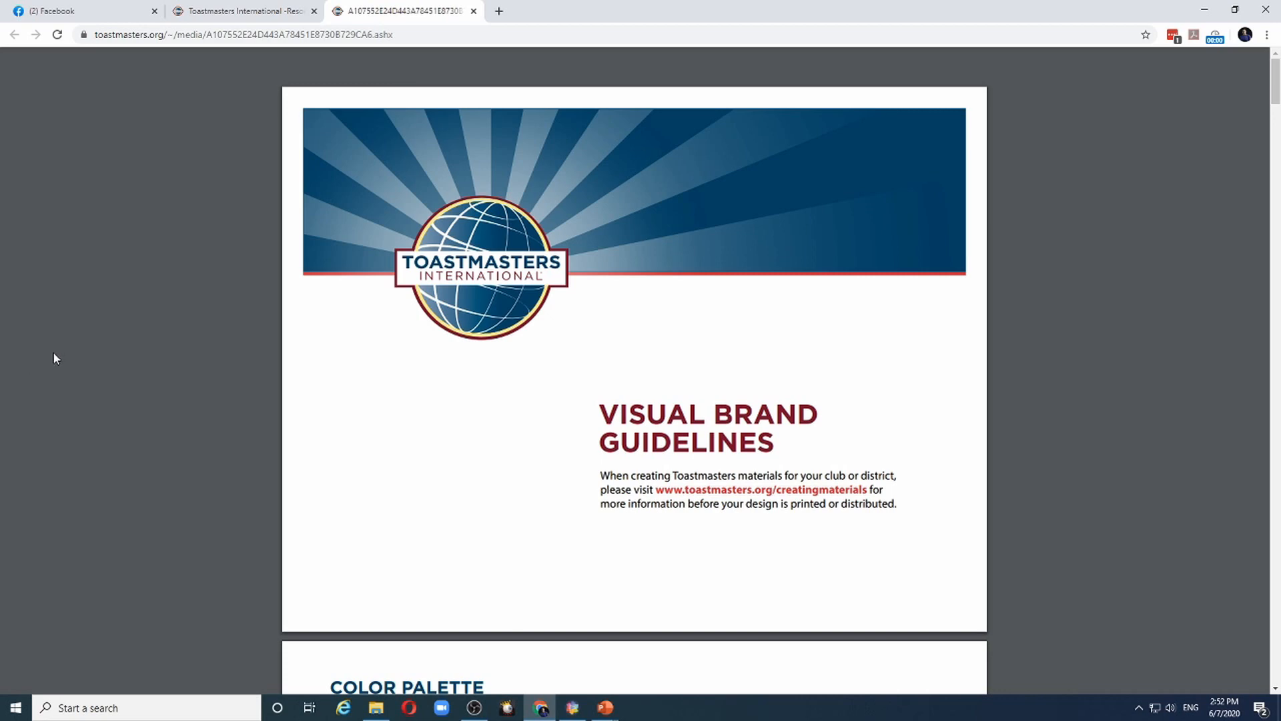
Scroll the Toastmasters brand guidelines PDF down to page 11, past the colour palette and logo pages.
{"action": "scroll", "scroll_direction": "down", "scroll_amount": 3}
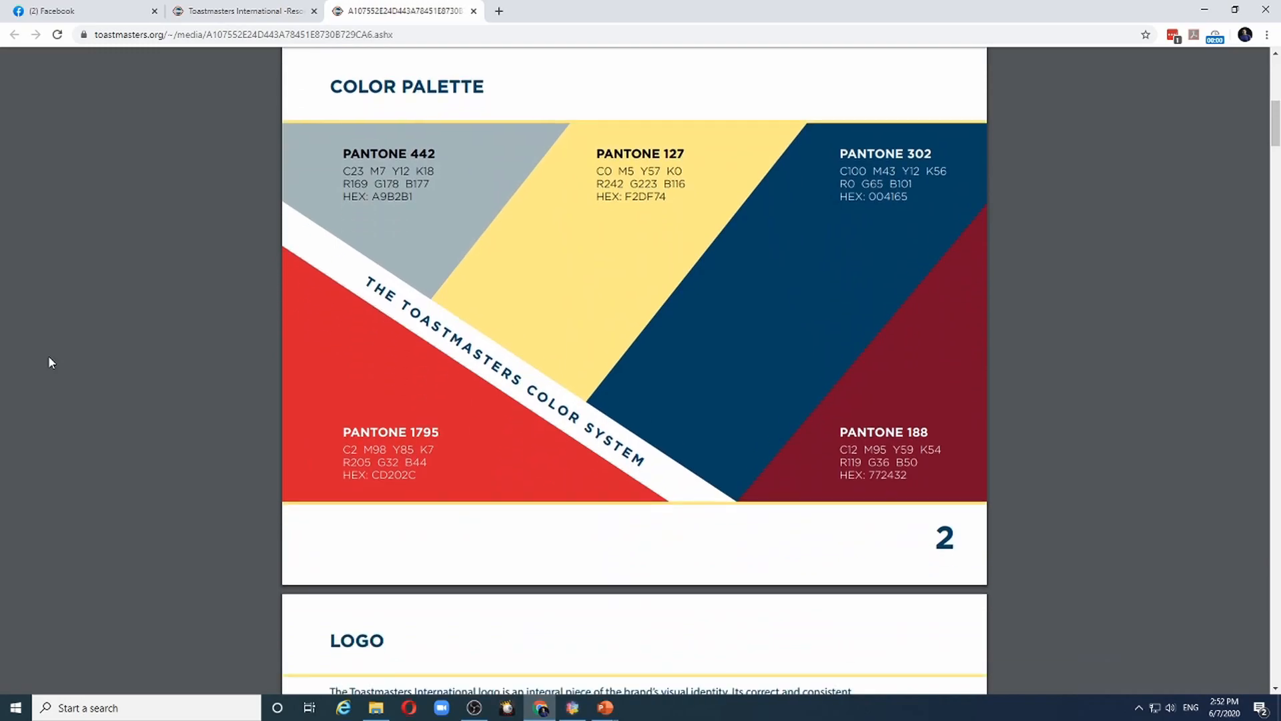
{"action": "scroll", "scroll_direction": "down", "scroll_amount": 3}
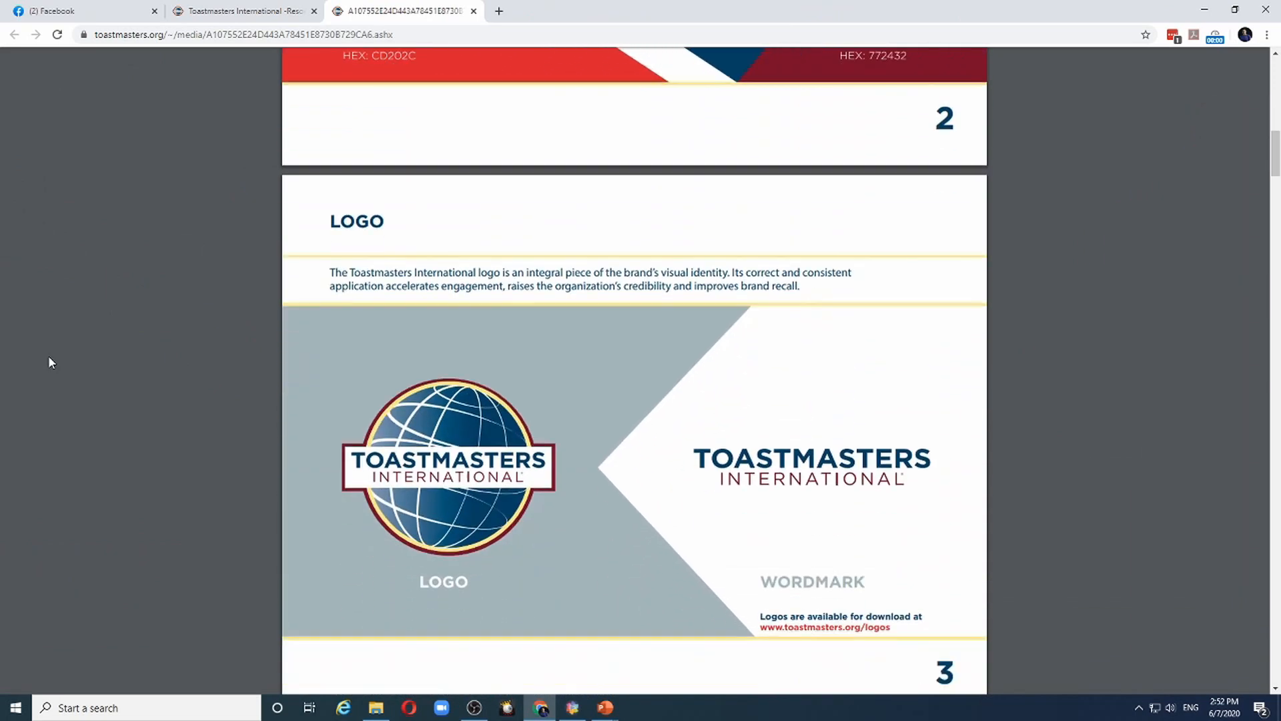
{"action": "scroll", "scroll_direction": "down", "scroll_amount": 3}
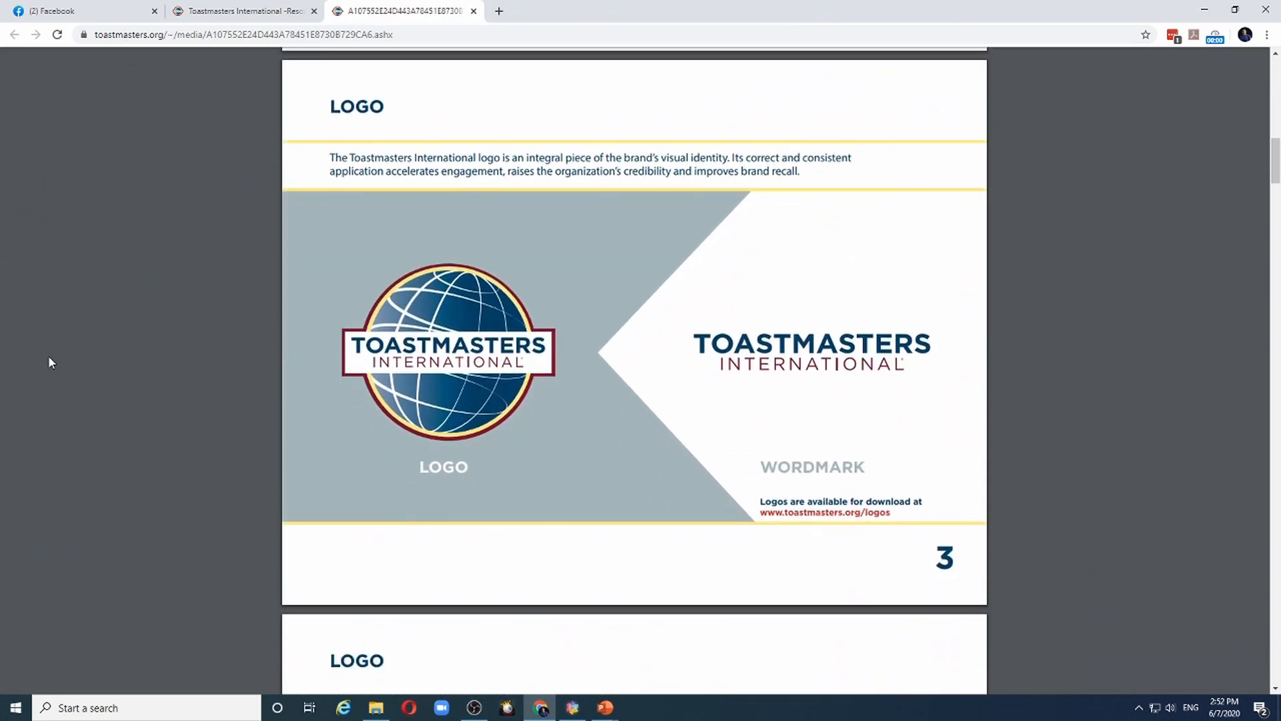
{"action": "scroll", "scroll_direction": "down", "scroll_amount": 3}
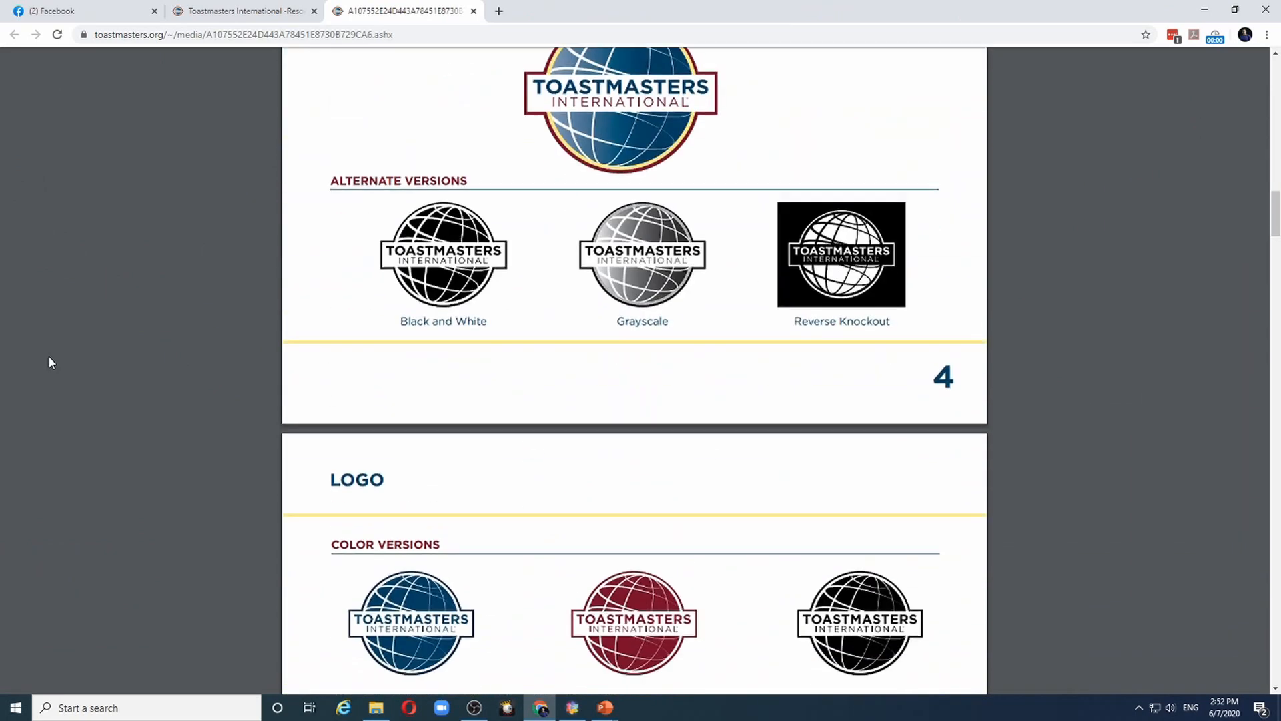
{"action": "scroll", "scroll_direction": "down", "scroll_amount": 3}
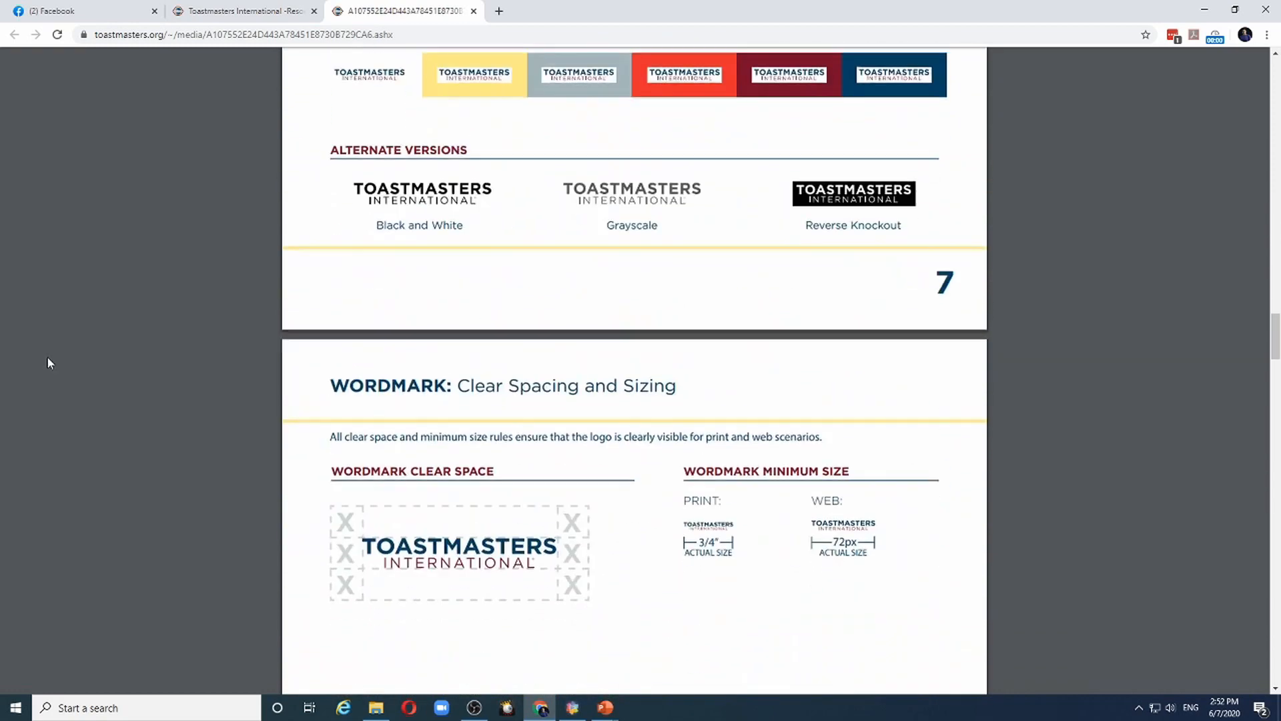
{"action": "scroll", "scroll_direction": "down", "scroll_amount": 3}
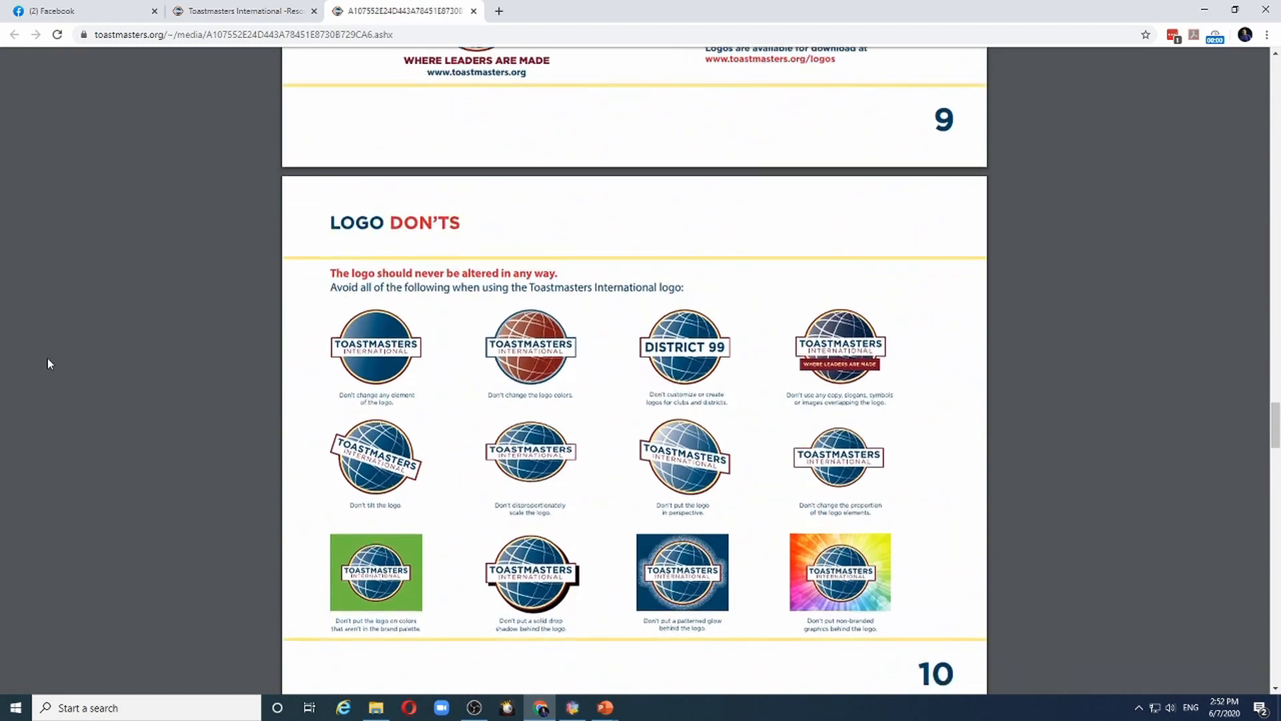
{"action": "scroll", "scroll_direction": "down", "scroll_amount": 3}
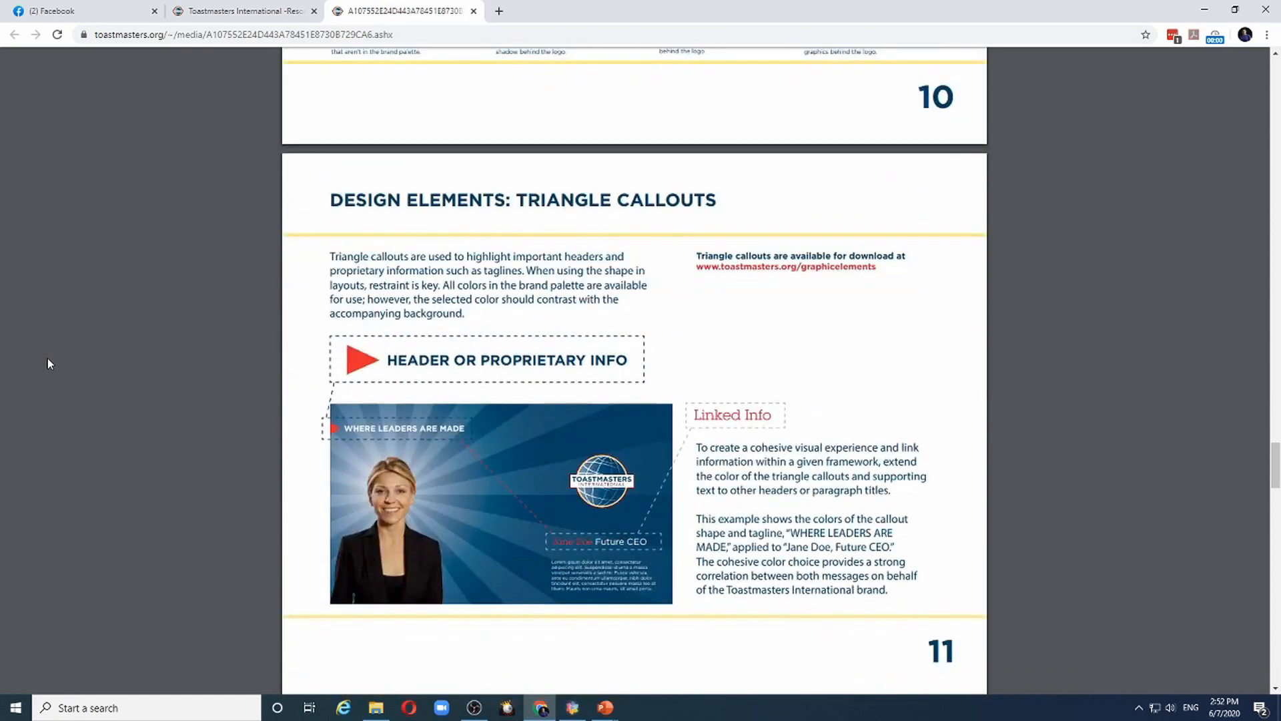
{"action": "scroll", "scroll_direction": "down", "scroll_amount": 3}
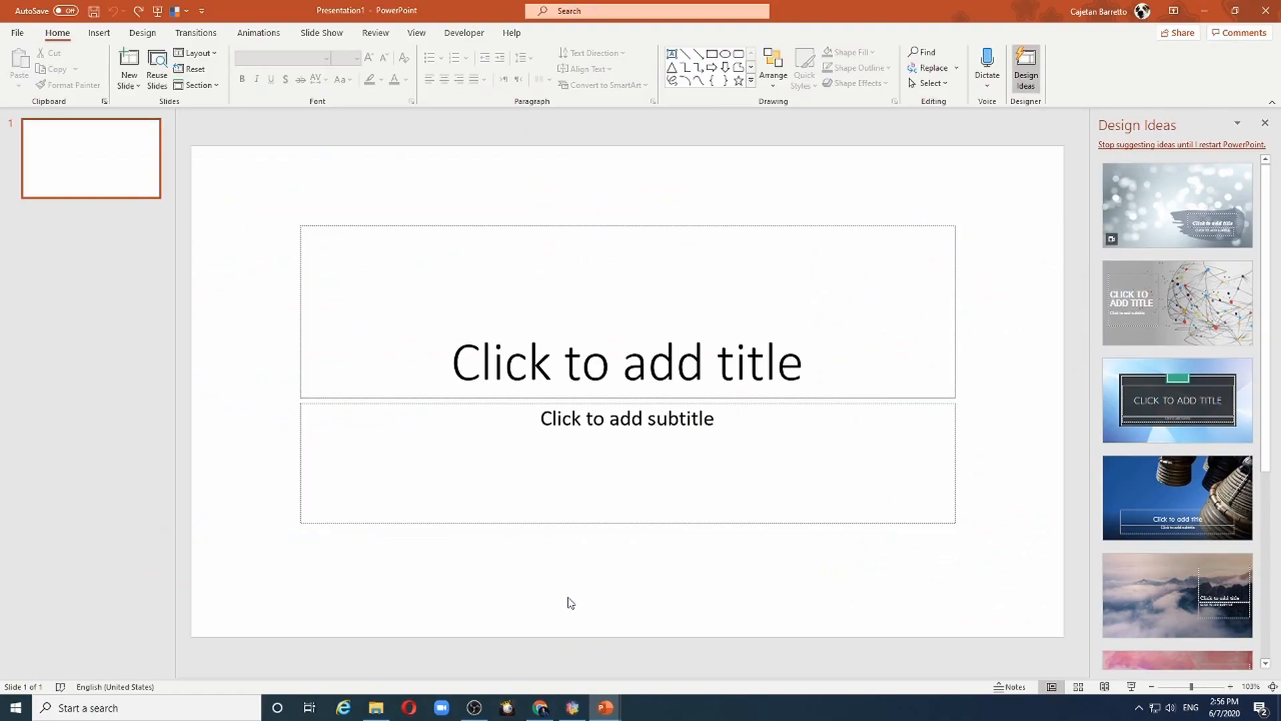
{"action": "mouse_move", "coordinate": [256, 296]}
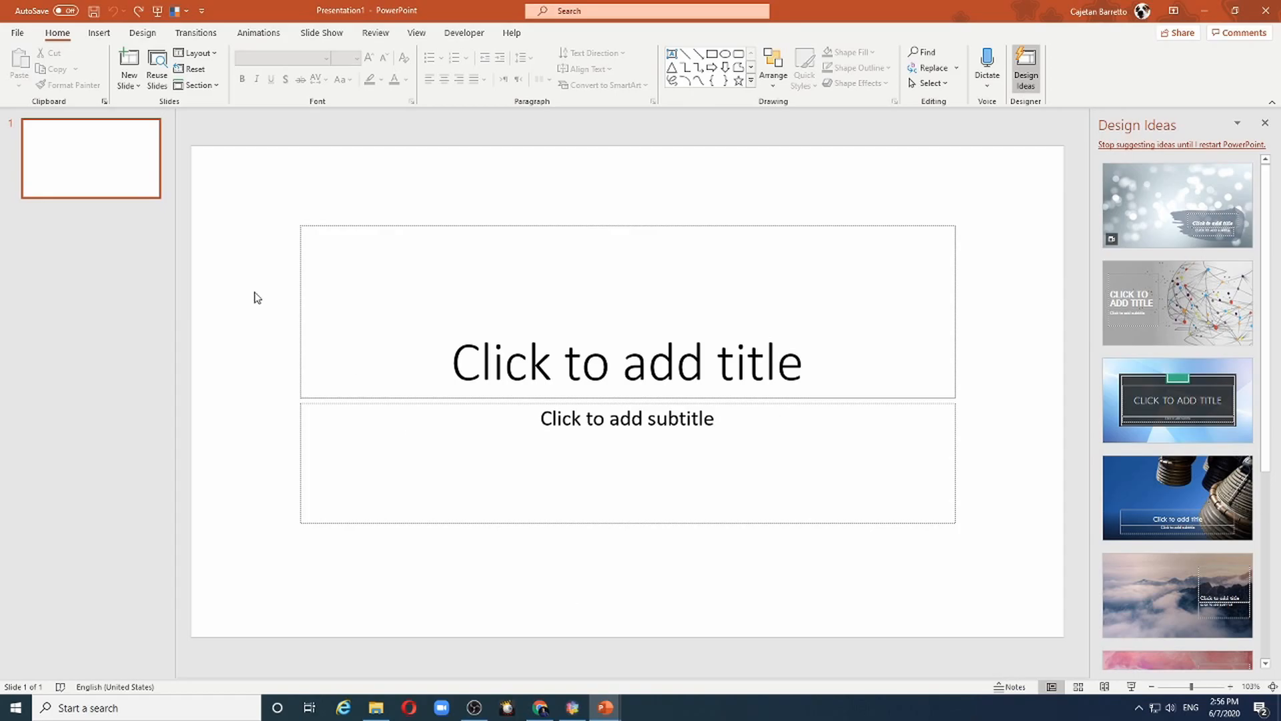
Clear the slide's placeholders and draw an oval right of centre, keeping the blue shape style.
{"action": "right_click", "coordinate": [256, 296]}
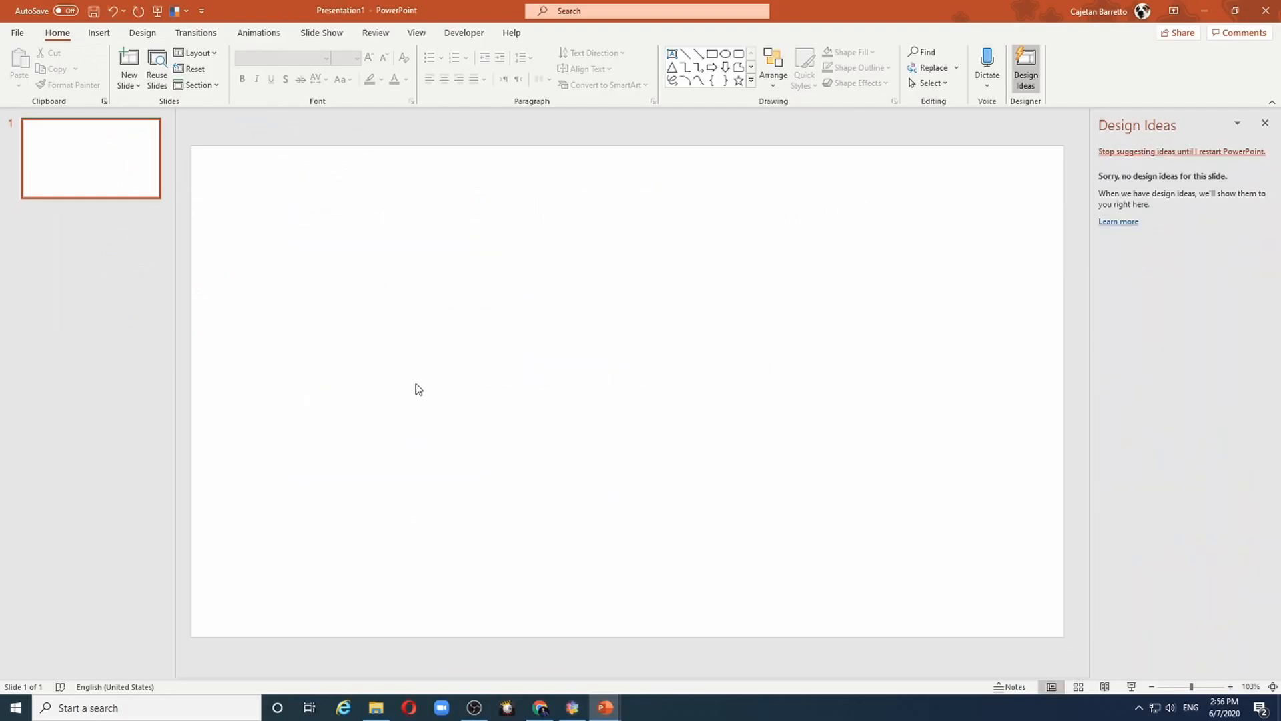
{"action": "left_click", "coordinate": [97, 32]}
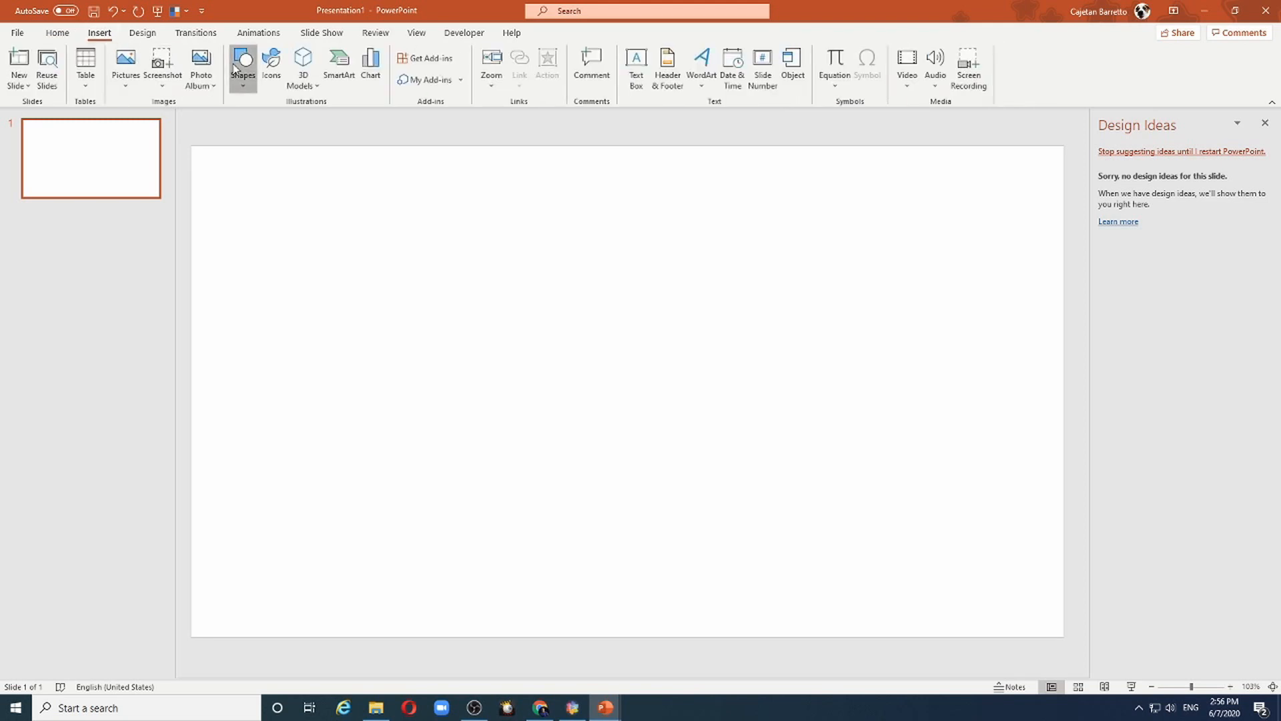
{"action": "left_click_drag", "start_coordinate": [485, 263], "coordinate": [654, 422]}
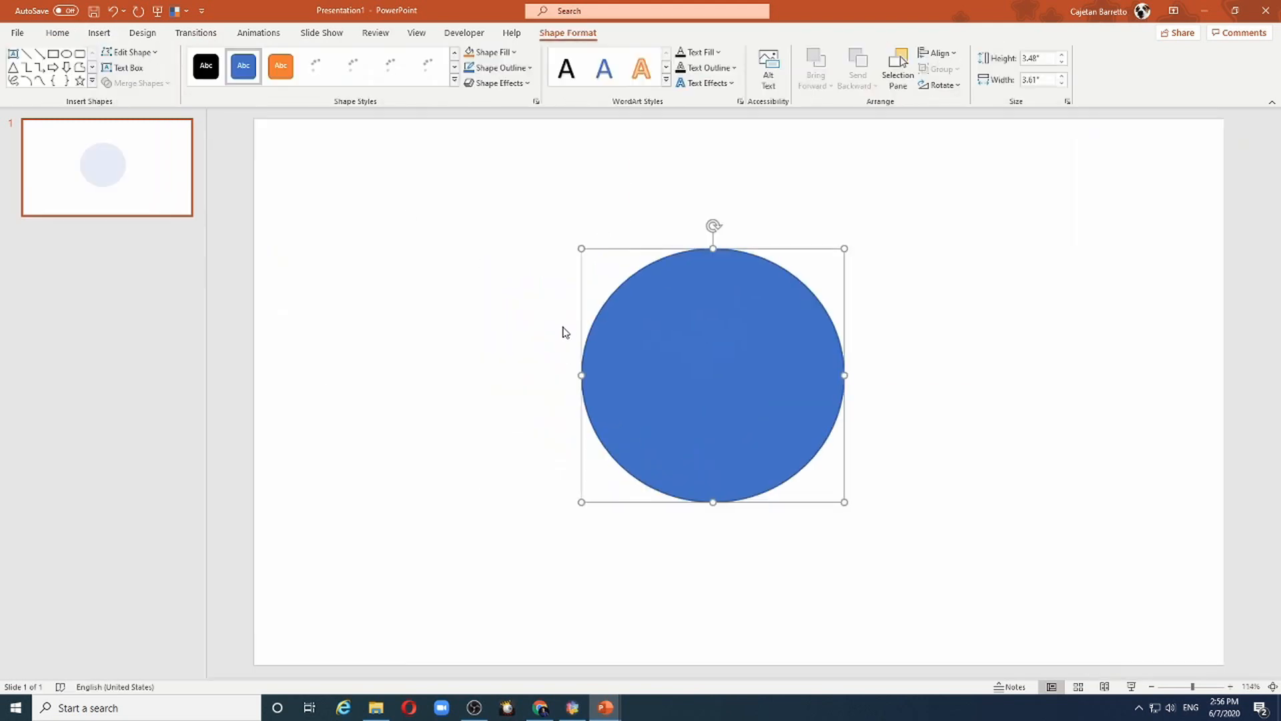
{"action": "left_click", "coordinate": [355, 66]}
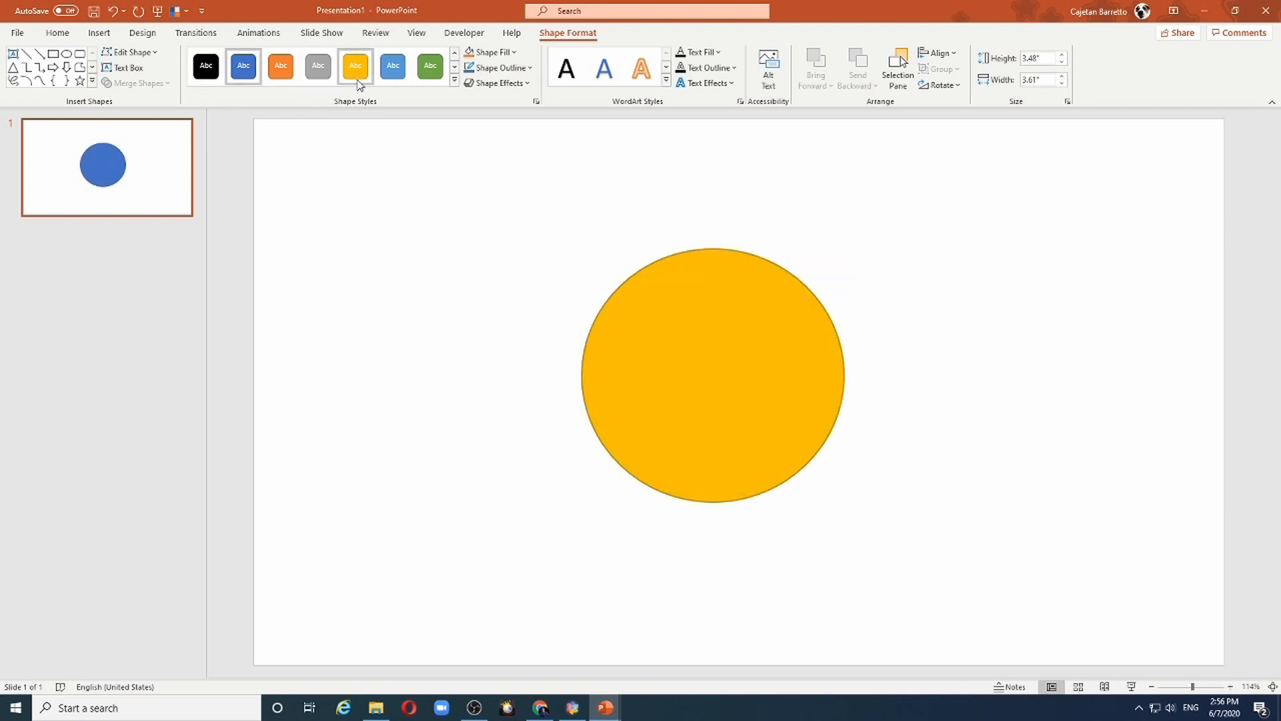
{"action": "left_click", "coordinate": [243, 65]}
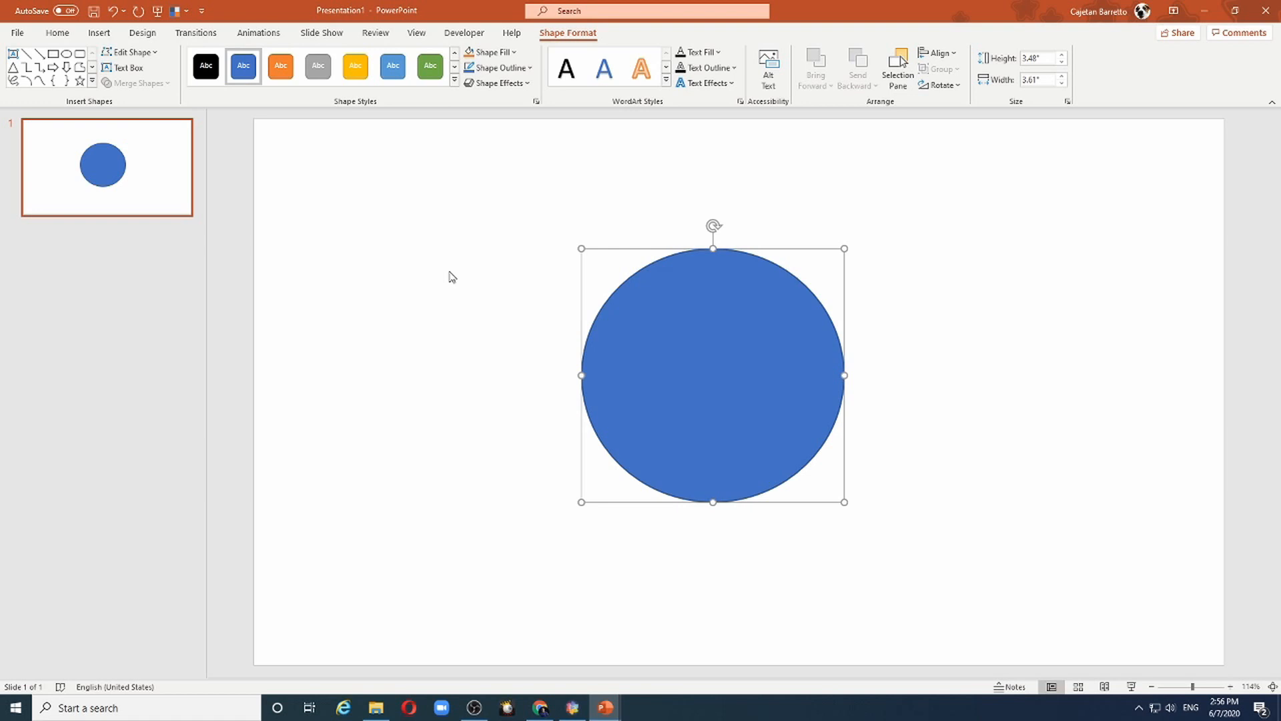
{"action": "mouse_move", "coordinate": [780, 365]}
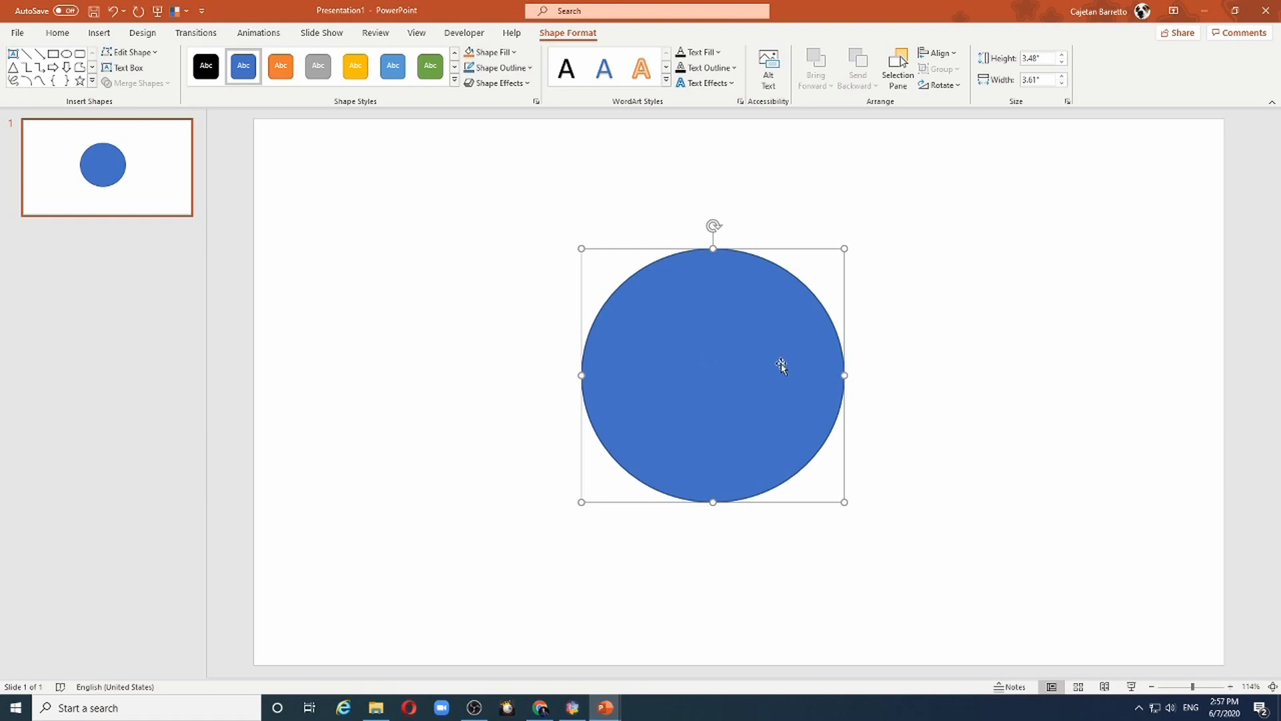
{"action": "mouse_move", "coordinate": [717, 331]}
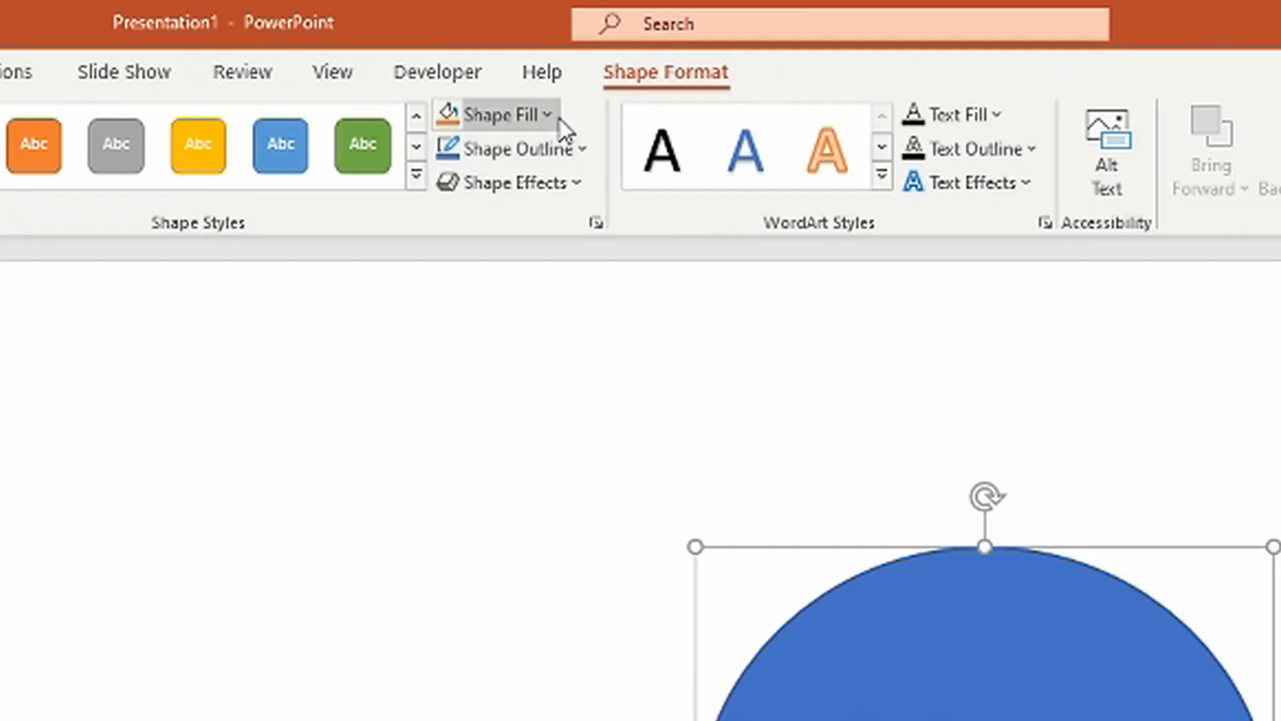
Fill the circle with the custom dark blue hex 004165 via More Fill Colors.
{"action": "left_click", "coordinate": [500, 114]}
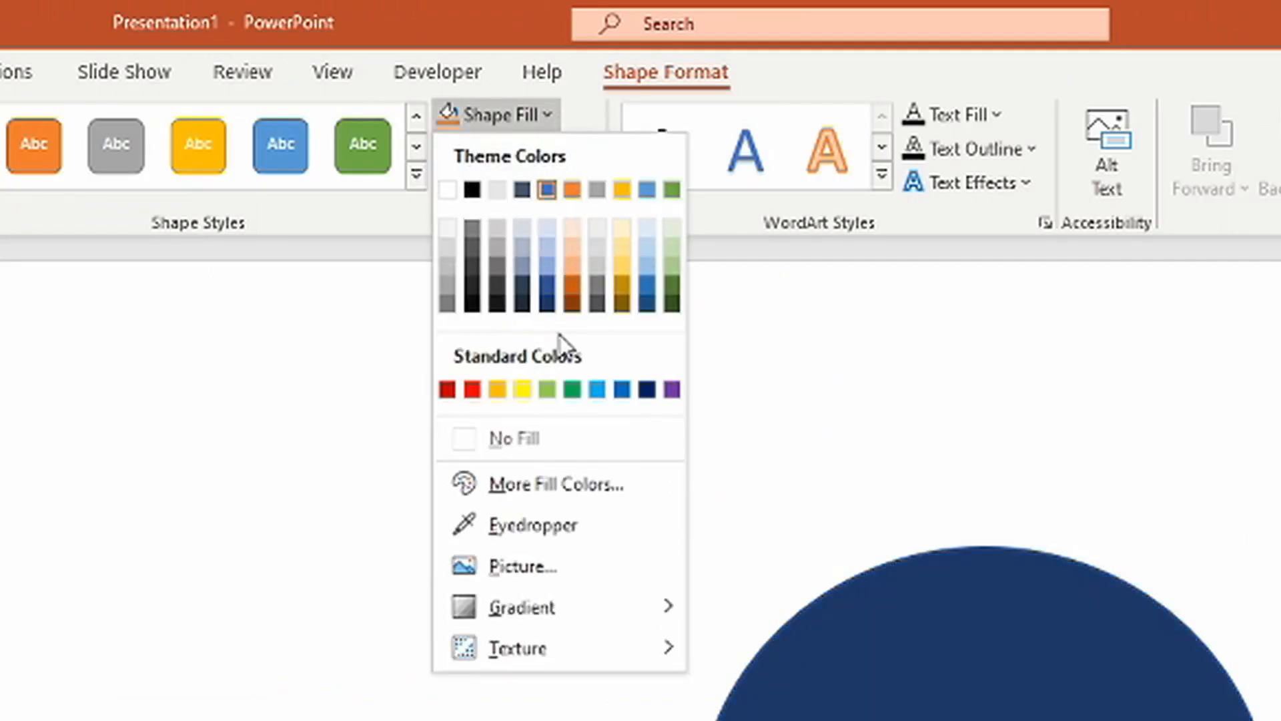
{"action": "left_click", "coordinate": [559, 483]}
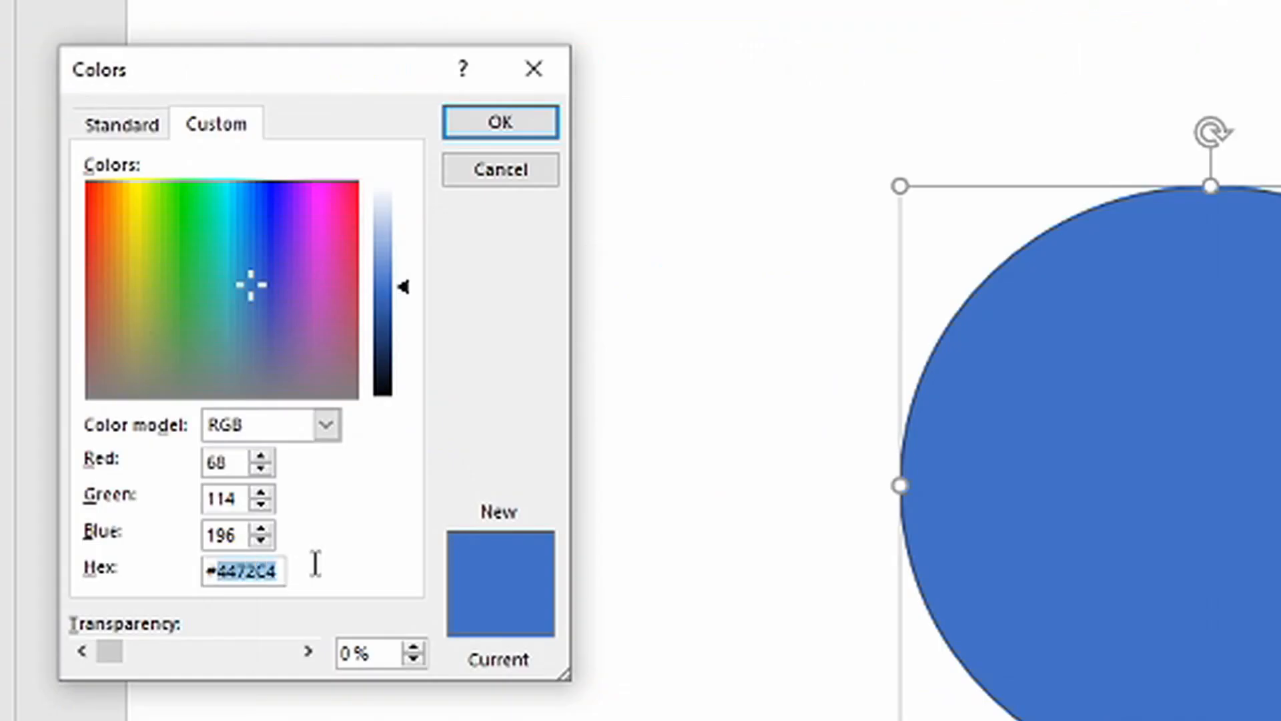
{"action": "type", "text": "004165"}
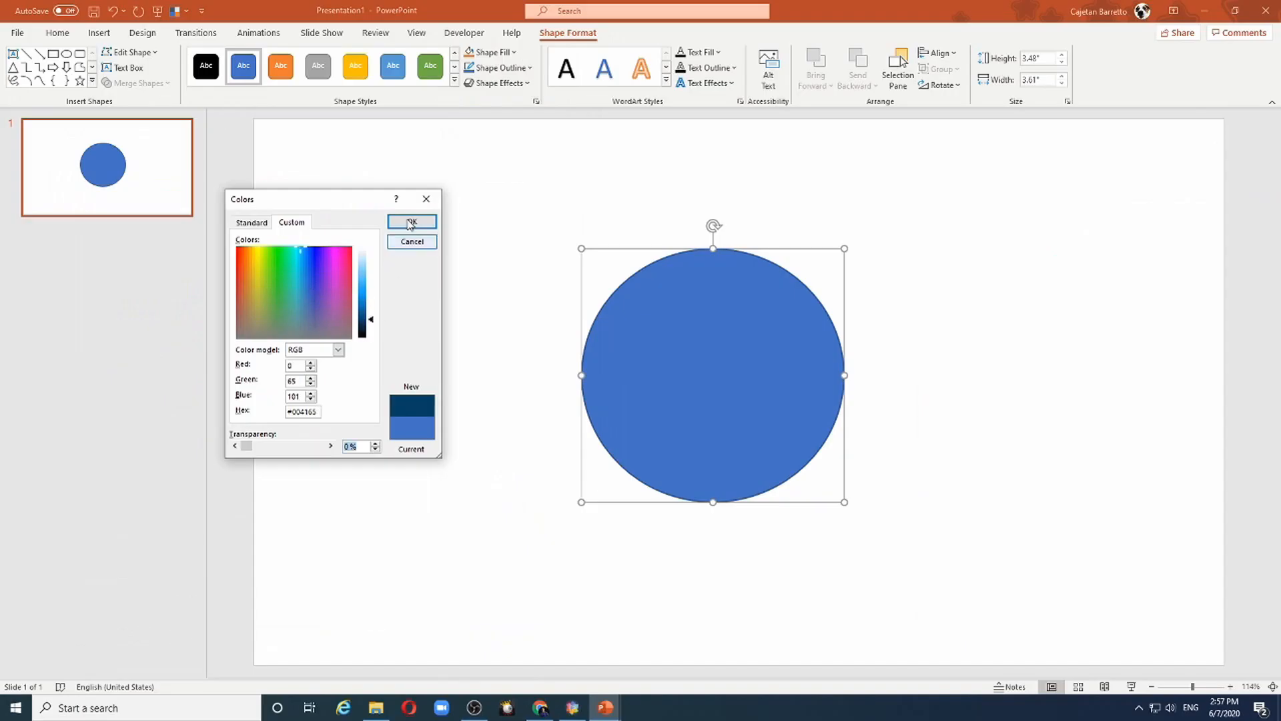
{"action": "left_click", "coordinate": [411, 223]}
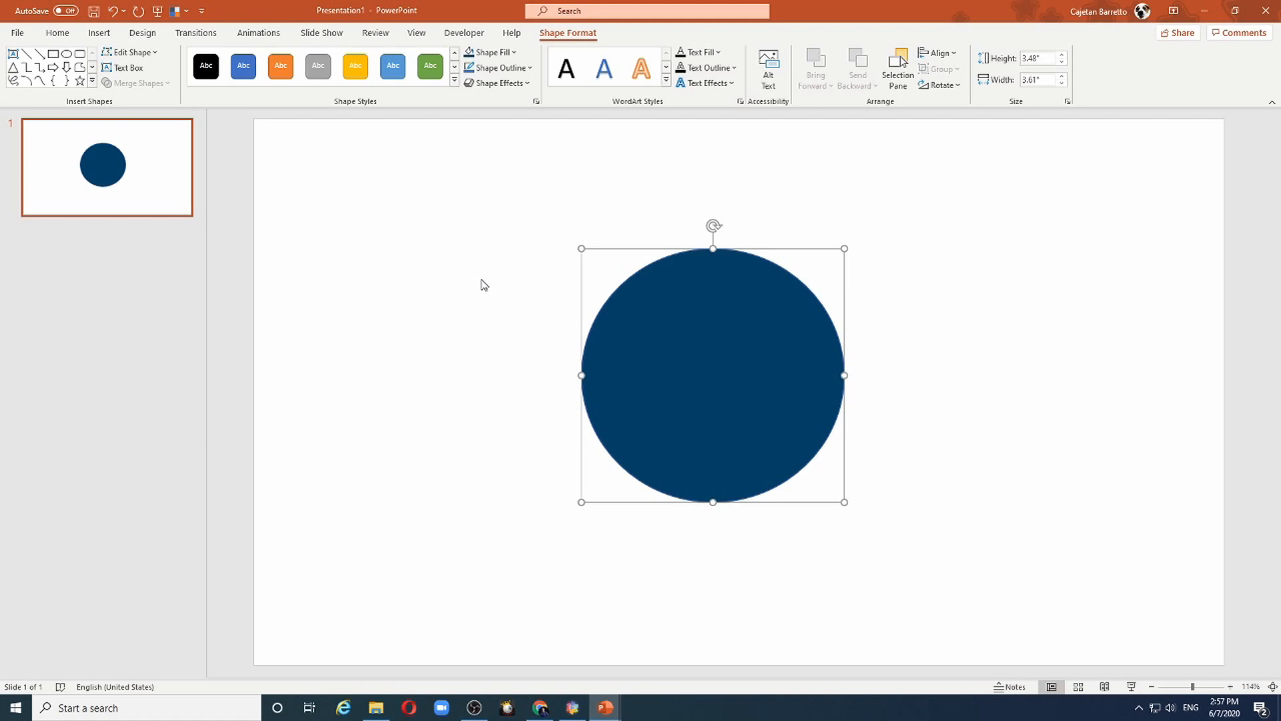
{"action": "mouse_move", "coordinate": [435, 49]}
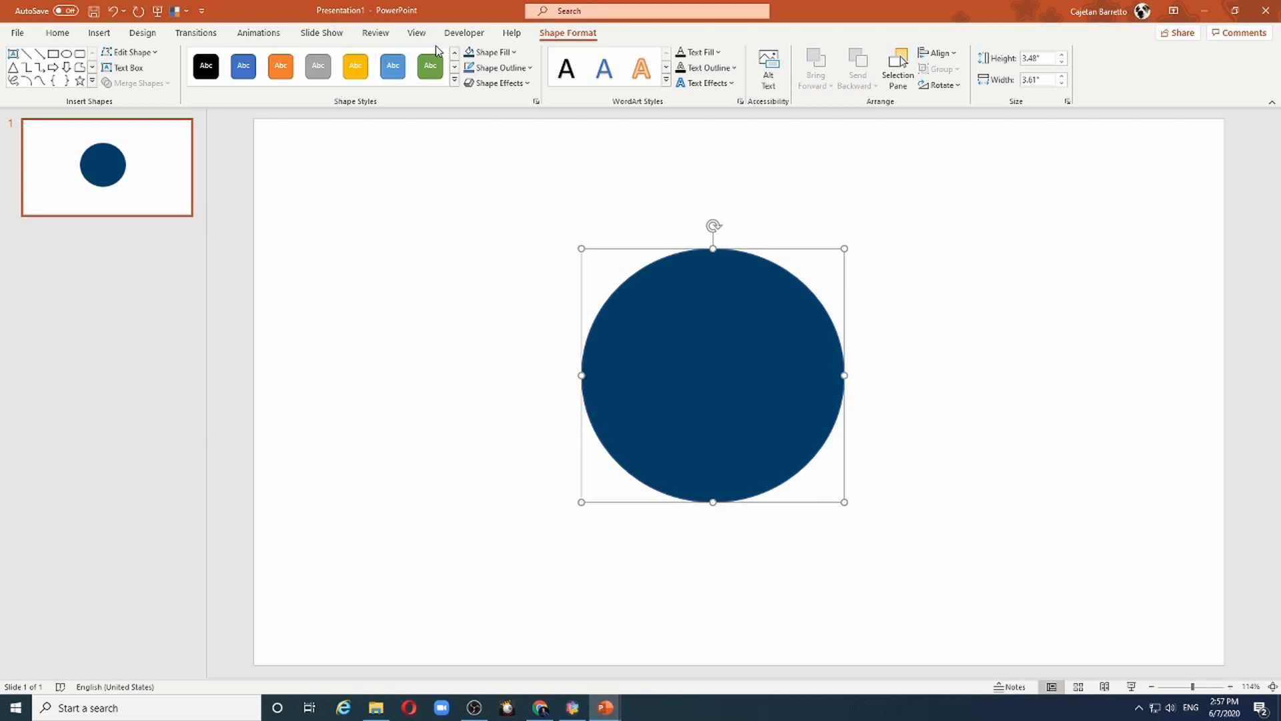
{"action": "mouse_move", "coordinate": [392, 97]}
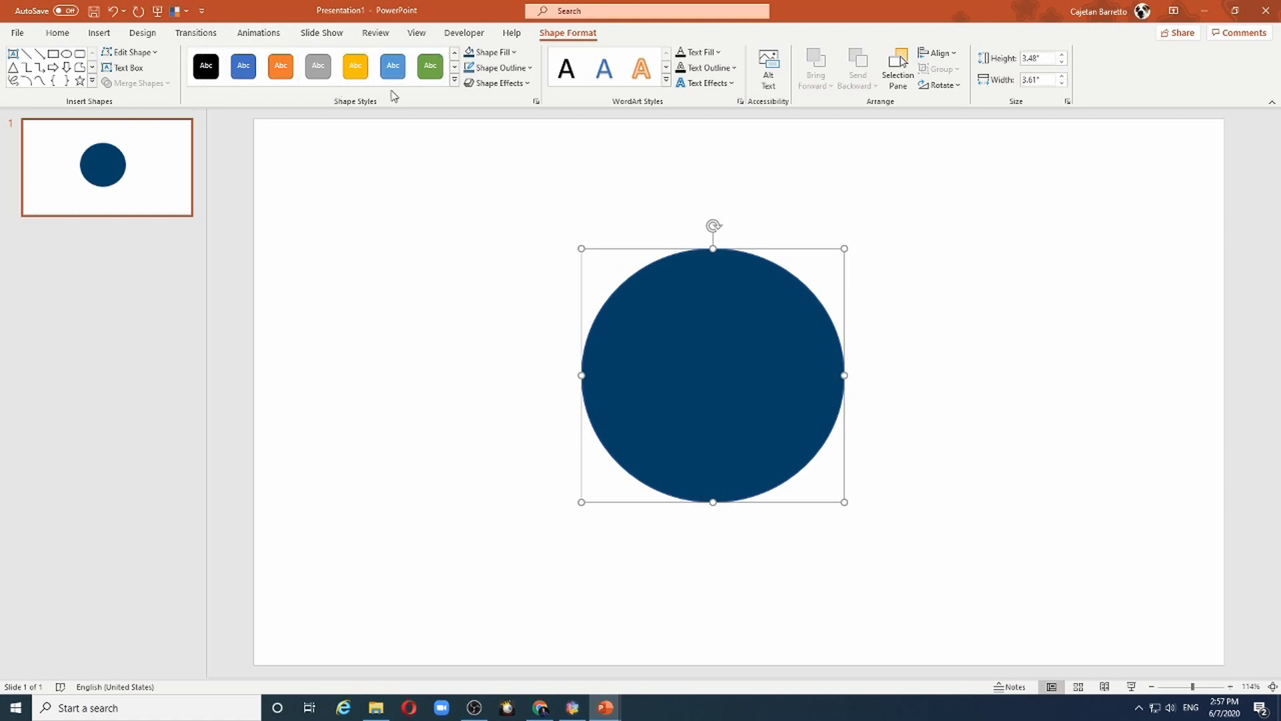
{"action": "mouse_move", "coordinate": [393, 97]}
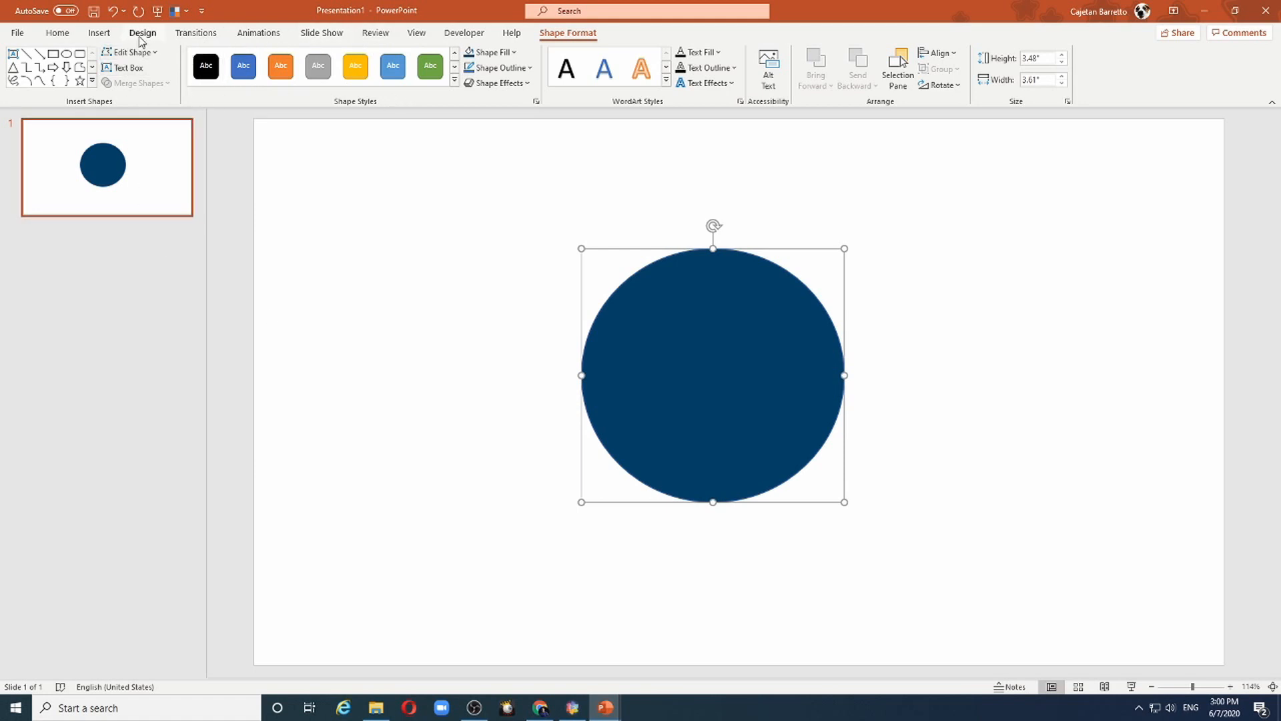
From Design > Variants > More, browse the theme font sets and then the colour palette list.
{"action": "left_click", "coordinate": [143, 32]}
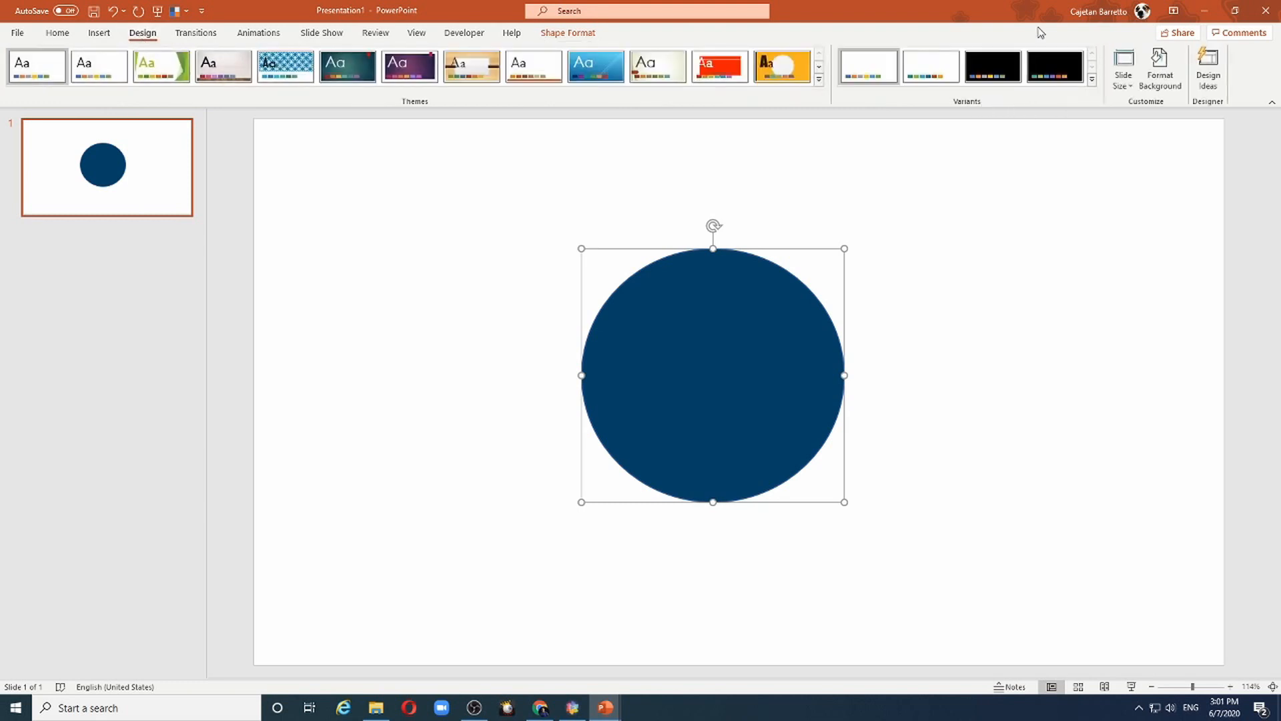
{"action": "mouse_move", "coordinate": [1084, 39]}
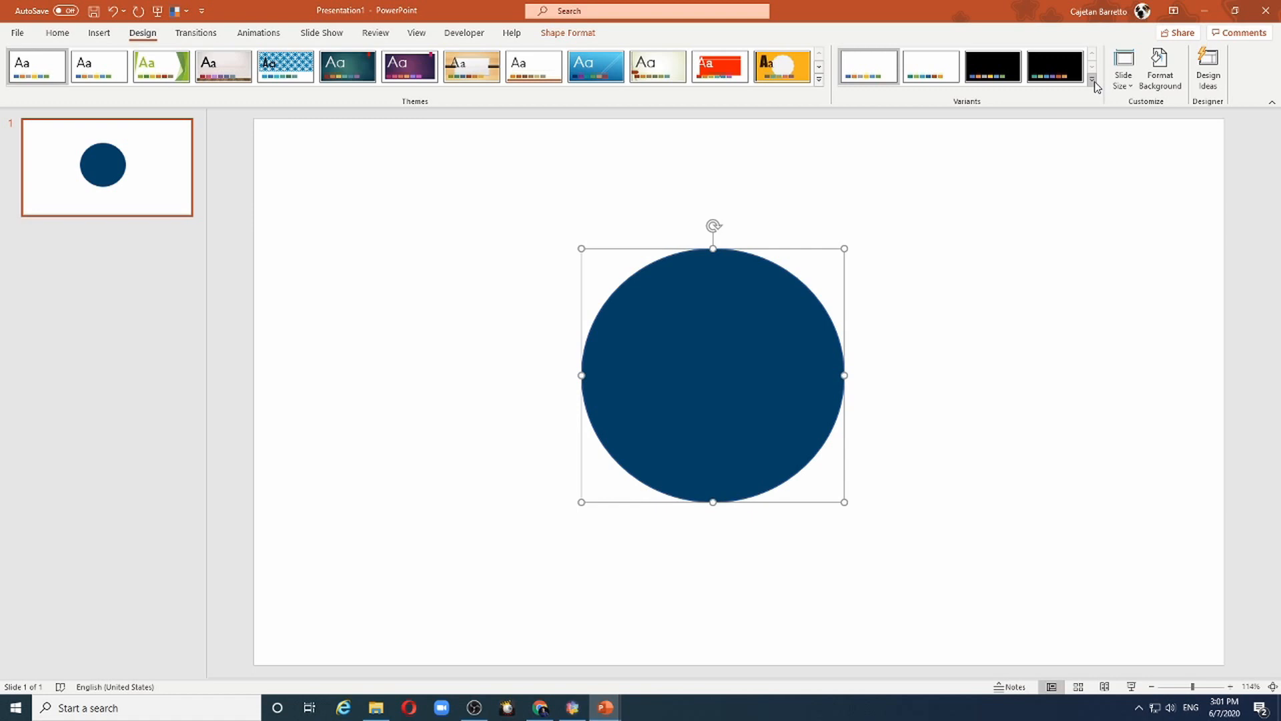
{"action": "left_click", "coordinate": [1092, 81]}
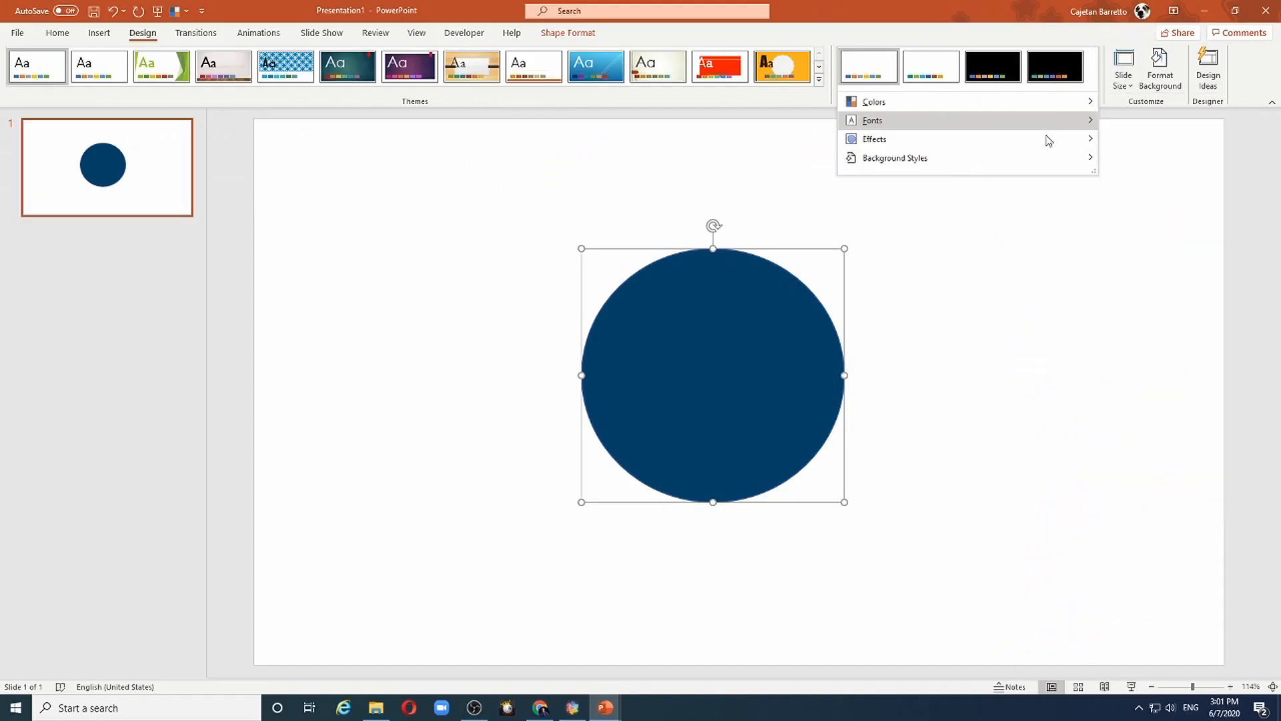
{"action": "left_click", "coordinate": [873, 120]}
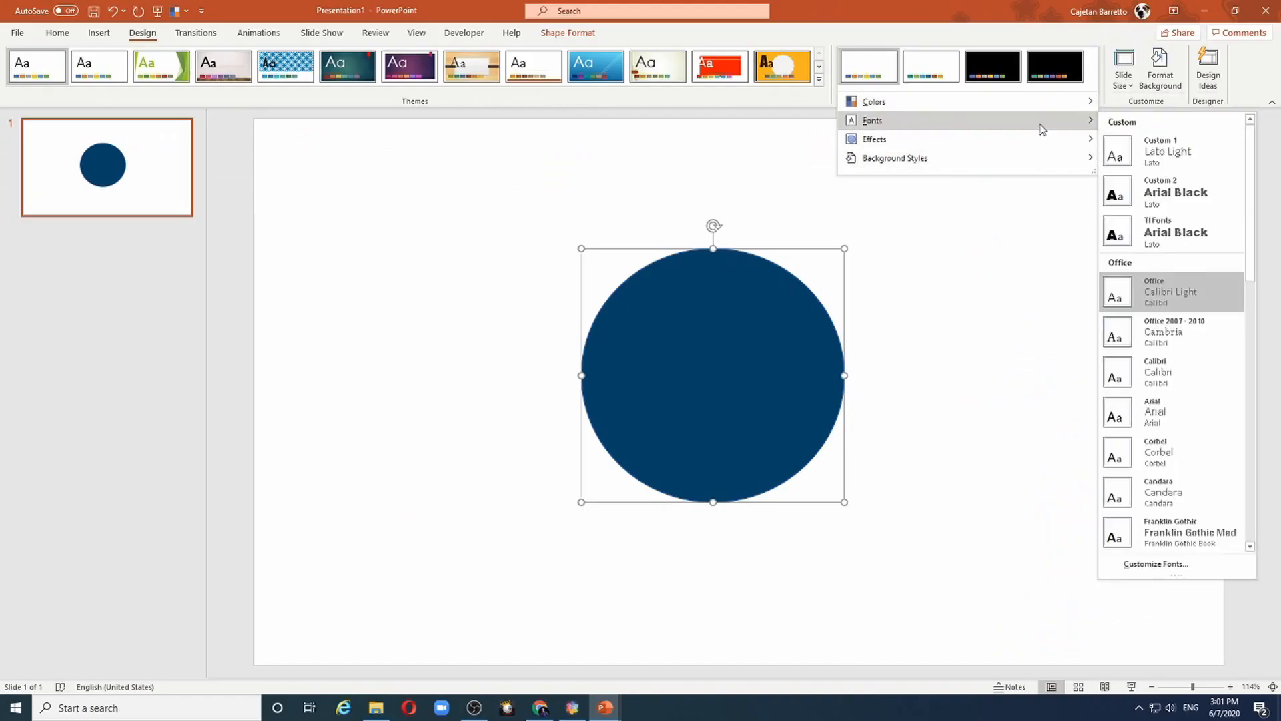
{"action": "left_click", "coordinate": [894, 158]}
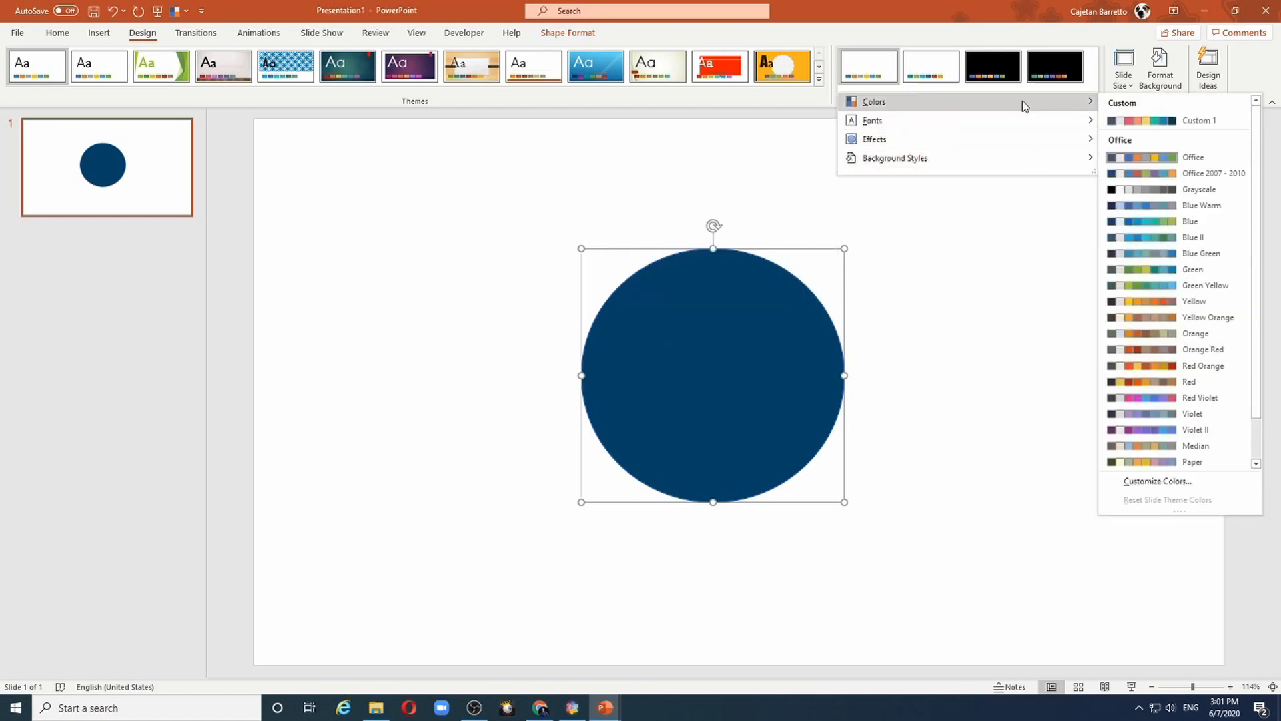
{"action": "mouse_move", "coordinate": [1158, 107]}
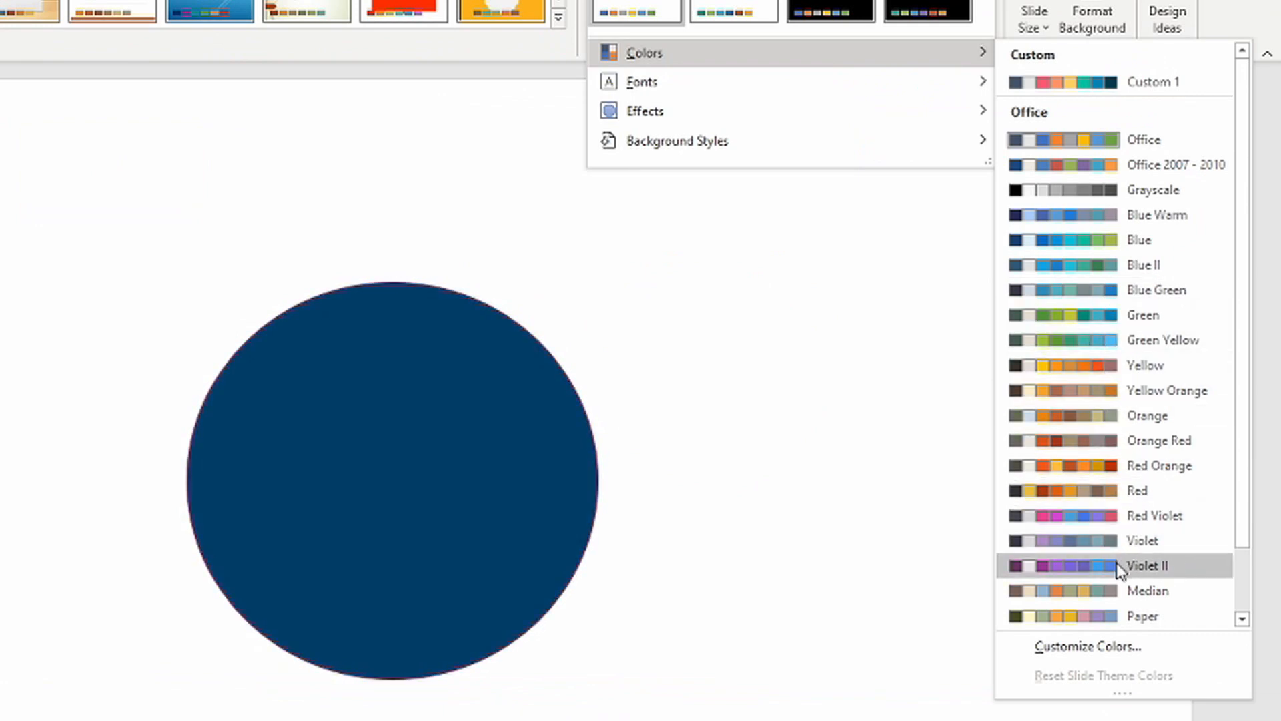
{"action": "mouse_move", "coordinate": [1114, 590]}
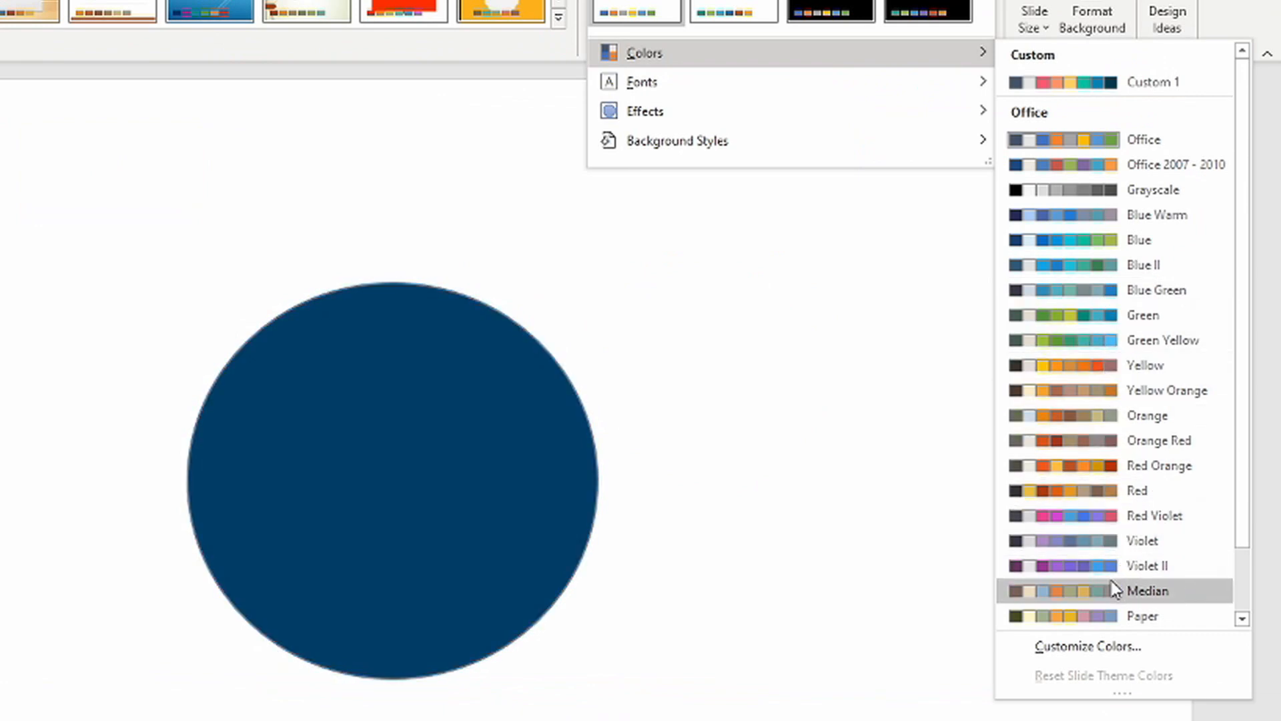
{"action": "mouse_move", "coordinate": [1094, 615]}
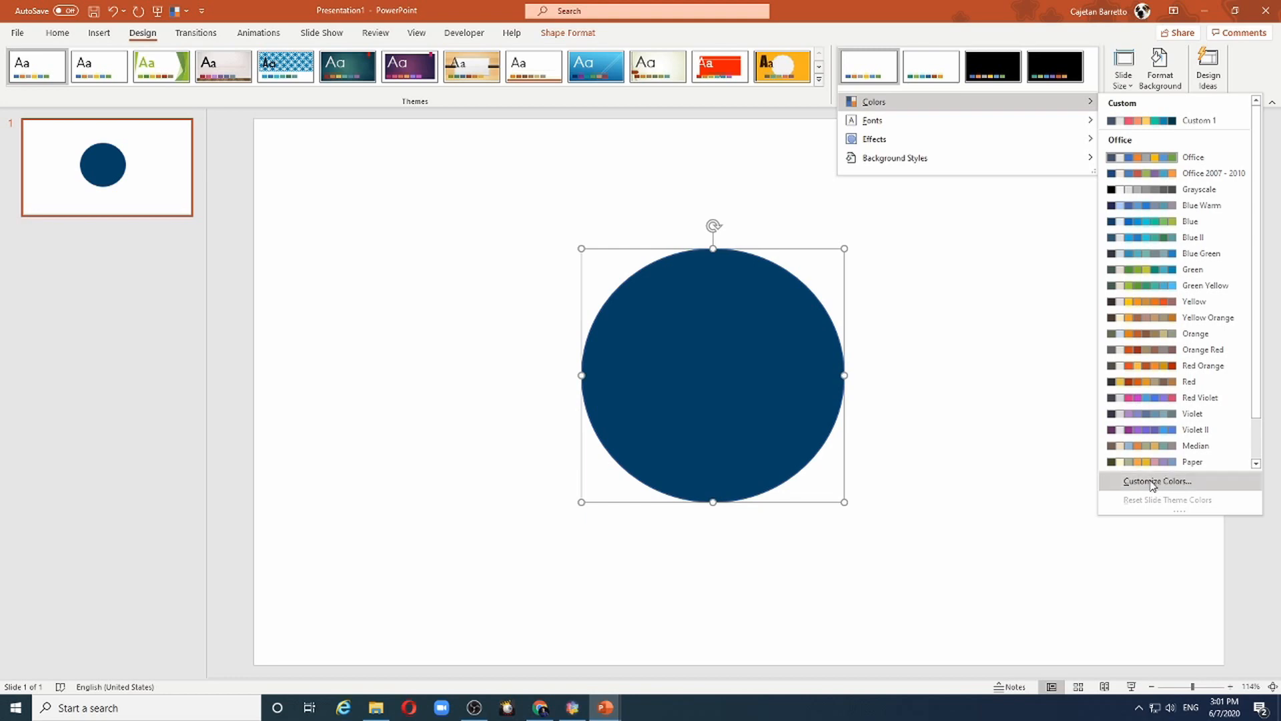
Start a custom theme colour set and change Accent 1 to grey by hex value.
{"action": "left_click", "coordinate": [1157, 481]}
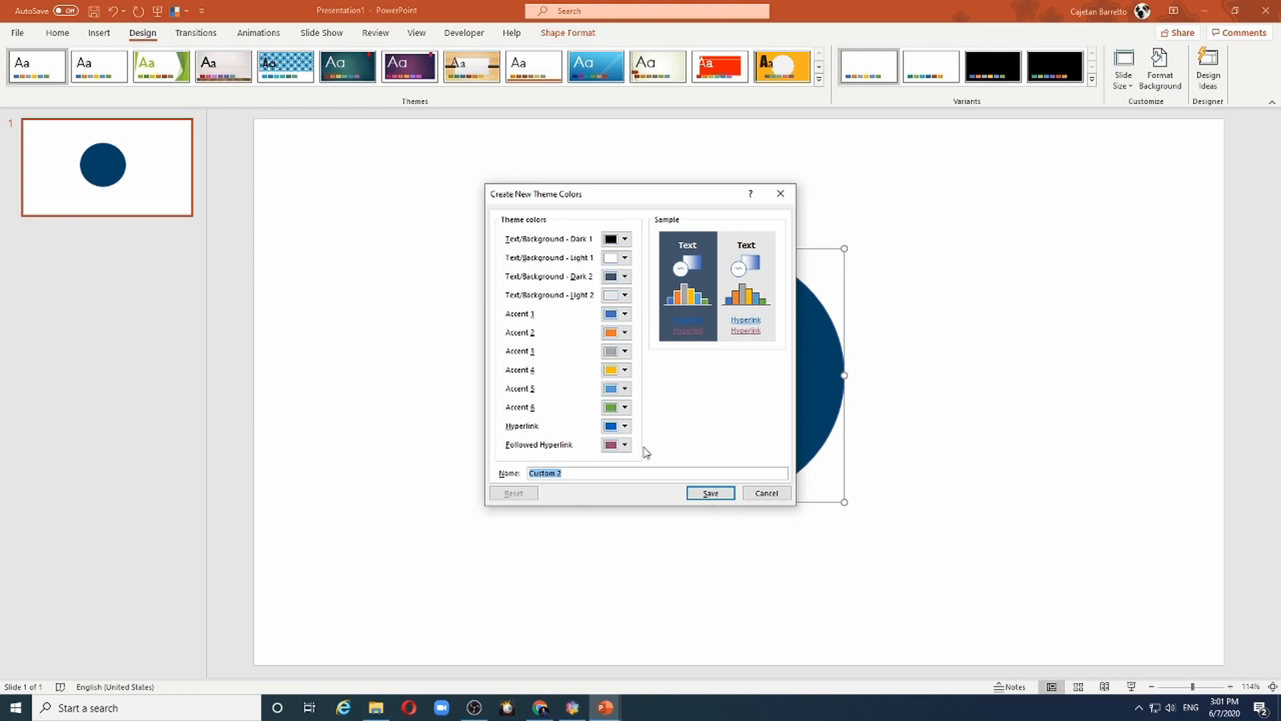
{"action": "mouse_move", "coordinate": [643, 467]}
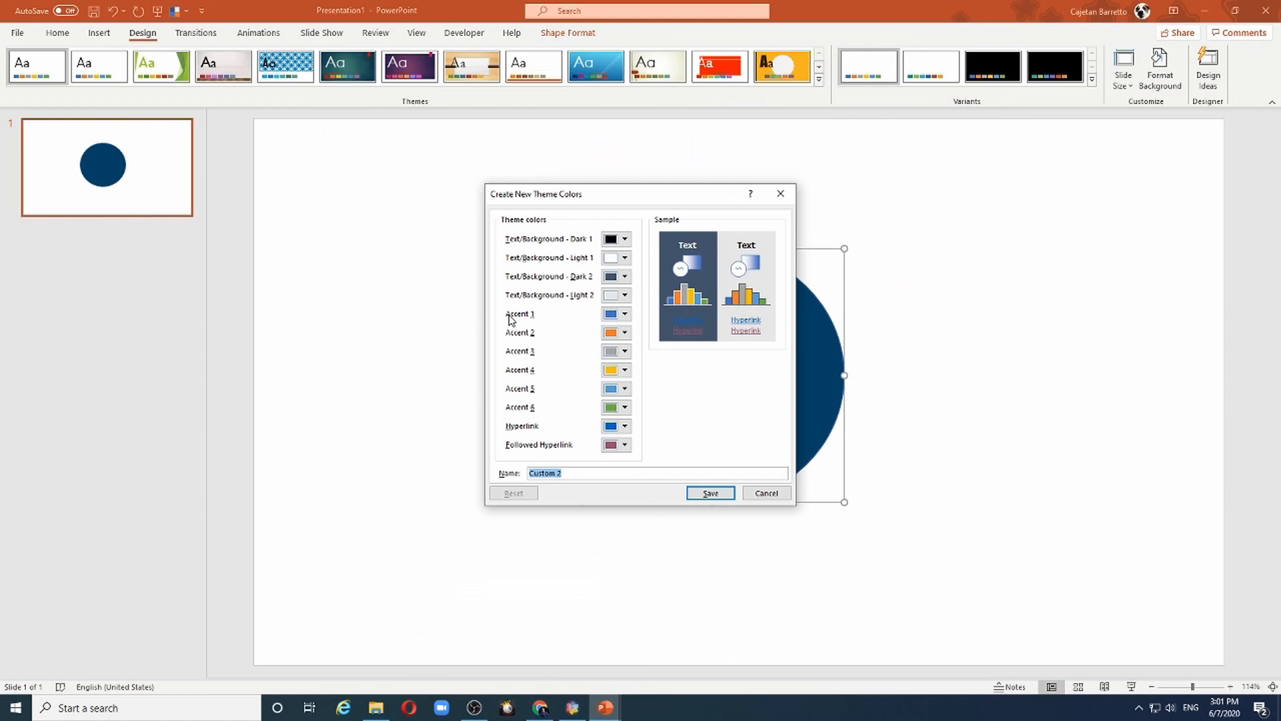
{"action": "mouse_move", "coordinate": [526, 403]}
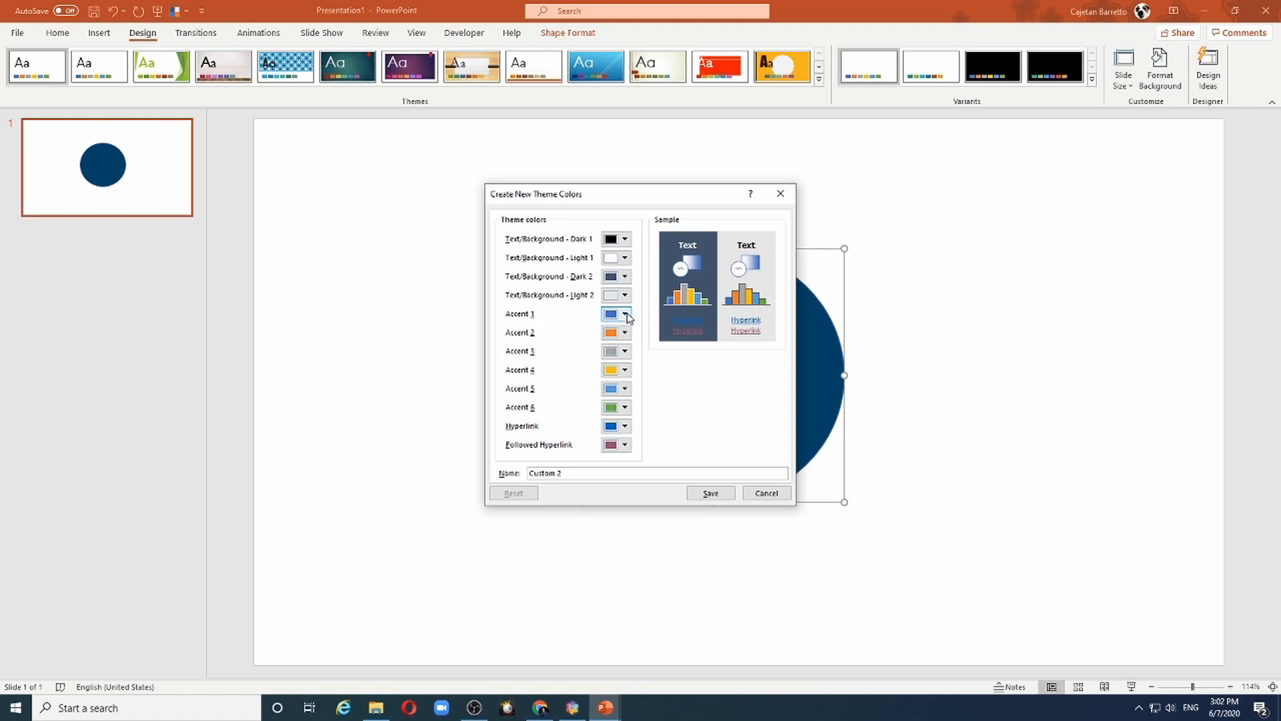
{"action": "left_click", "coordinate": [624, 314]}
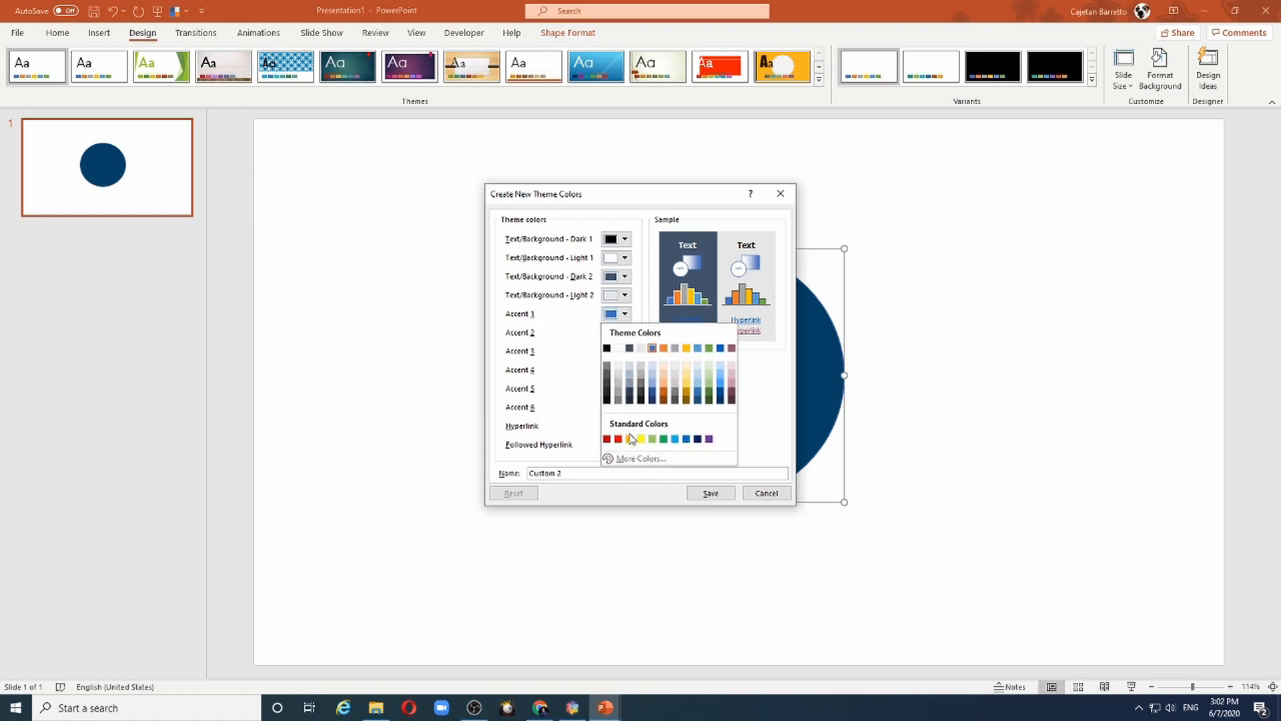
{"action": "left_click", "coordinate": [640, 458]}
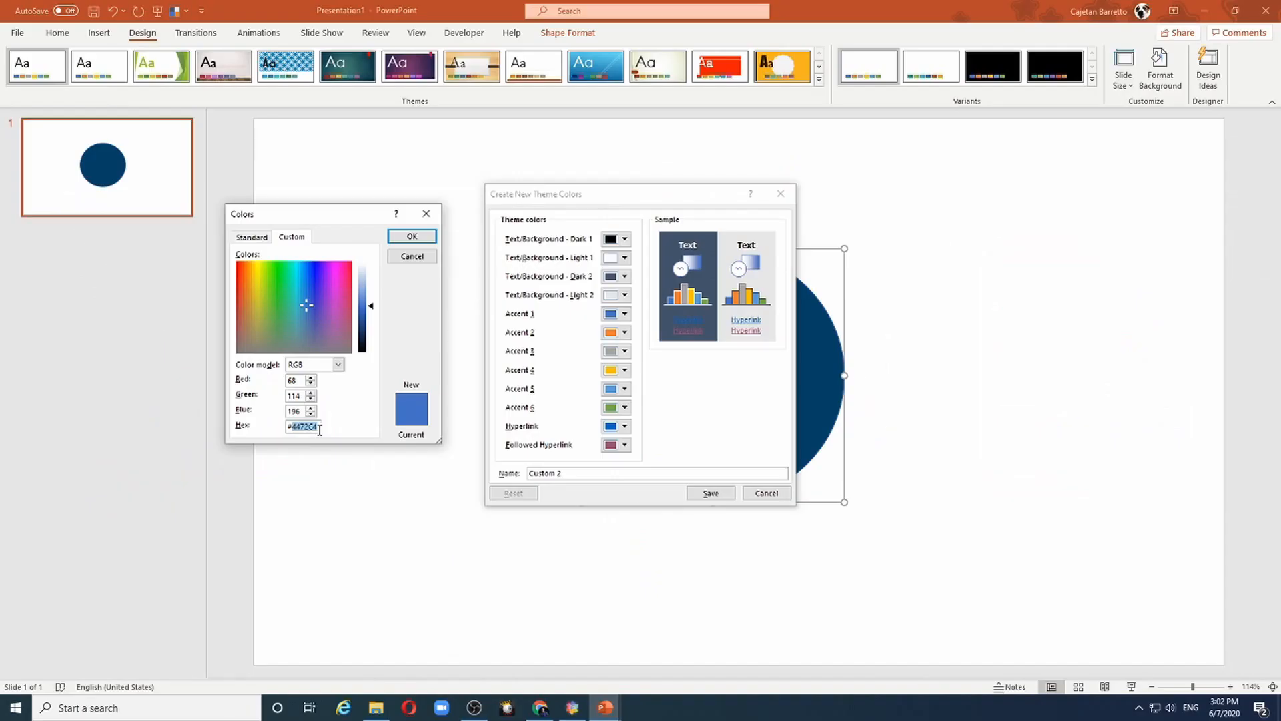
{"action": "left_click", "coordinate": [540, 707]}
{"action": "type", "text": "#A9628"}
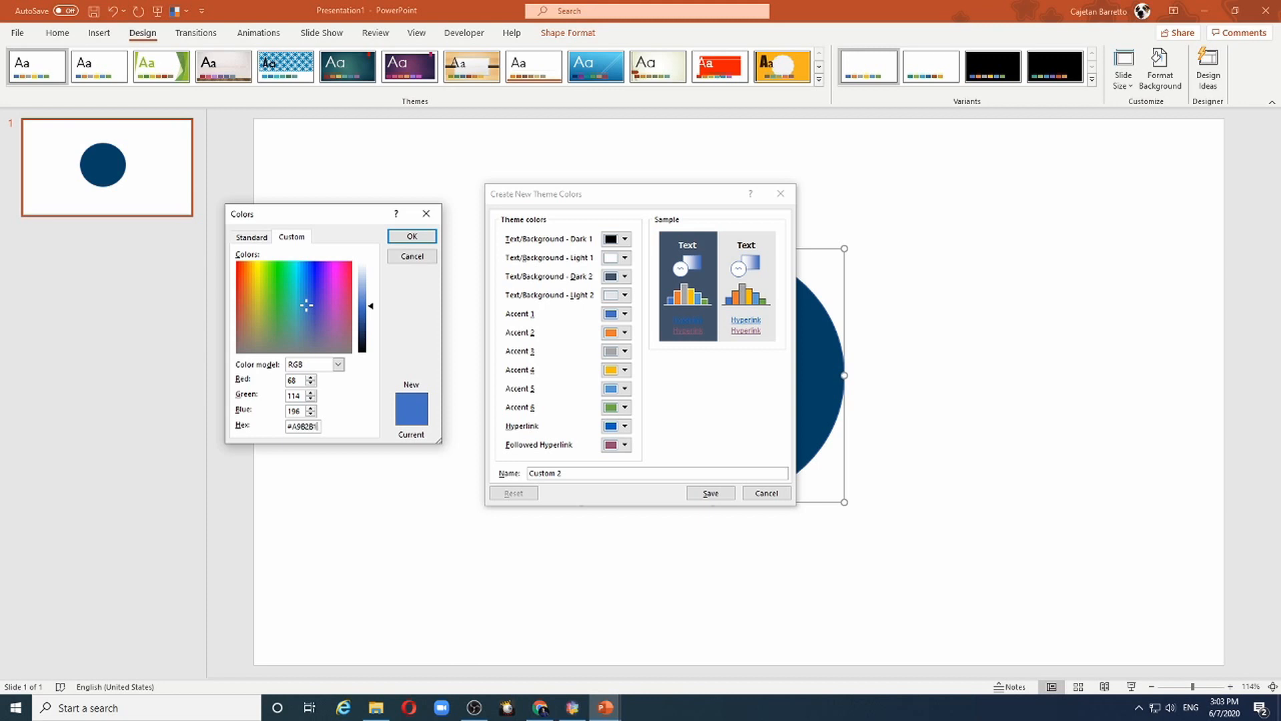
{"action": "left_click", "coordinate": [411, 236]}
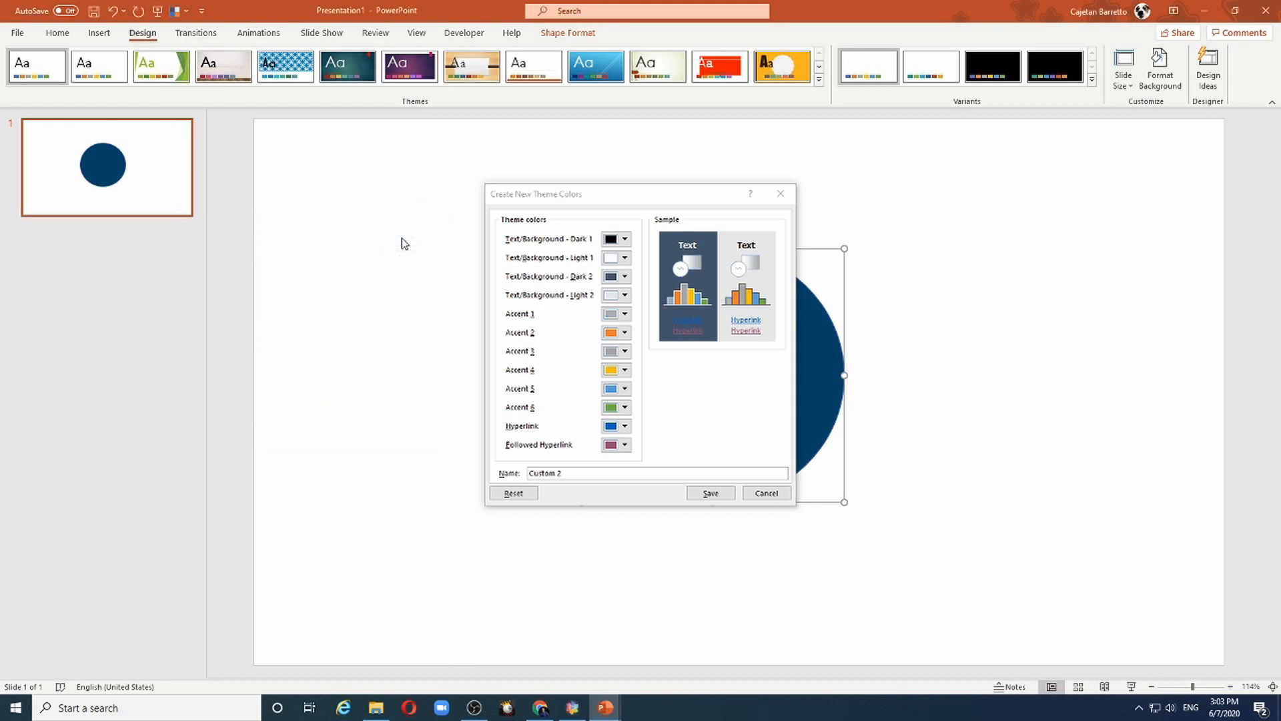
Set Accents 2–6 to the brand yellow, dark blue, maroon, red and black.
{"action": "left_click", "coordinate": [625, 332]}
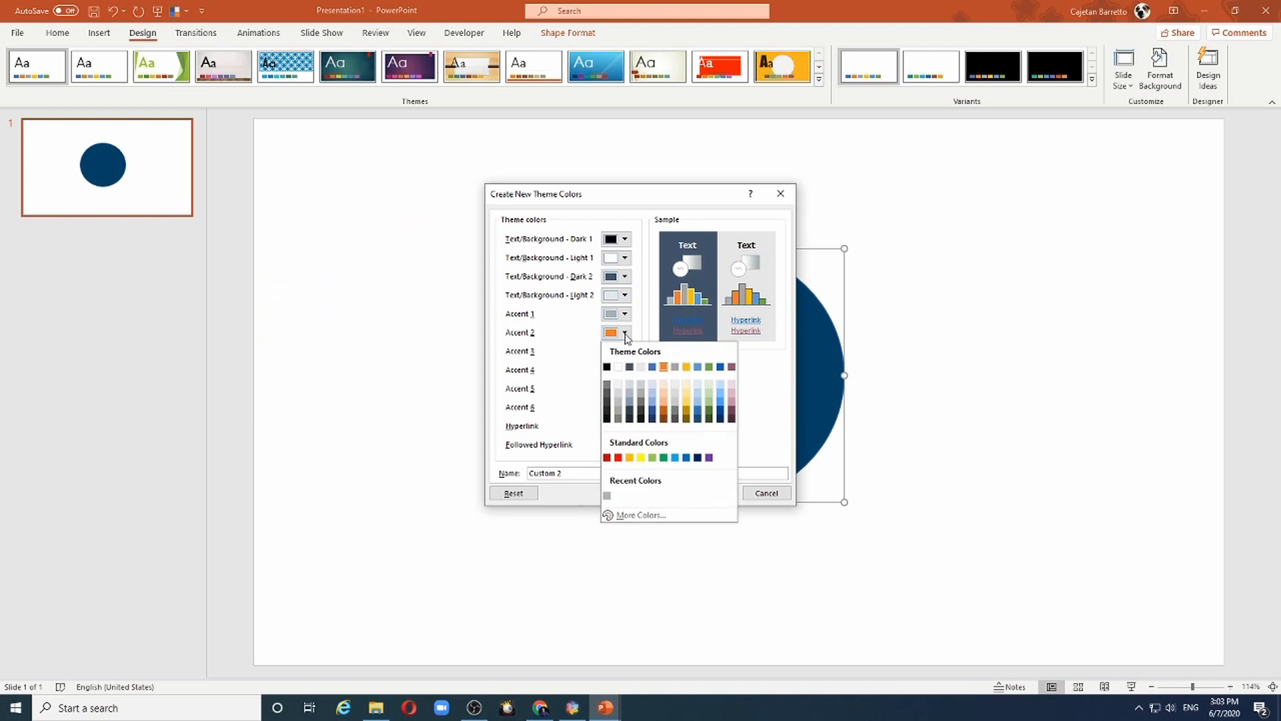
{"action": "left_click", "coordinate": [640, 515]}
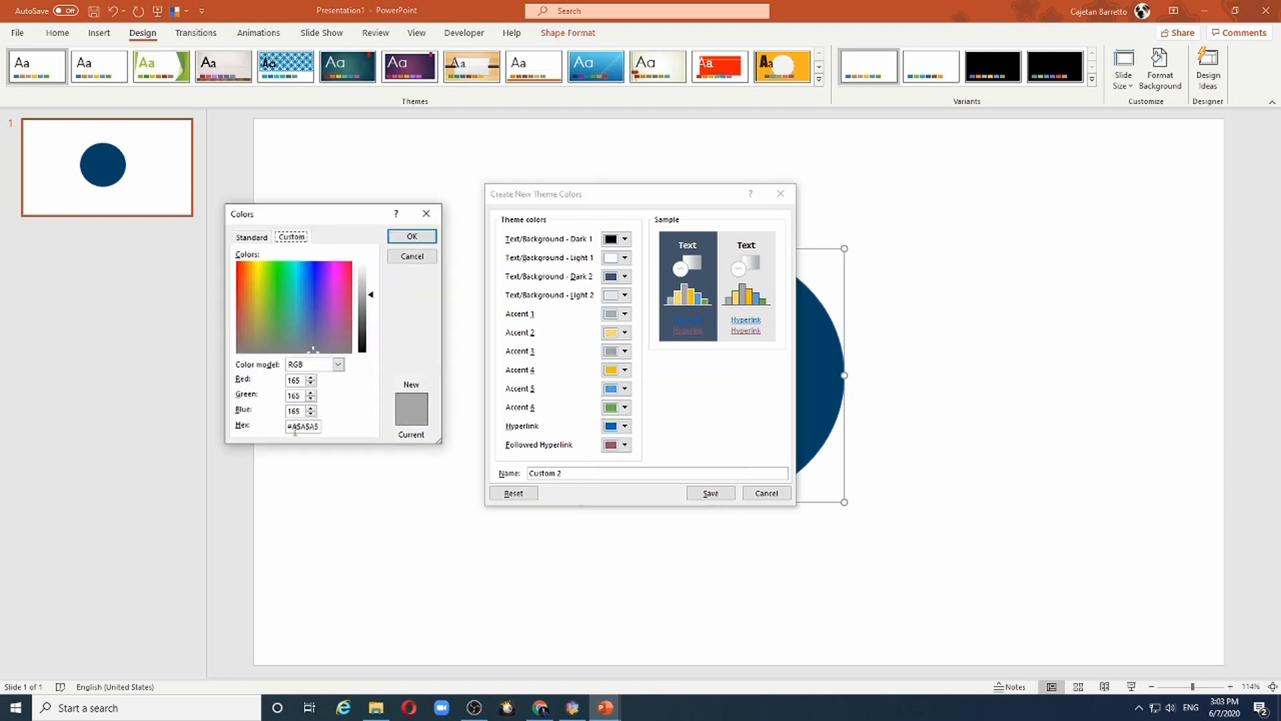
{"action": "left_click", "coordinate": [626, 369]}
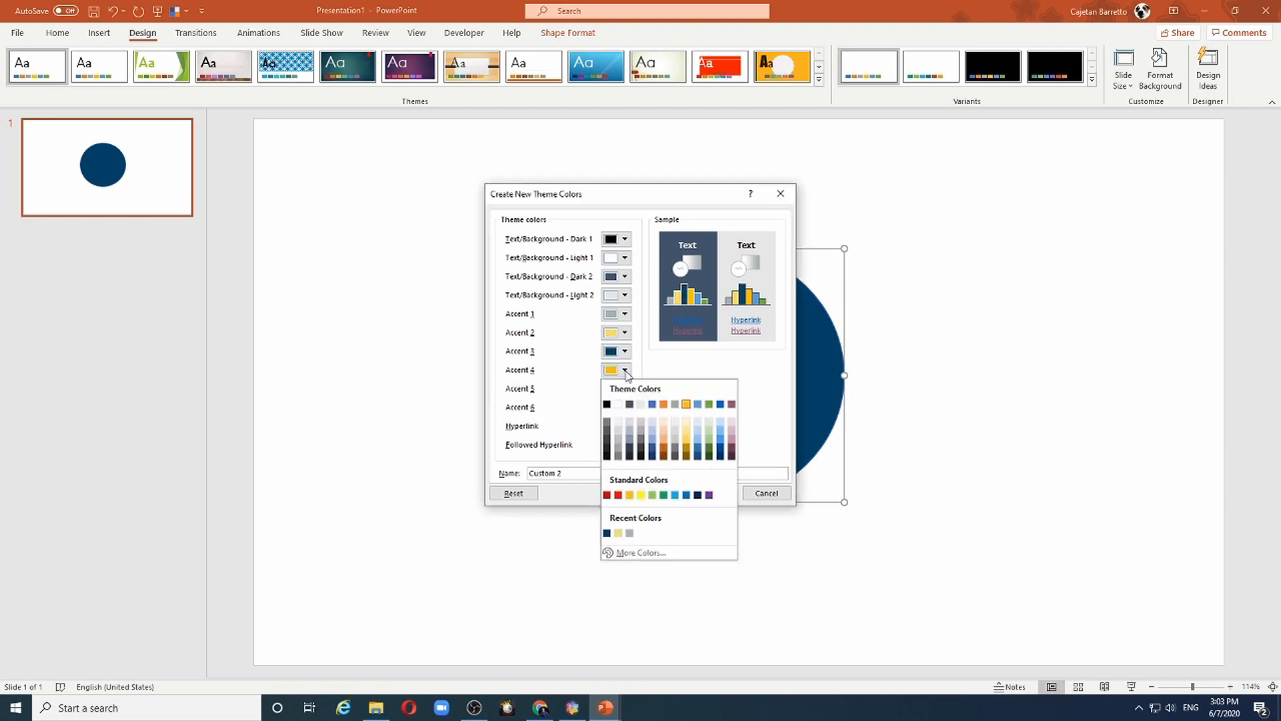
{"action": "left_click", "coordinate": [641, 552]}
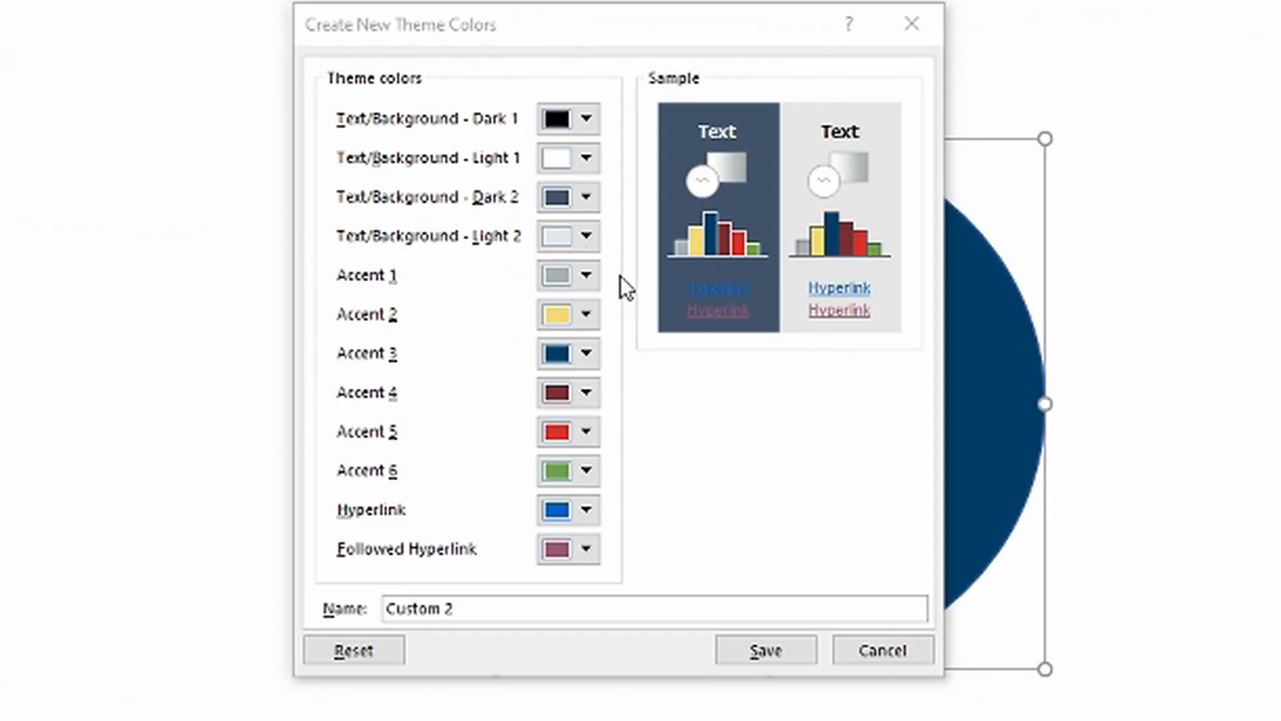
{"action": "mouse_move", "coordinate": [593, 465]}
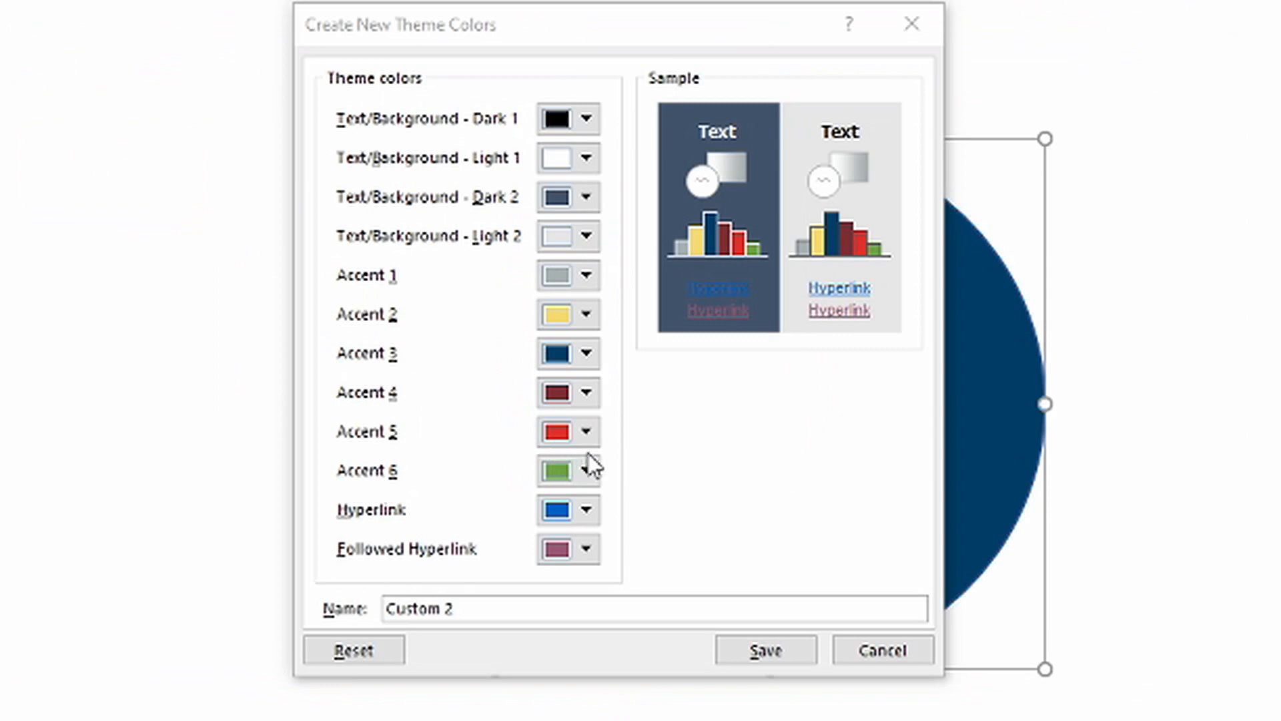
{"action": "mouse_move", "coordinate": [519, 405]}
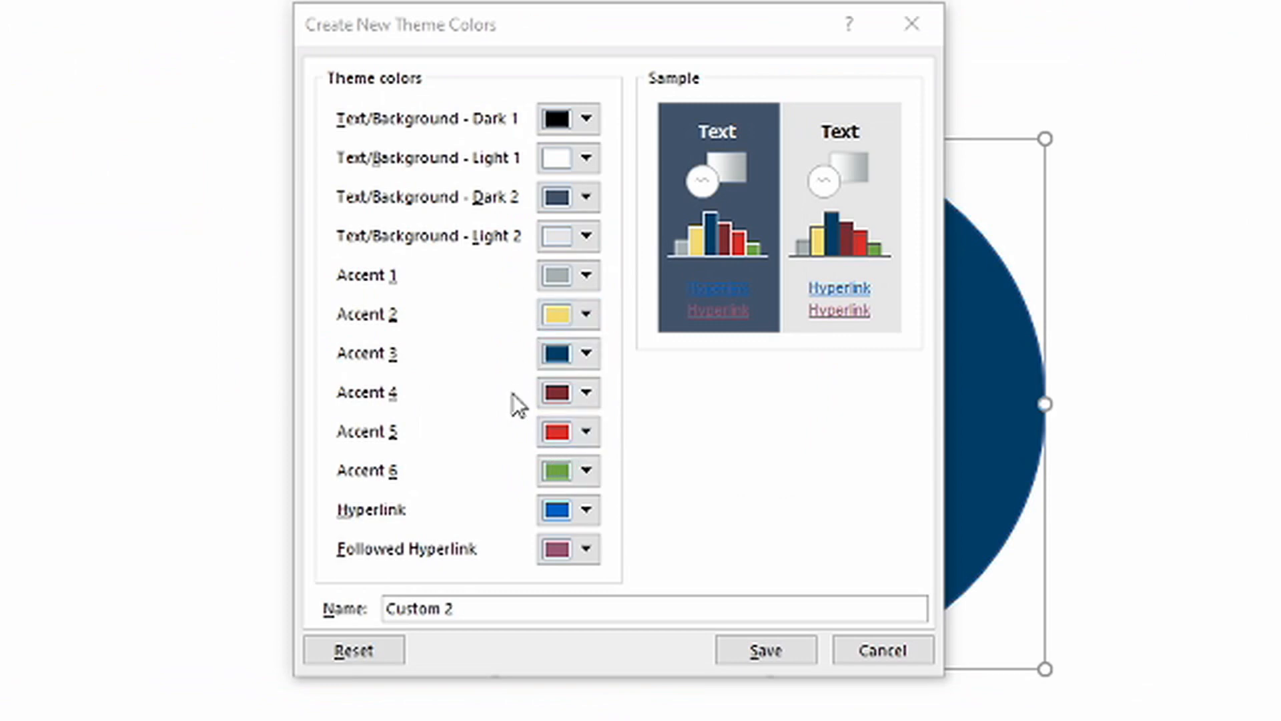
{"action": "mouse_move", "coordinate": [421, 486]}
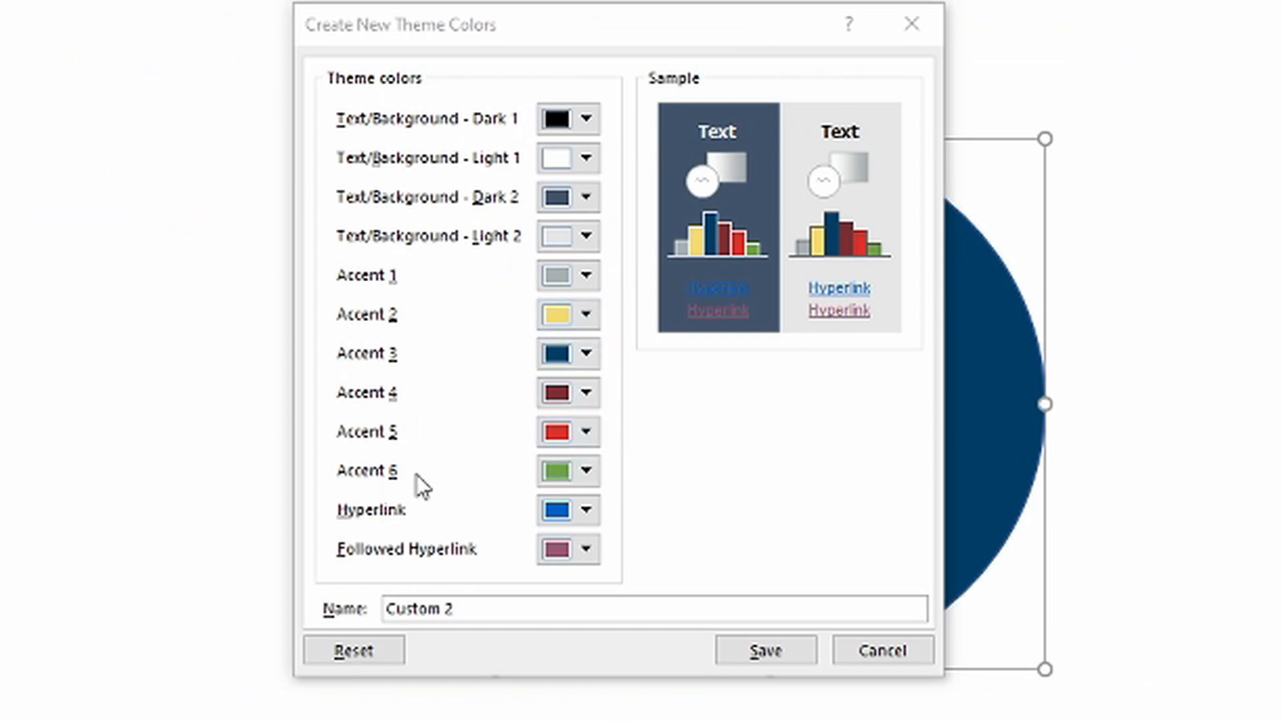
{"action": "left_click", "coordinate": [588, 470]}
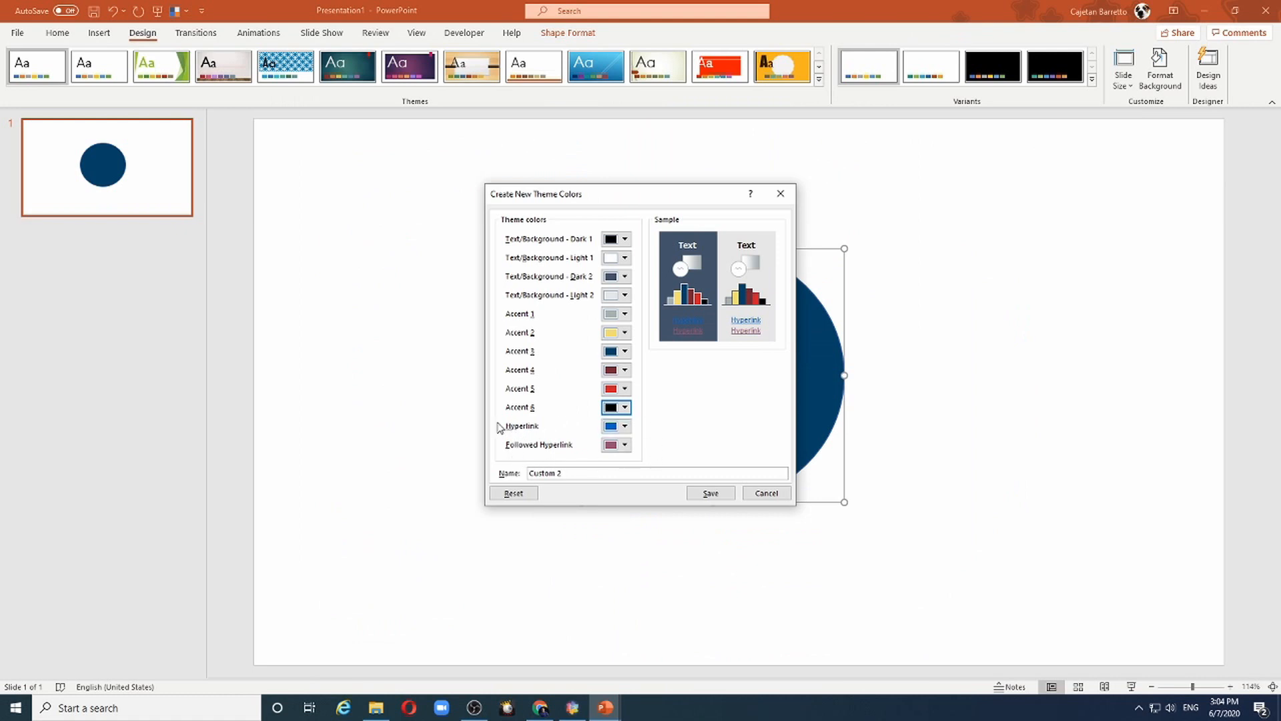
{"action": "mouse_move", "coordinate": [590, 246]}
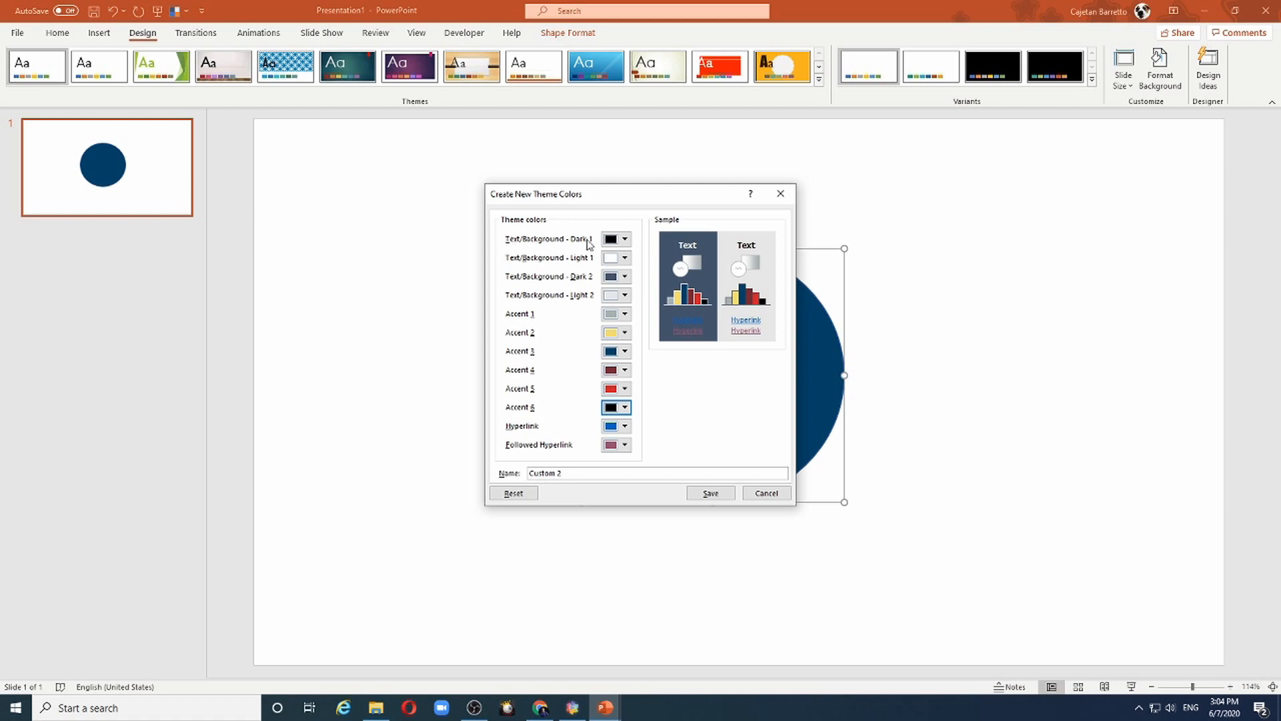
Set Text/Background Light 1 to white and Dark 2 to black.
{"action": "left_click", "coordinate": [625, 239]}
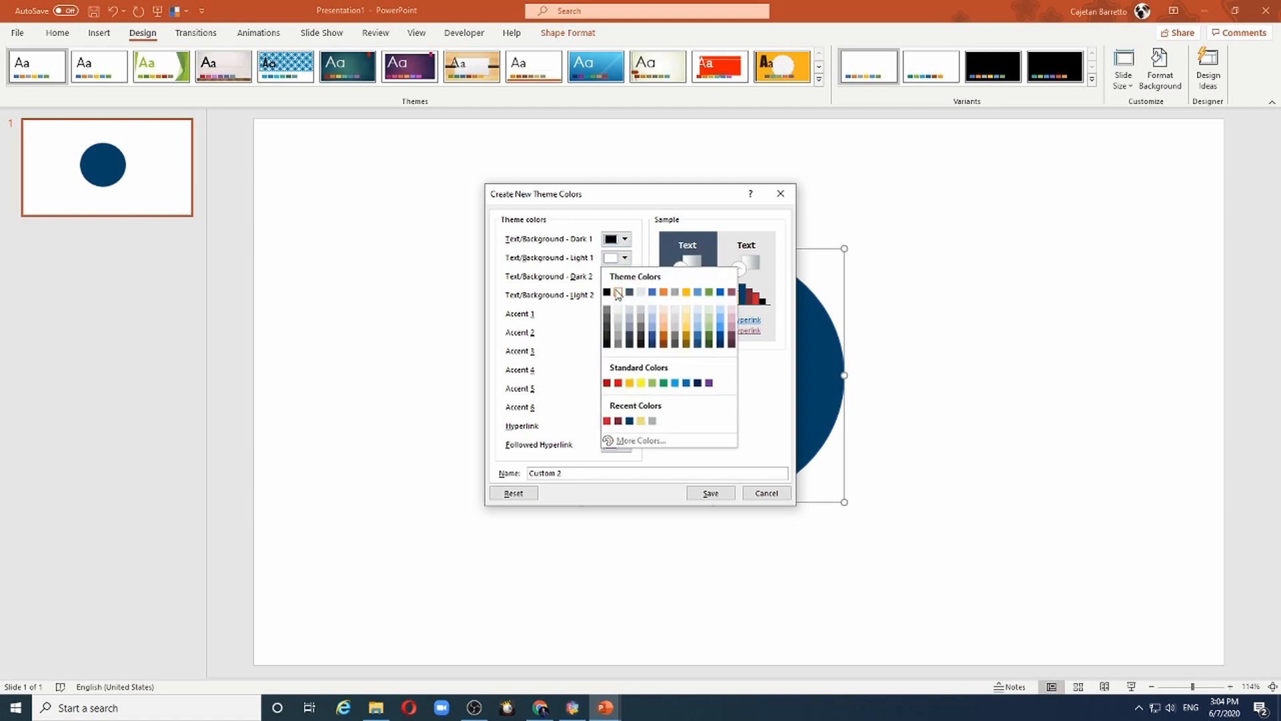
{"action": "left_click", "coordinate": [619, 292]}
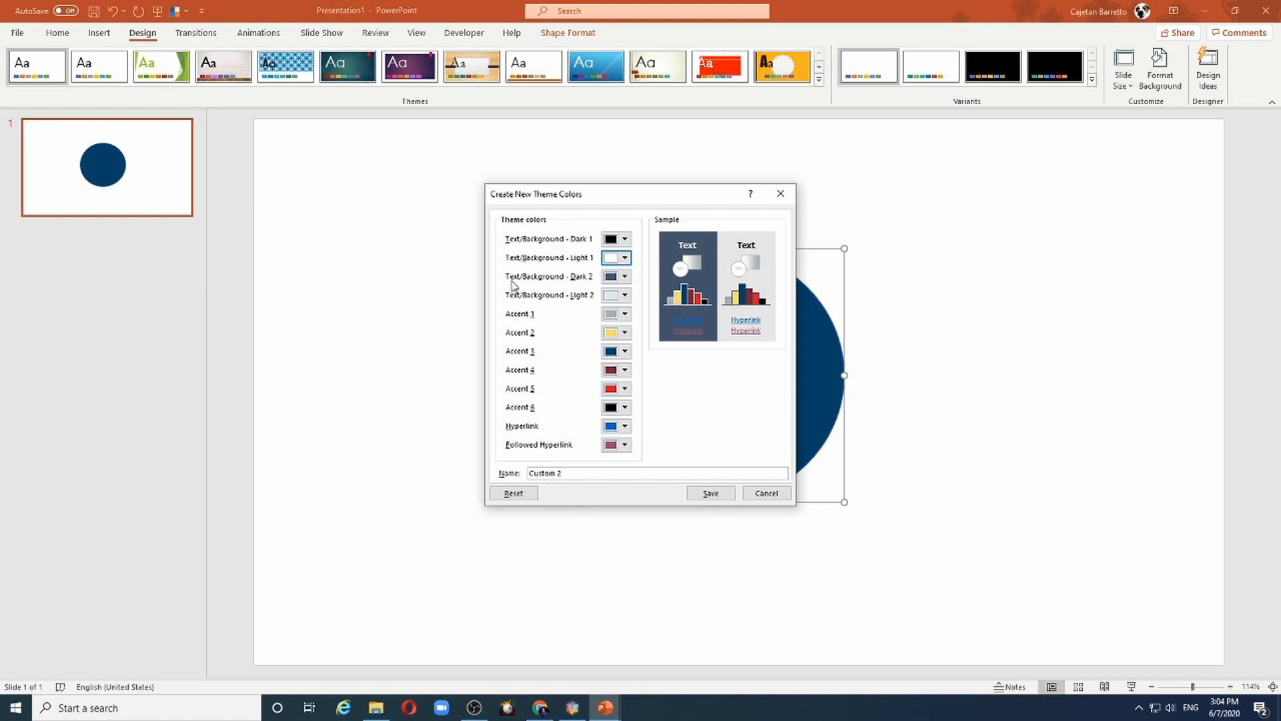
{"action": "mouse_move", "coordinate": [594, 282]}
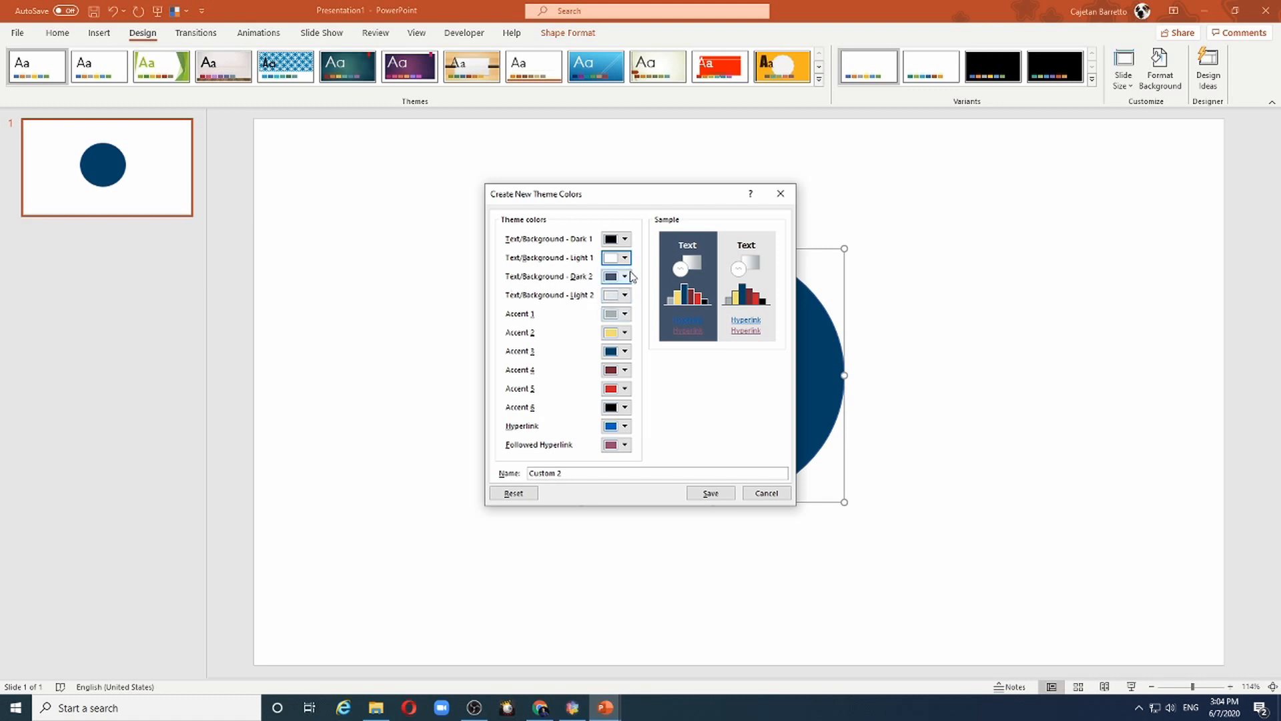
{"action": "left_click", "coordinate": [625, 276]}
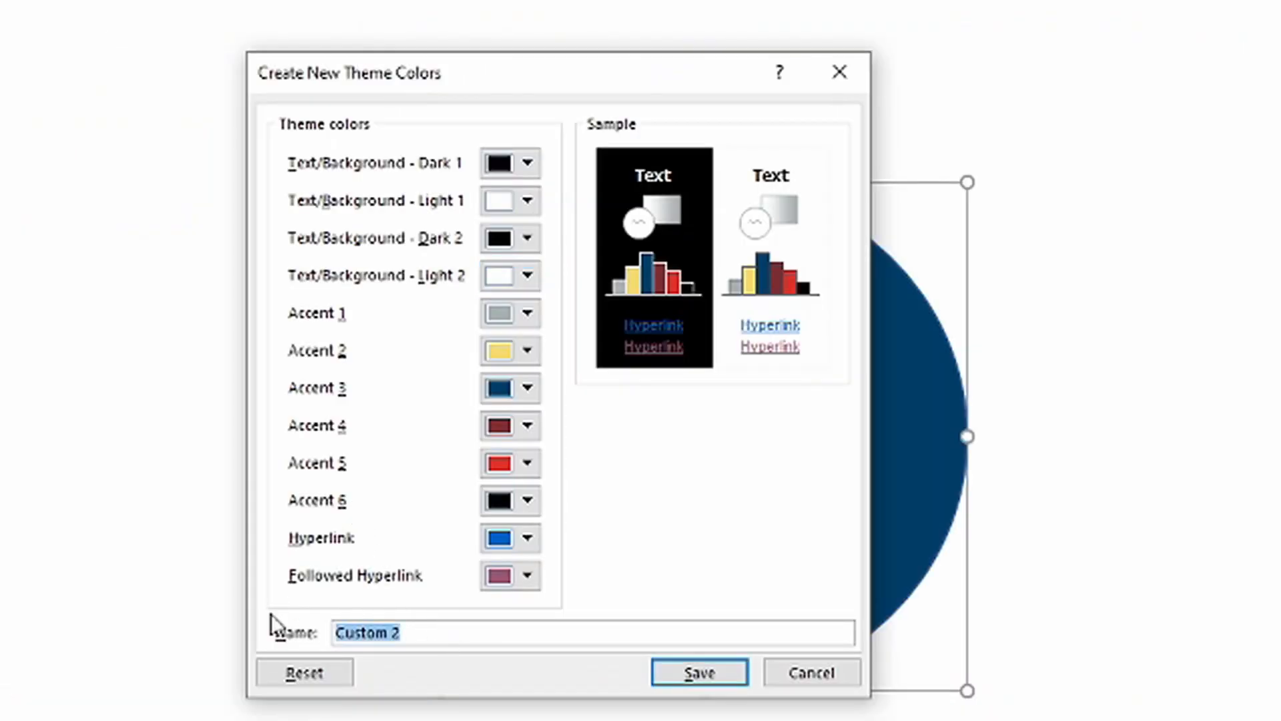
Name the custom colour set 'Toastmasters Brand Kit' and save it.
{"action": "type", "text": "Toastmass"}
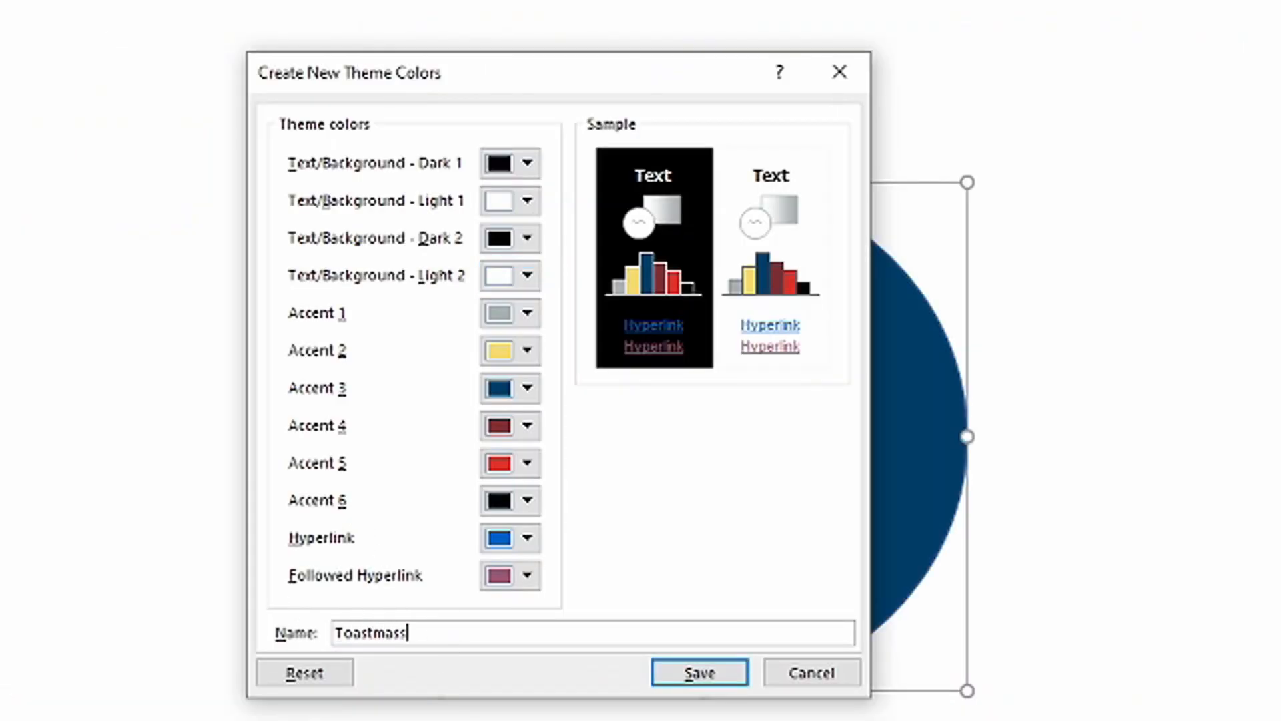
{"action": "type", "text": "ters"}
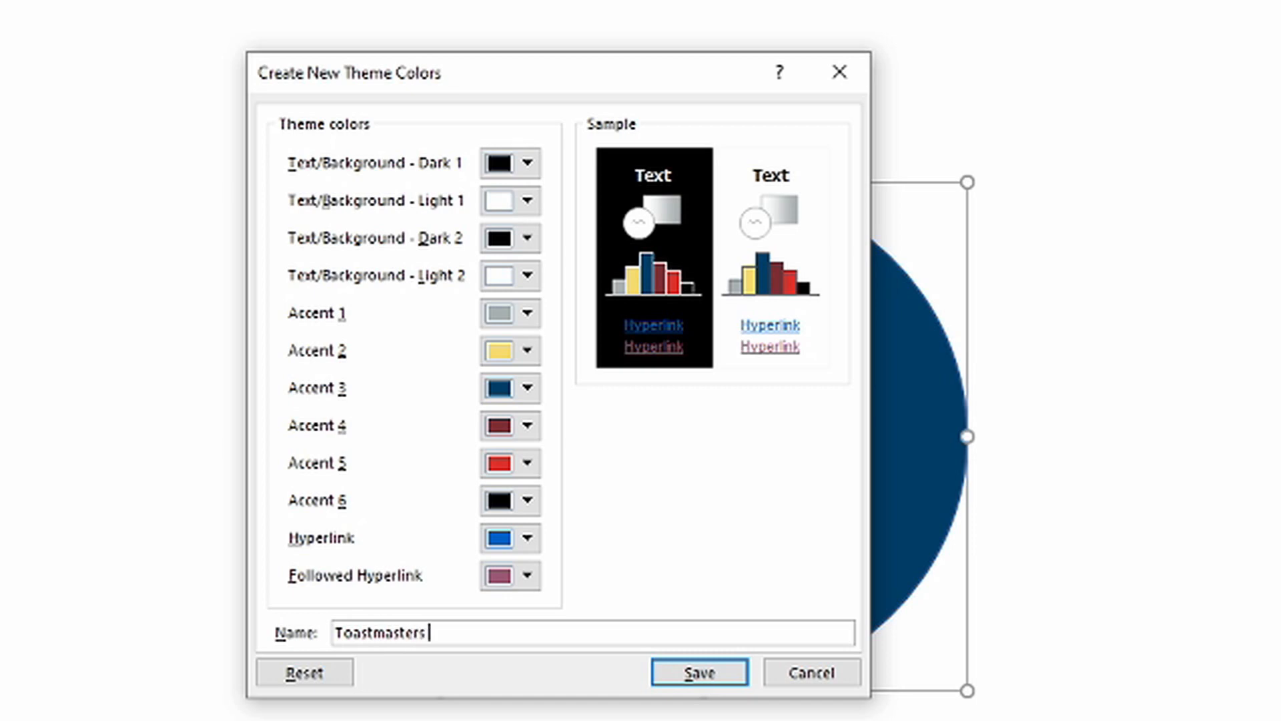
{"action": "type", "text": "Brand Kit"}
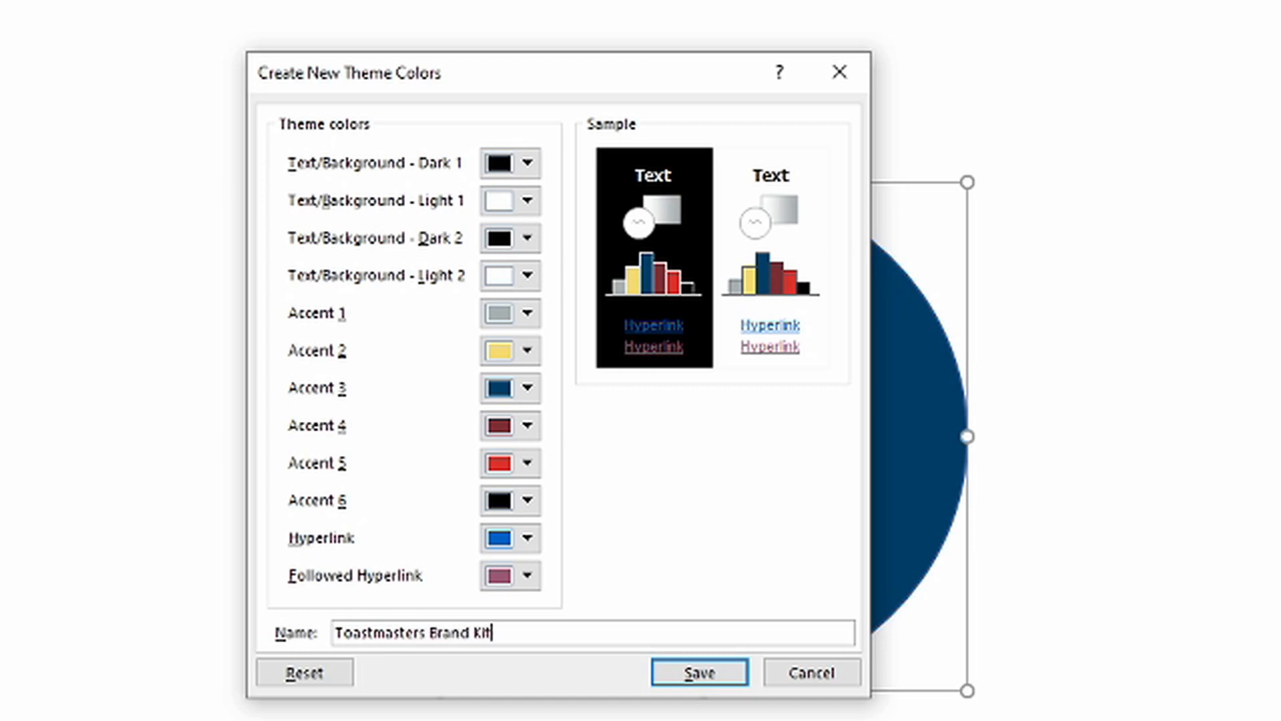
{"action": "left_click", "coordinate": [698, 671]}
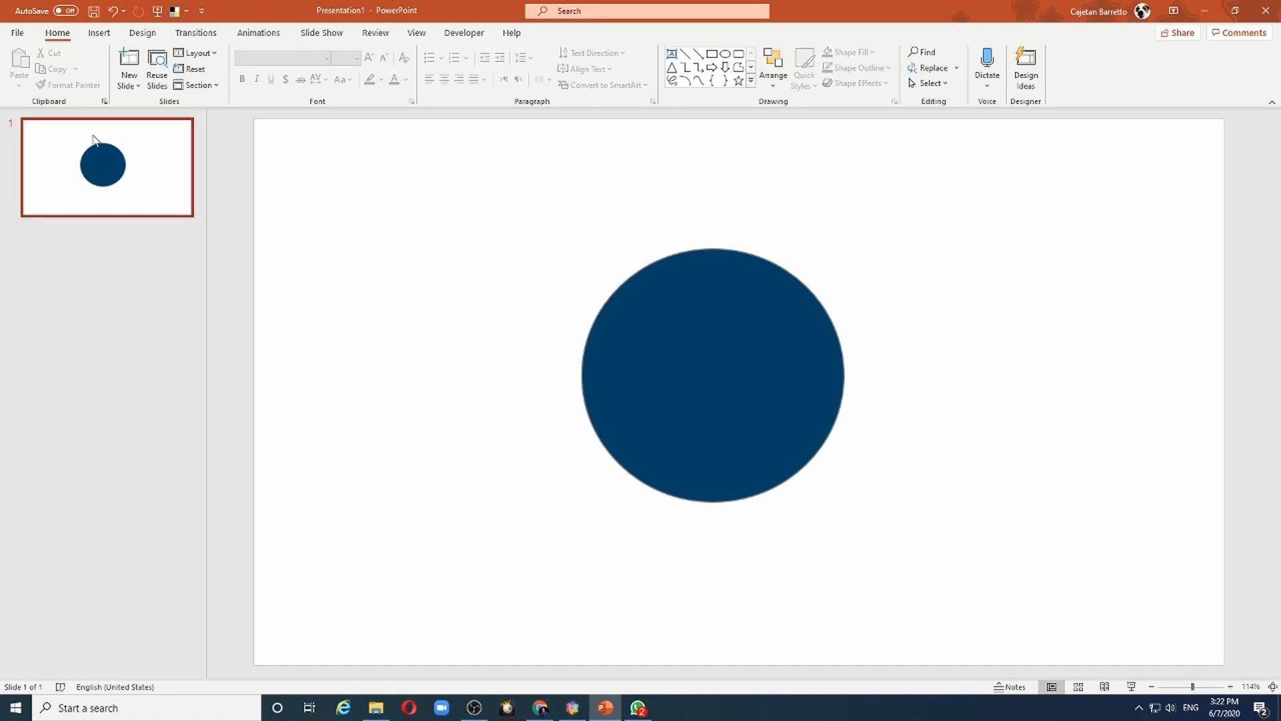
Draw a second oval right of the blue circle and give it the maroon theme style.
{"action": "left_click", "coordinate": [98, 32]}
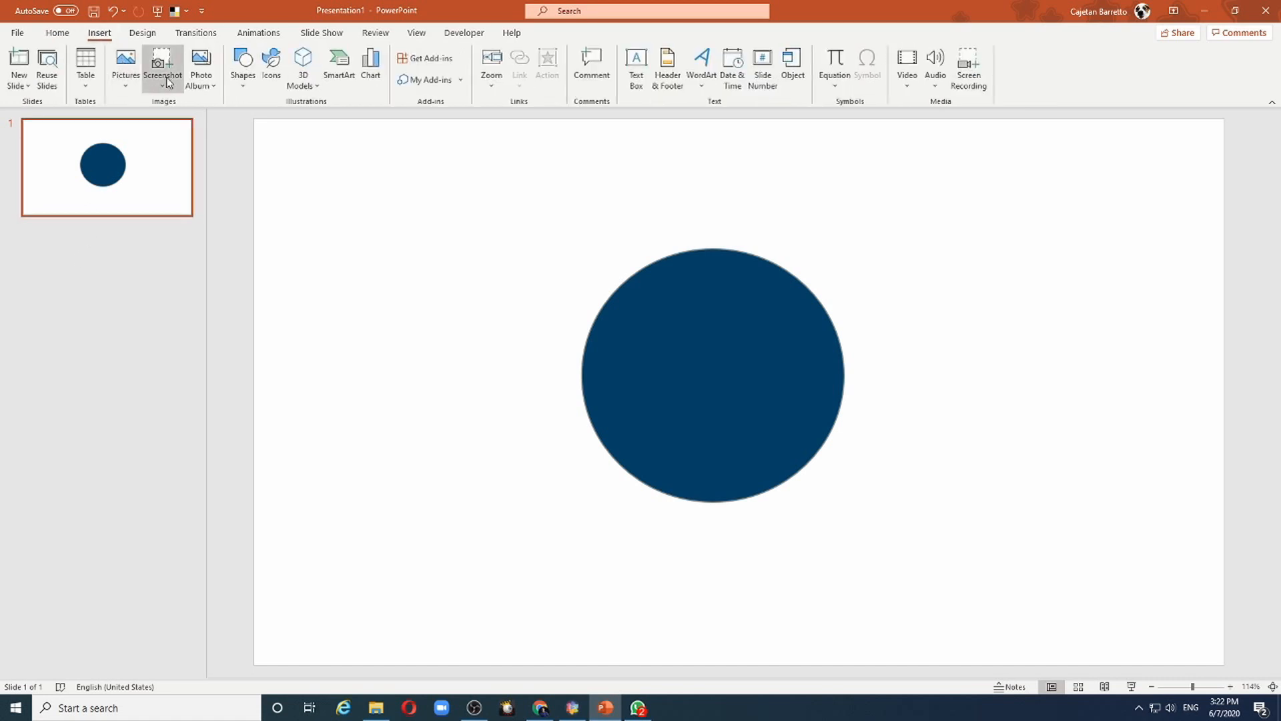
{"action": "left_click", "coordinate": [241, 66]}
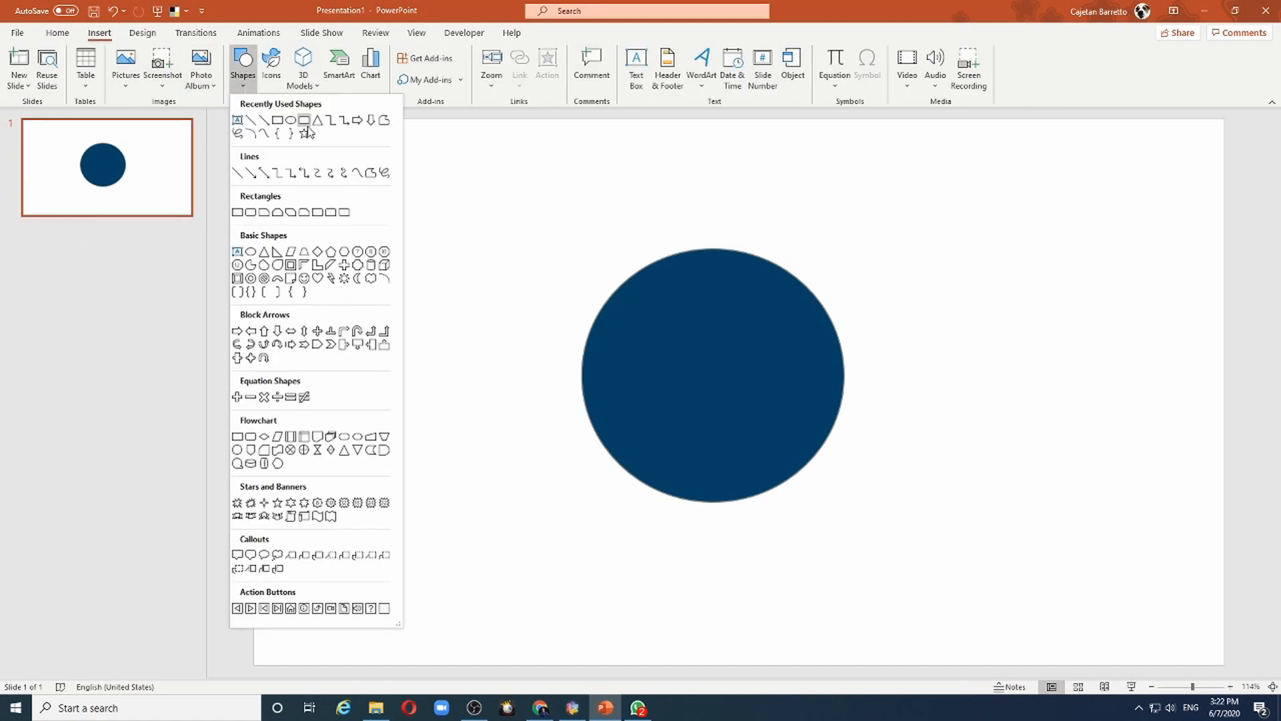
{"action": "left_click", "coordinate": [308, 120]}
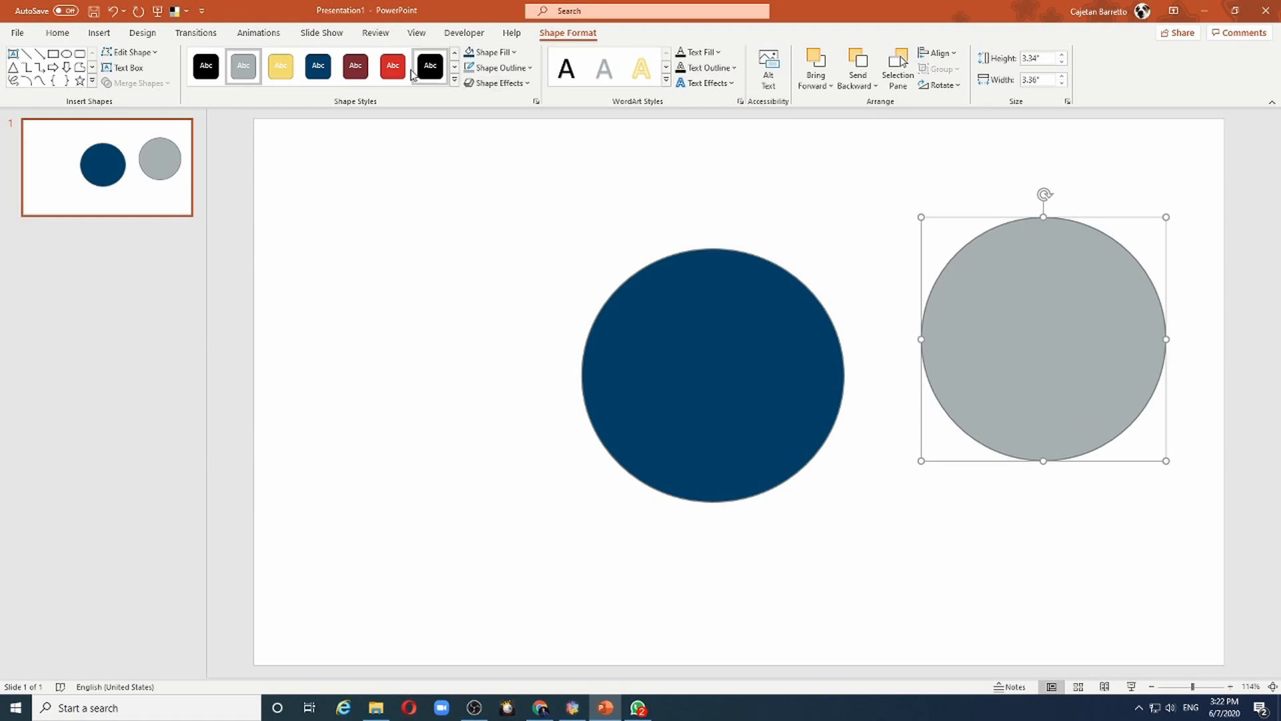
{"action": "left_click", "coordinate": [318, 67]}
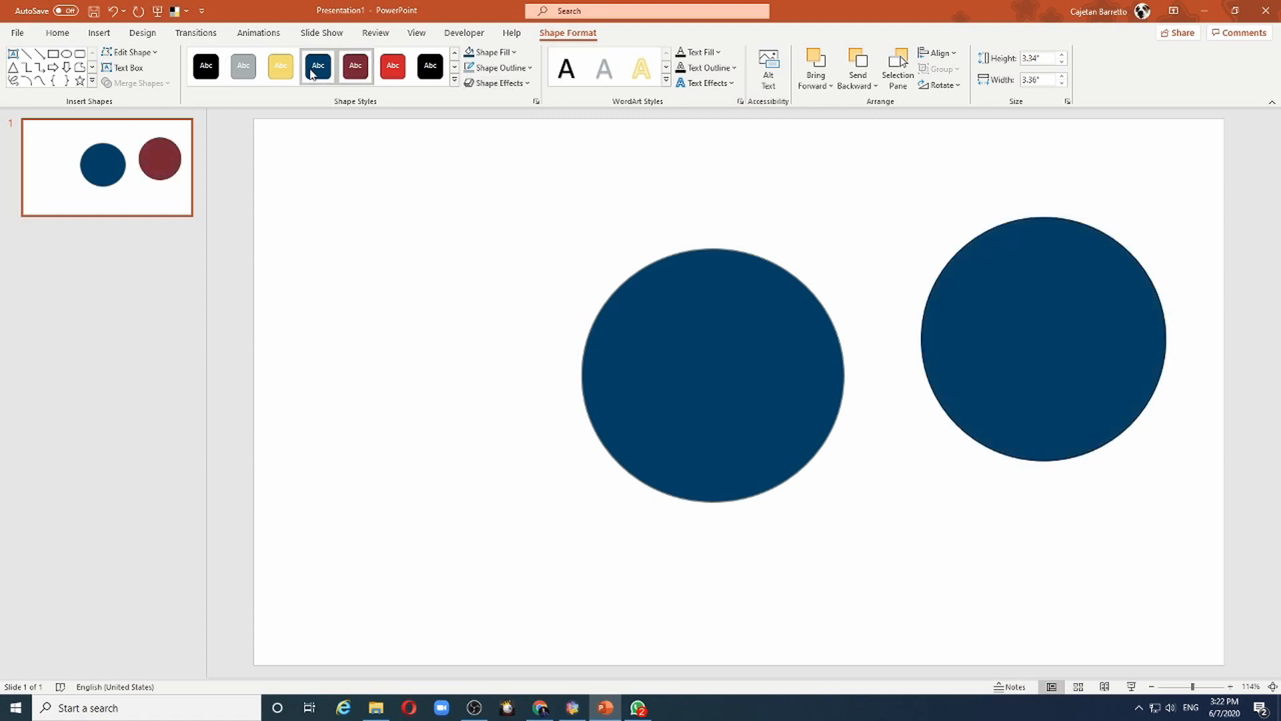
{"action": "left_click", "coordinate": [243, 67]}
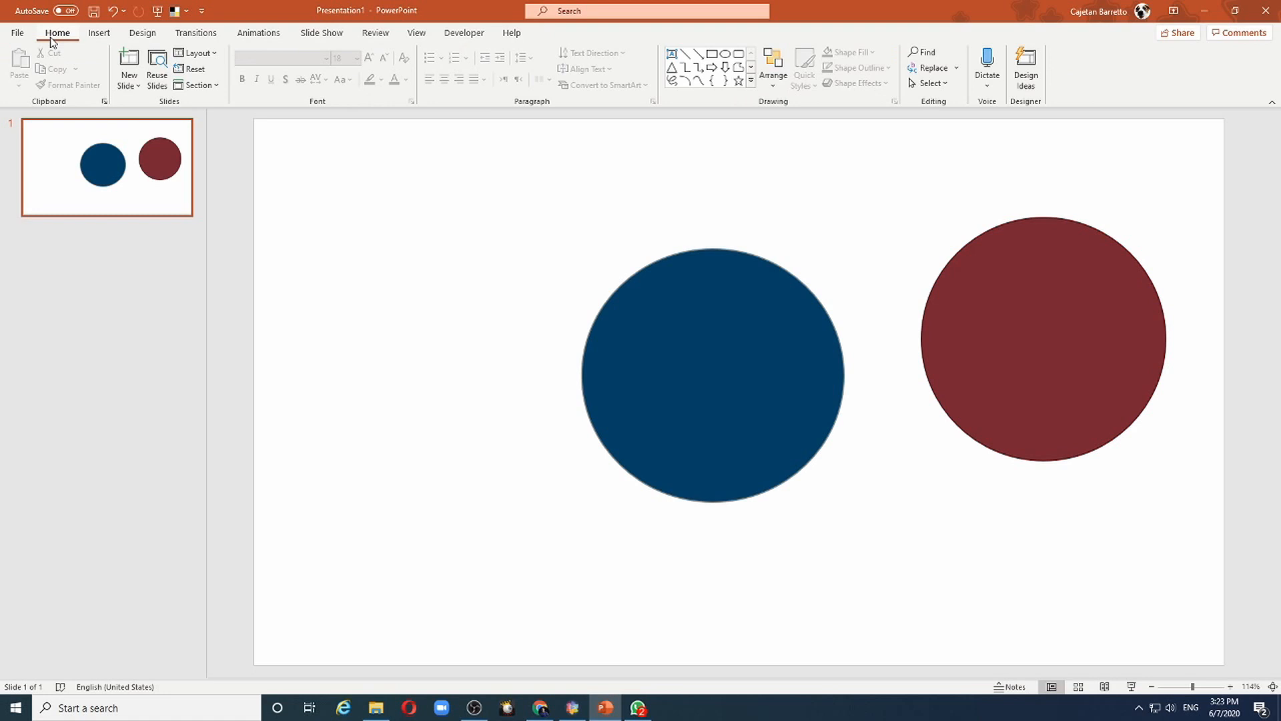
{"action": "mouse_move", "coordinate": [50, 43]}
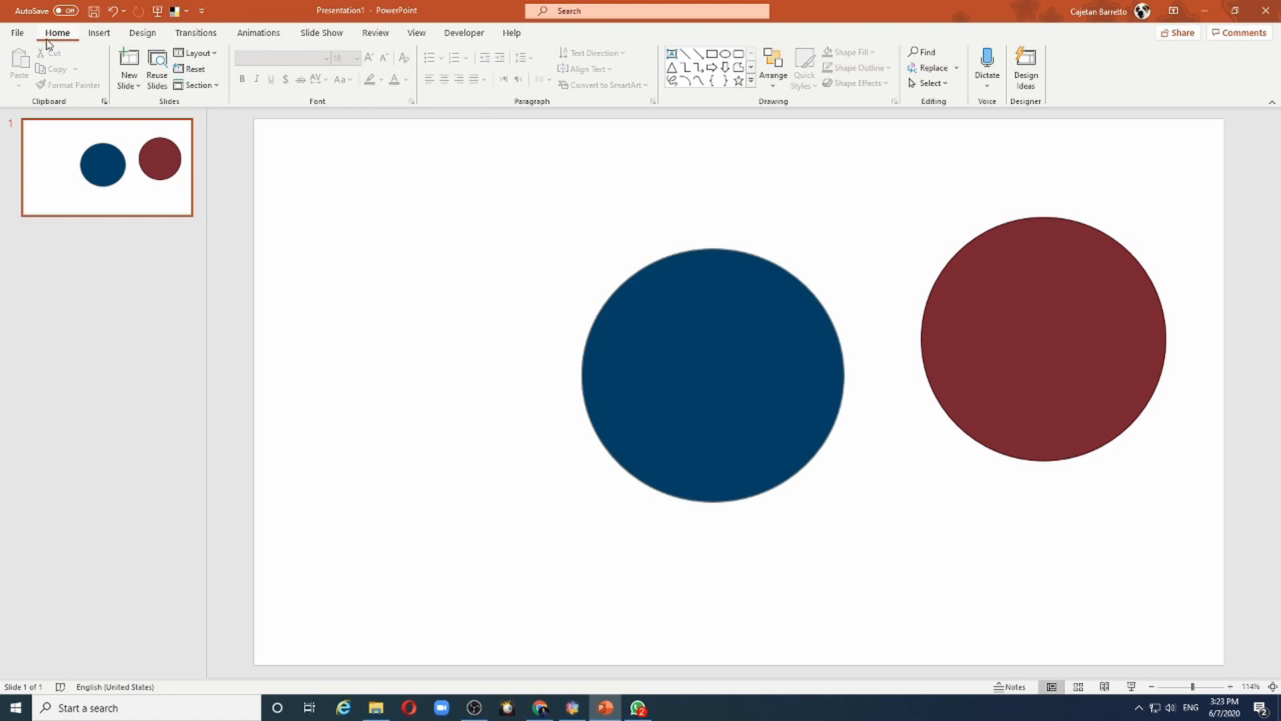
{"action": "mouse_move", "coordinate": [98, 32]}
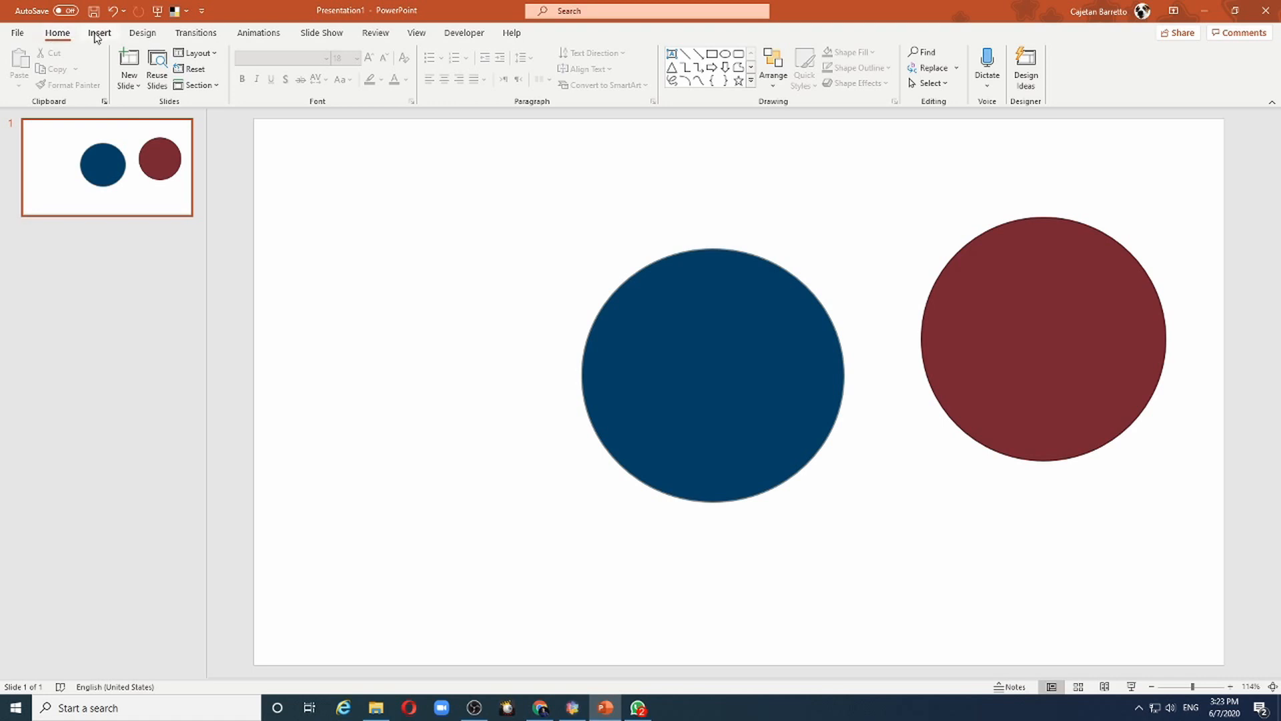
Add a text box reading 'TOASTMASTERS IS WHERE LEADERS ARE MADE' below the circles in dark blue.
{"action": "left_click", "coordinate": [99, 33]}
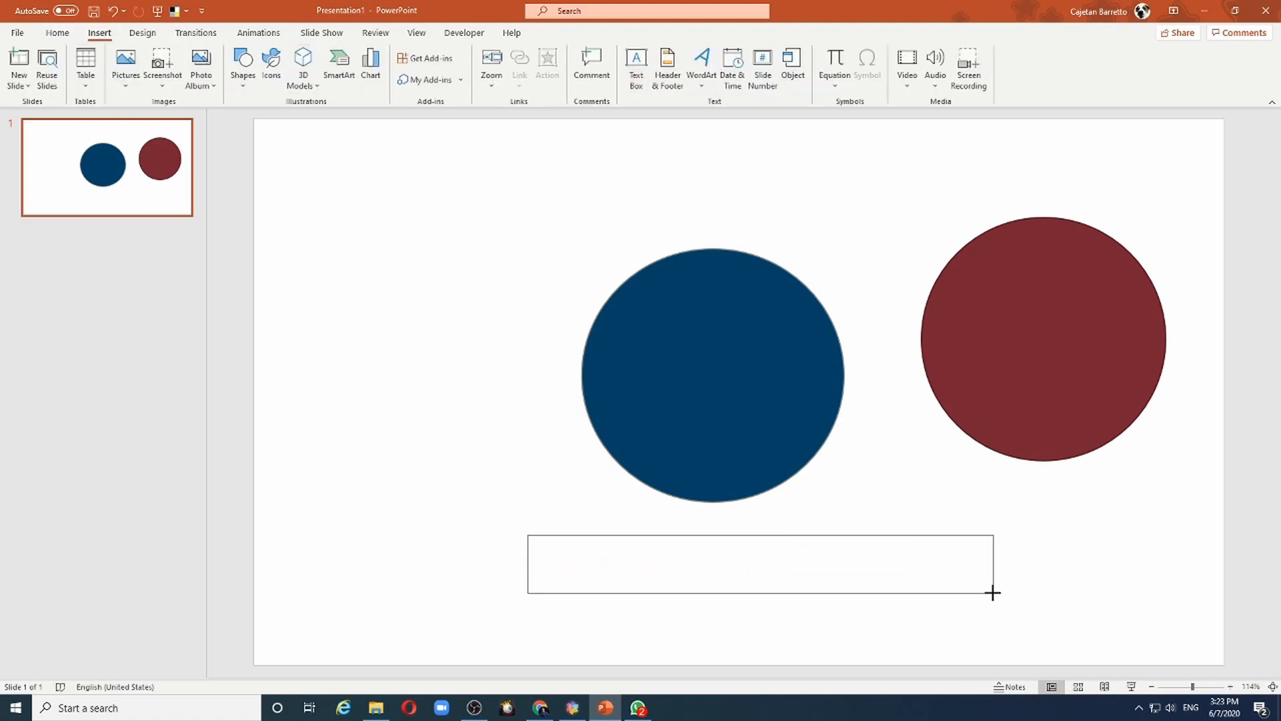
{"action": "type", "text": "TOASTMASTERS IS WHERE LEADERS ARE MADE"}
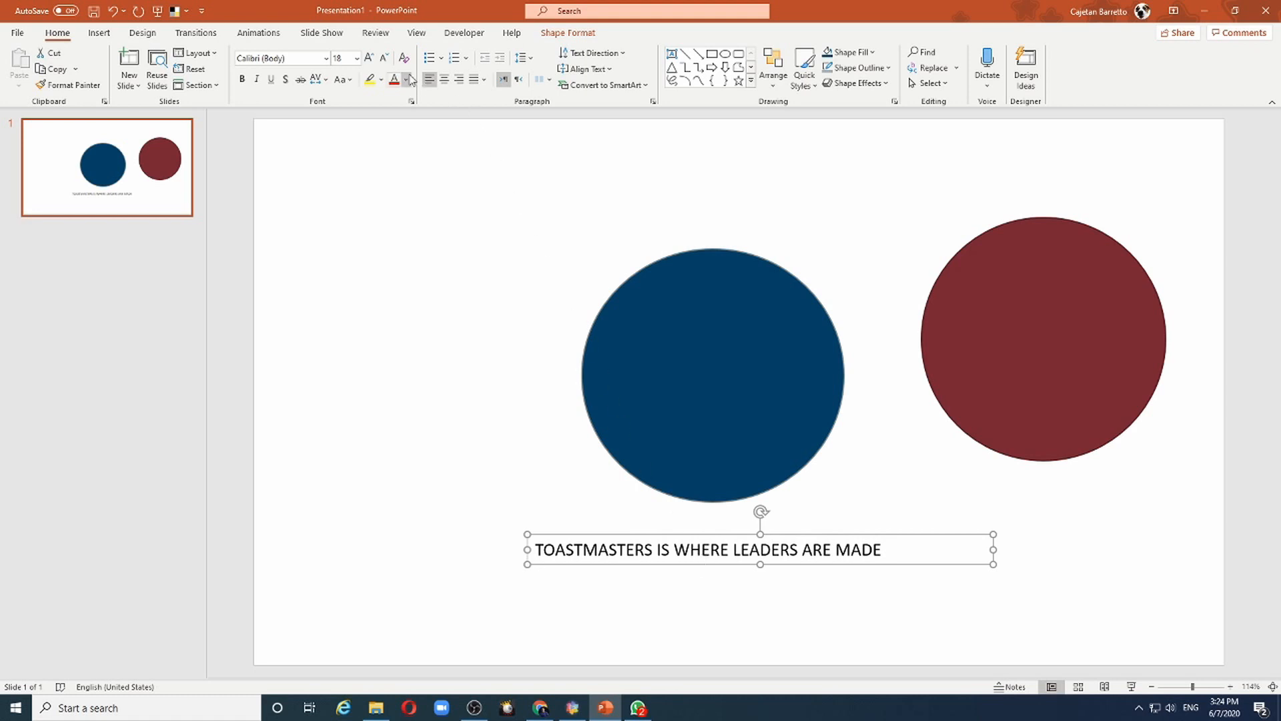
{"action": "left_click", "coordinate": [405, 79]}
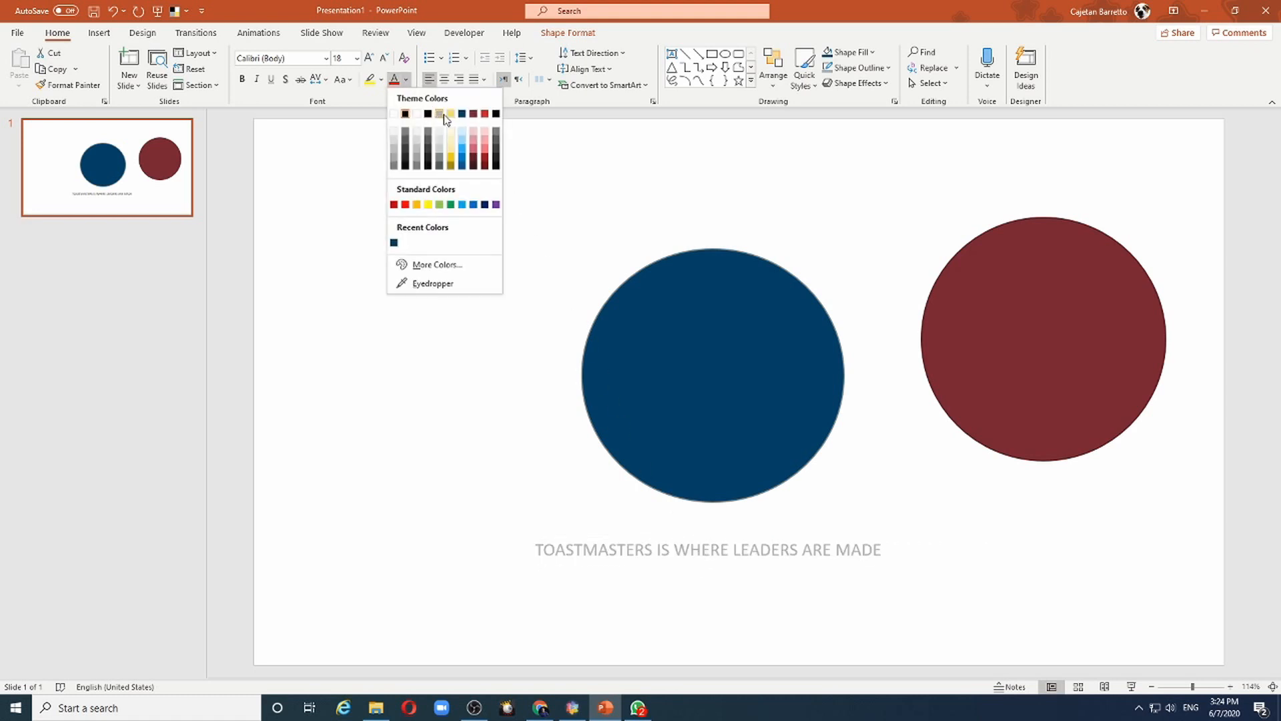
{"action": "left_click", "coordinate": [497, 113]}
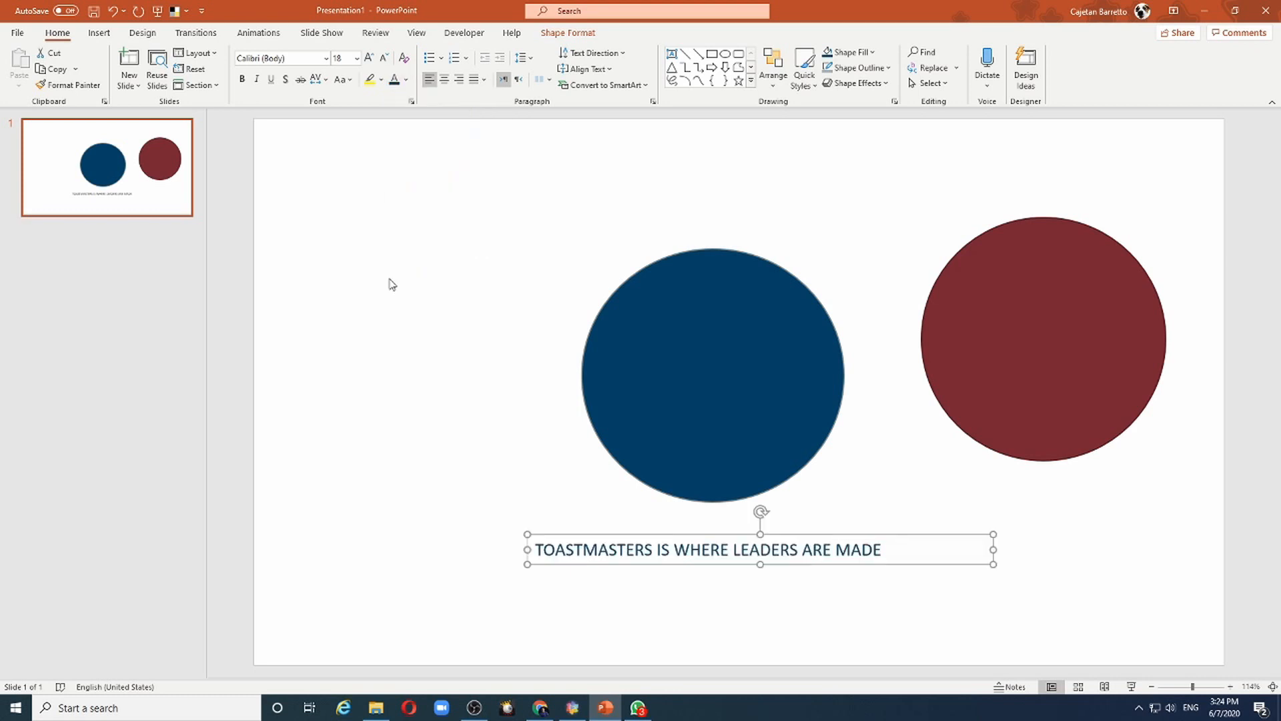
{"action": "left_click", "coordinate": [591, 548]}
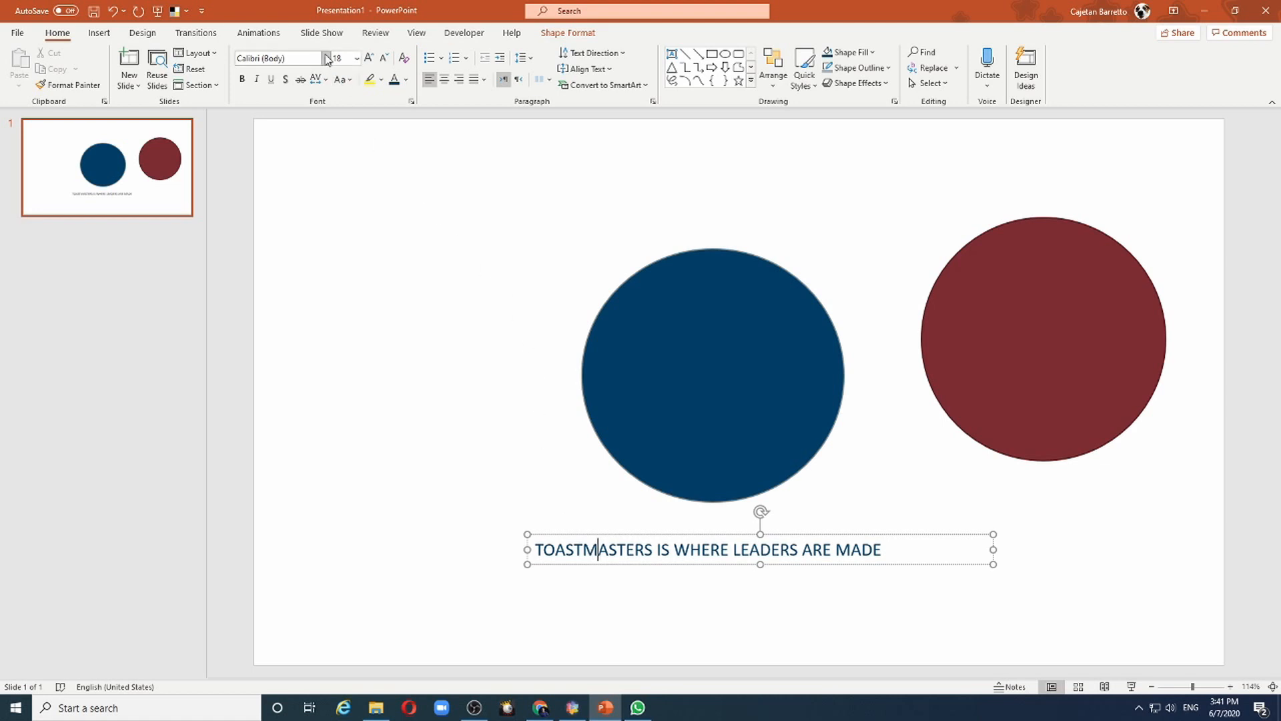
{"action": "left_click", "coordinate": [355, 57]}
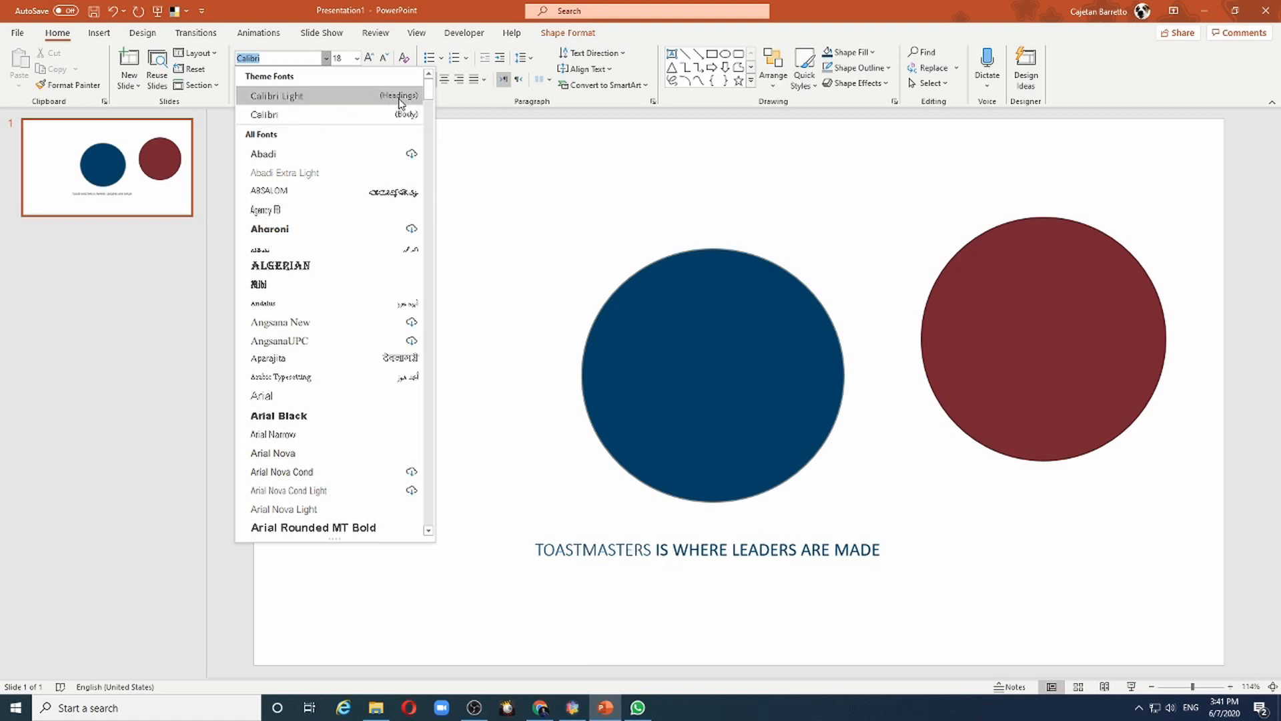
{"action": "mouse_move", "coordinate": [327, 114]}
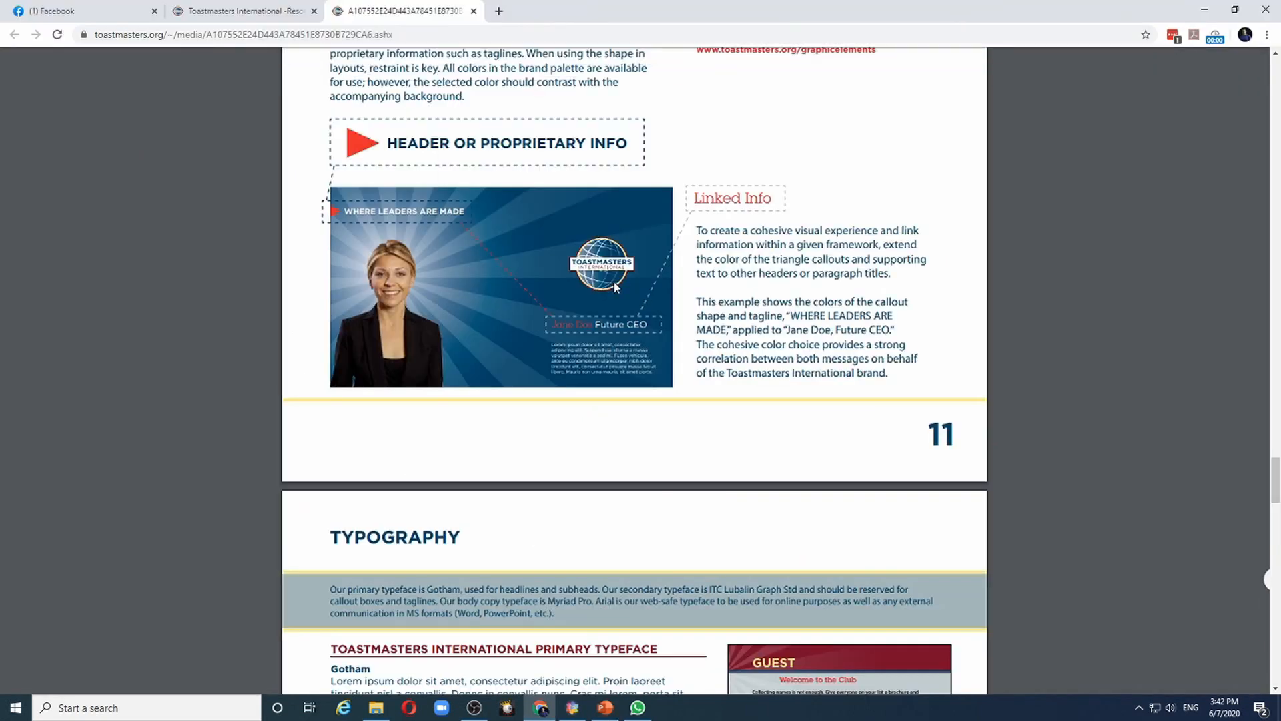
Read the Typography page listing Gotham and Myriad Pro, then return to the presentation.
{"action": "scroll", "scroll_direction": "down", "scroll_amount": 3}
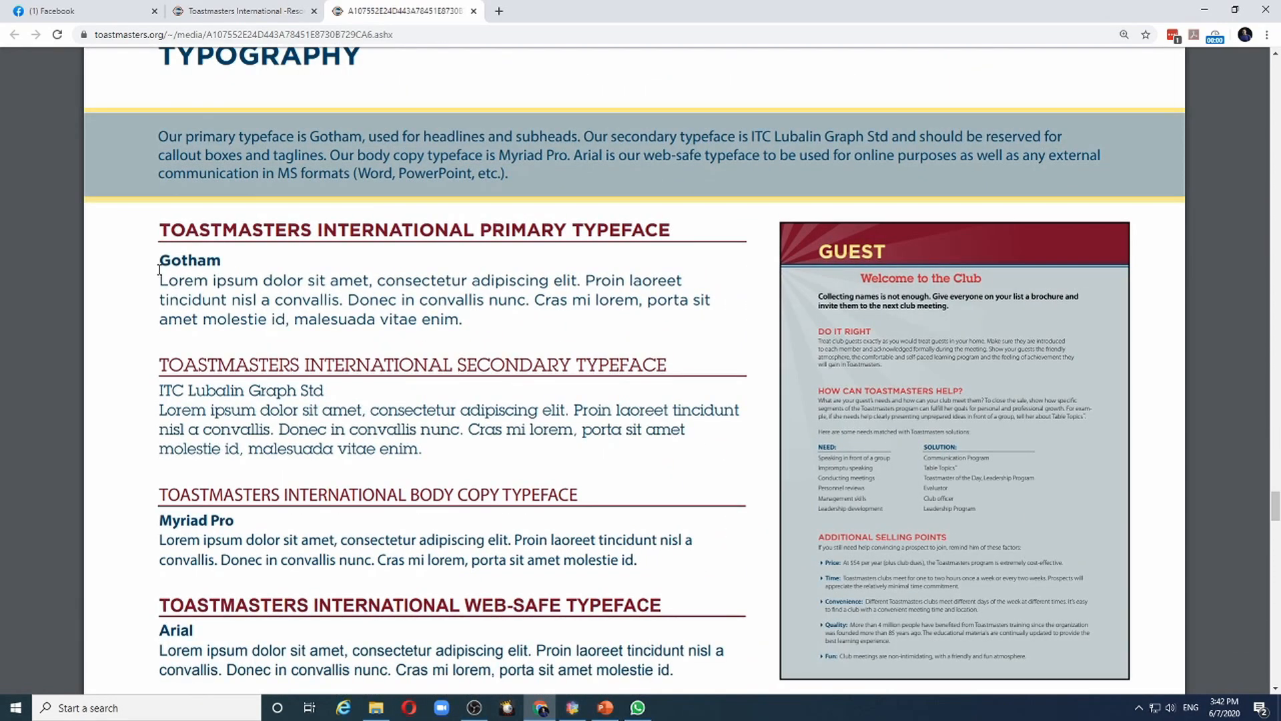
{"action": "left_click_drag", "start_coordinate": [159, 261], "coordinate": [246, 278]}
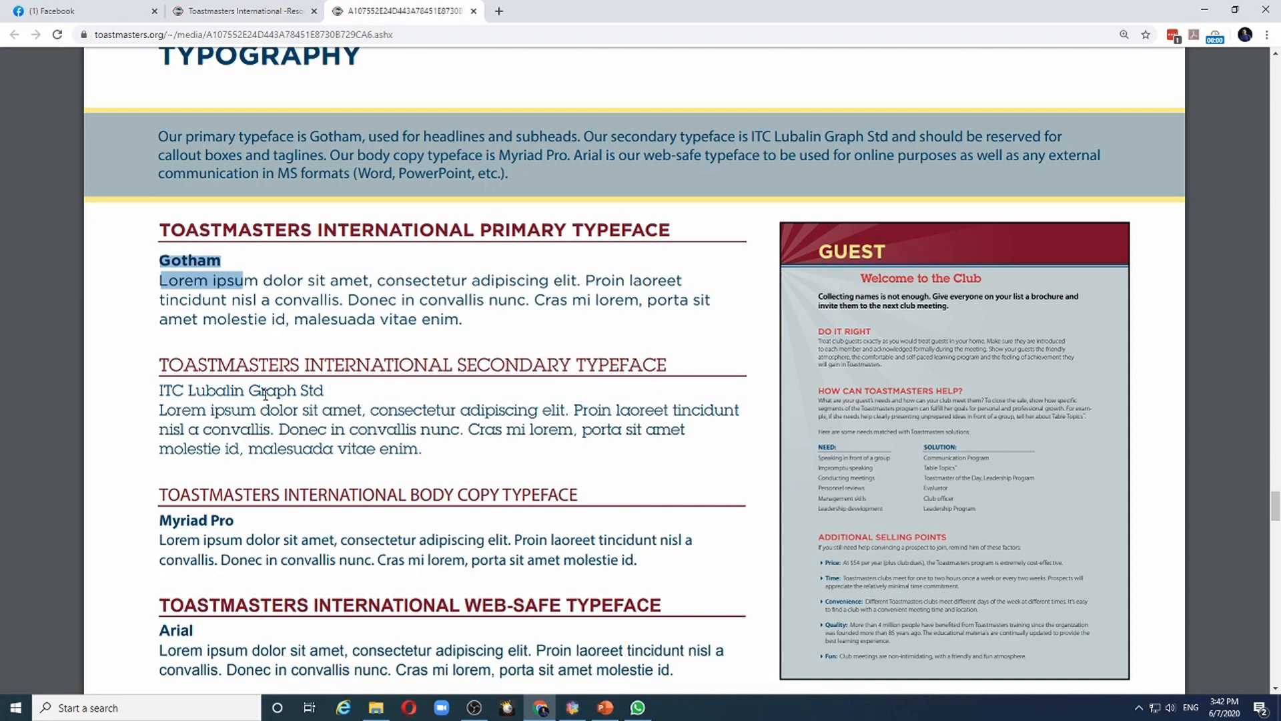
{"action": "scroll", "scroll_direction": "down", "scroll_amount": 3}
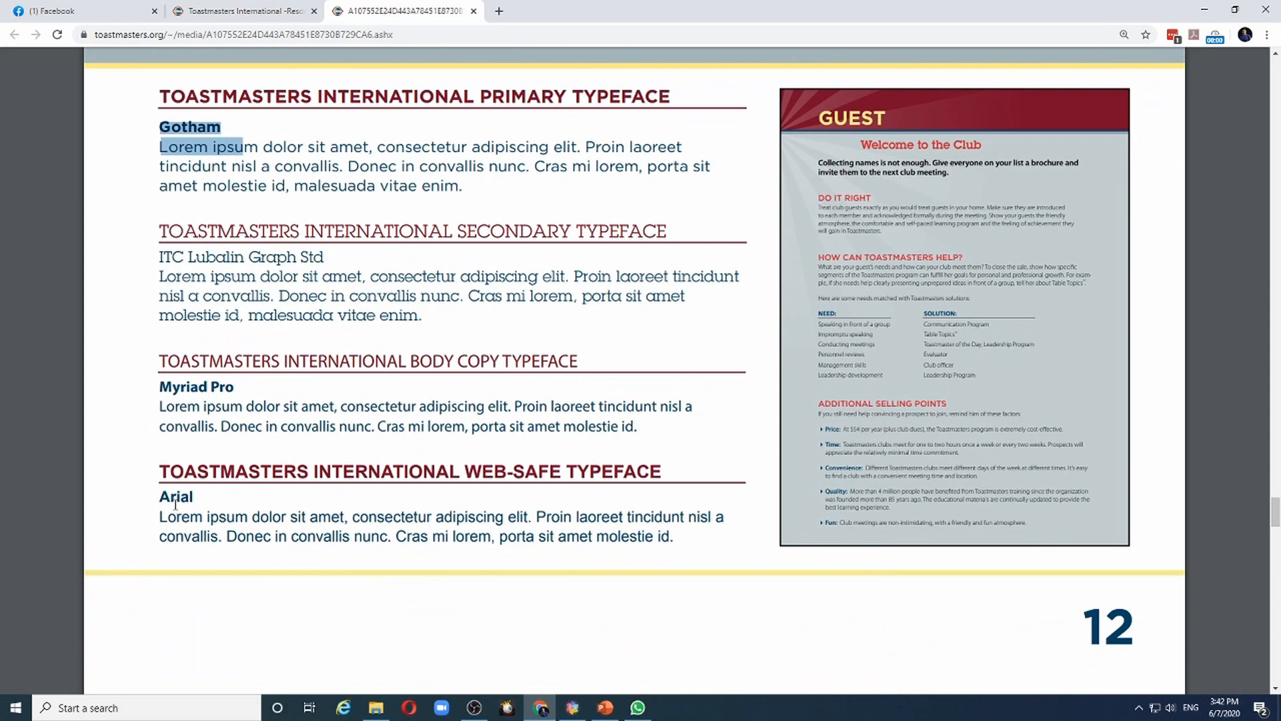
{"action": "left_click", "coordinate": [603, 708]}
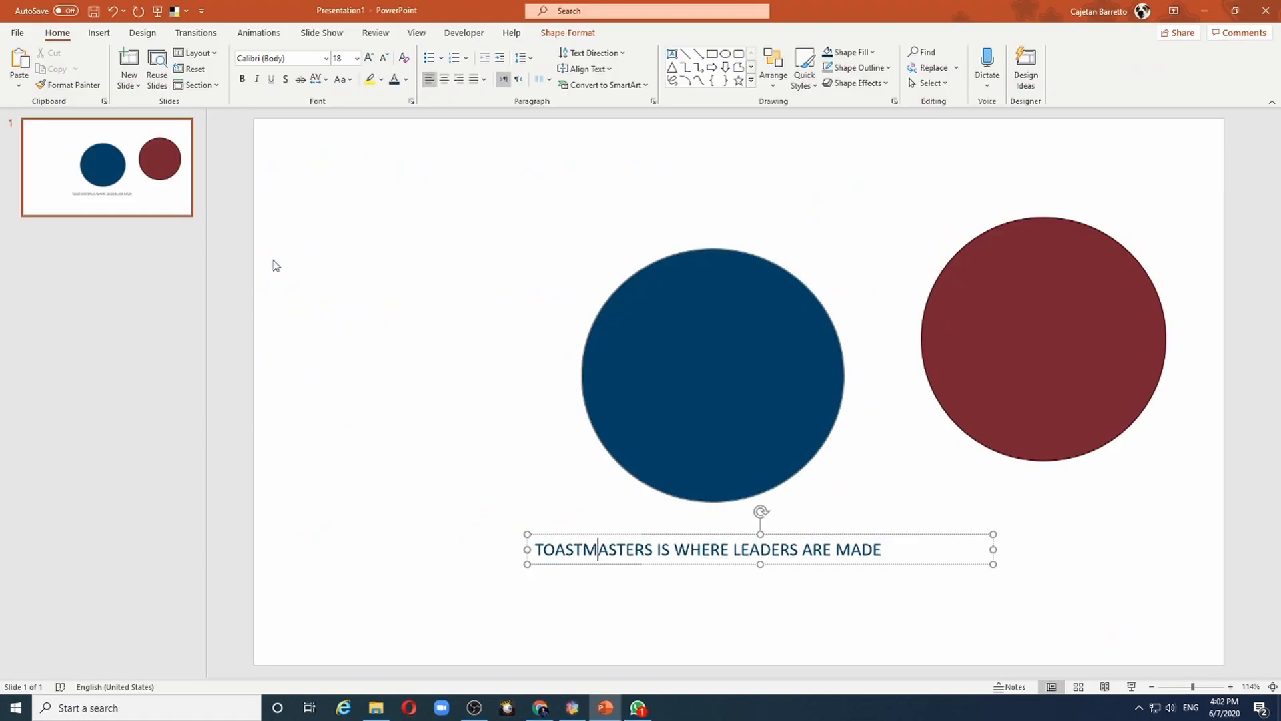
Start a custom theme font set from Design > Variants > Fonts > Customize Fonts.
{"action": "left_click", "coordinate": [143, 32]}
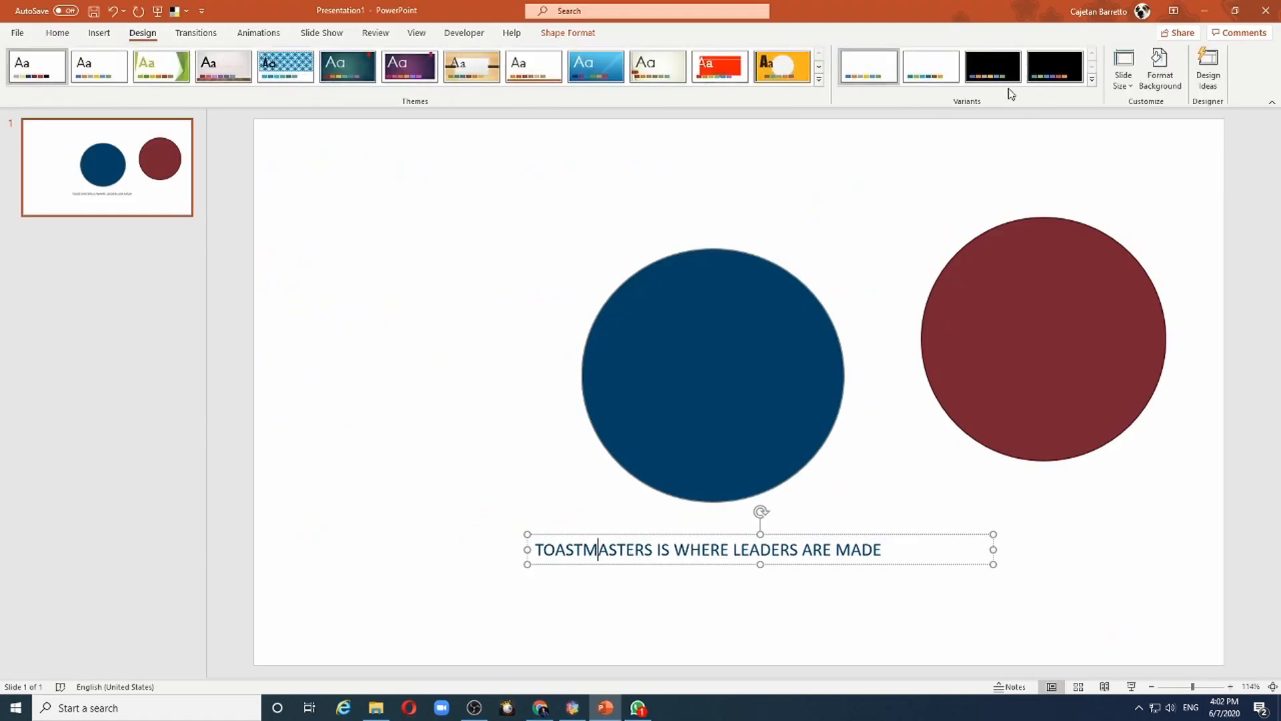
{"action": "left_click", "coordinate": [1092, 84]}
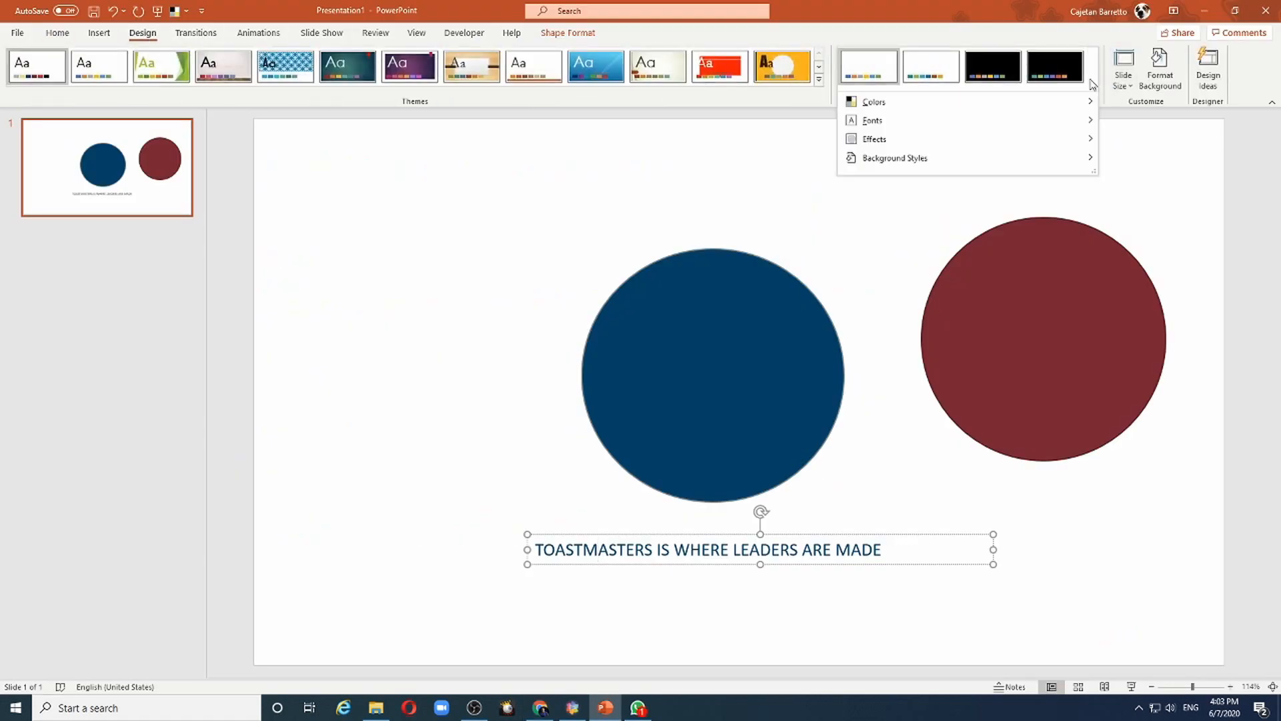
{"action": "left_click", "coordinate": [873, 120]}
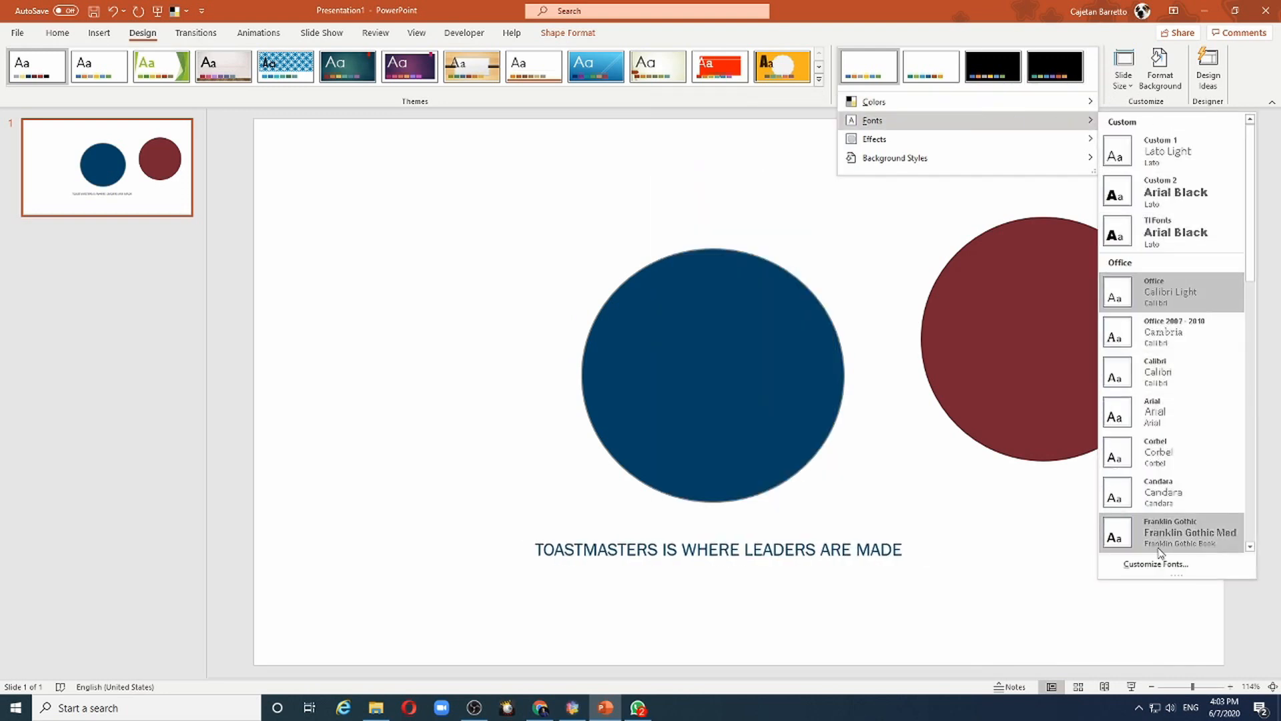
{"action": "left_click", "coordinate": [1159, 563]}
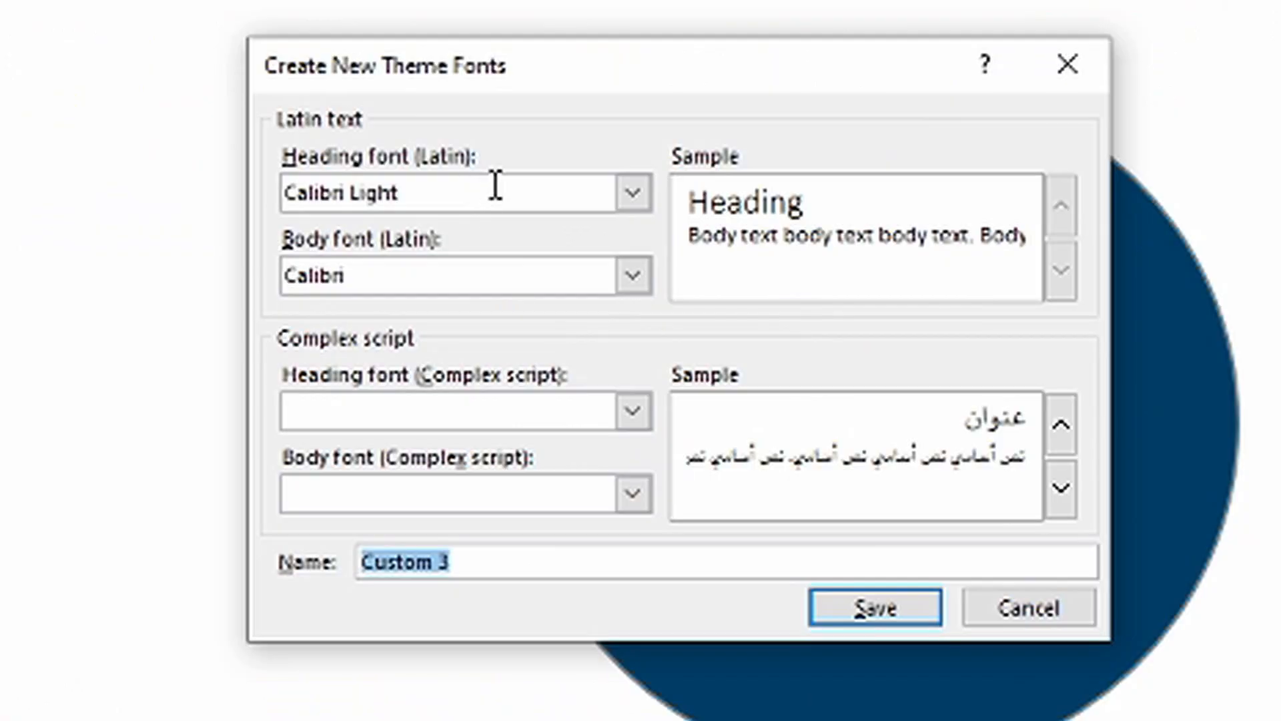
Pair Gotham headings with Myriad Pro body text and name the set 'Toastmasters'.
{"action": "left_click", "coordinate": [632, 192]}
{"action": "type", "text": "Goth"}
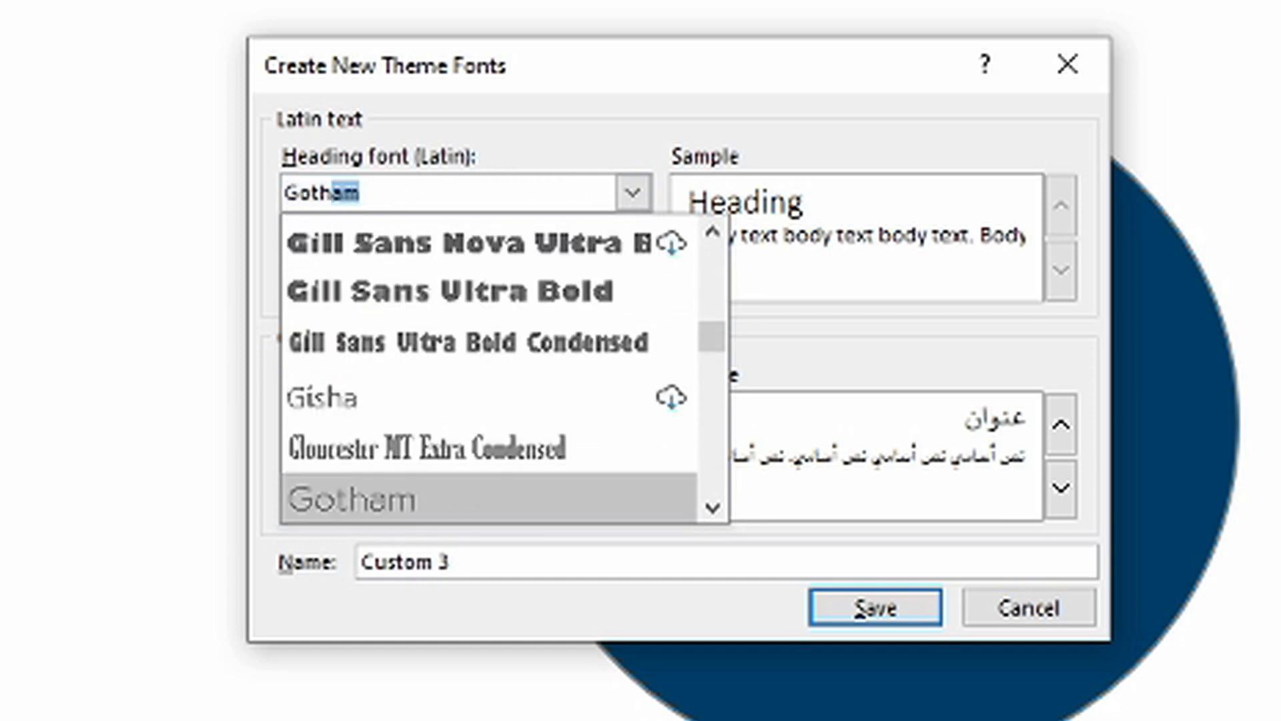
{"action": "mouse_move", "coordinate": [460, 398]}
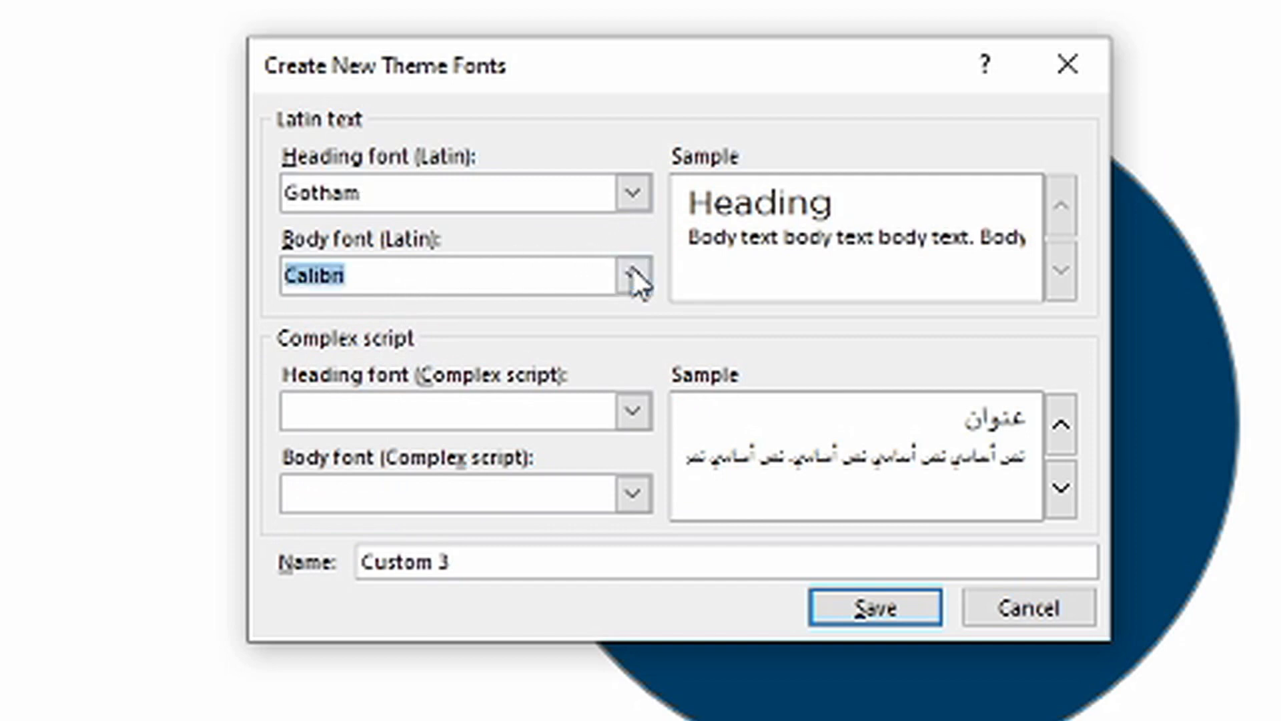
{"action": "left_click", "coordinate": [633, 275]}
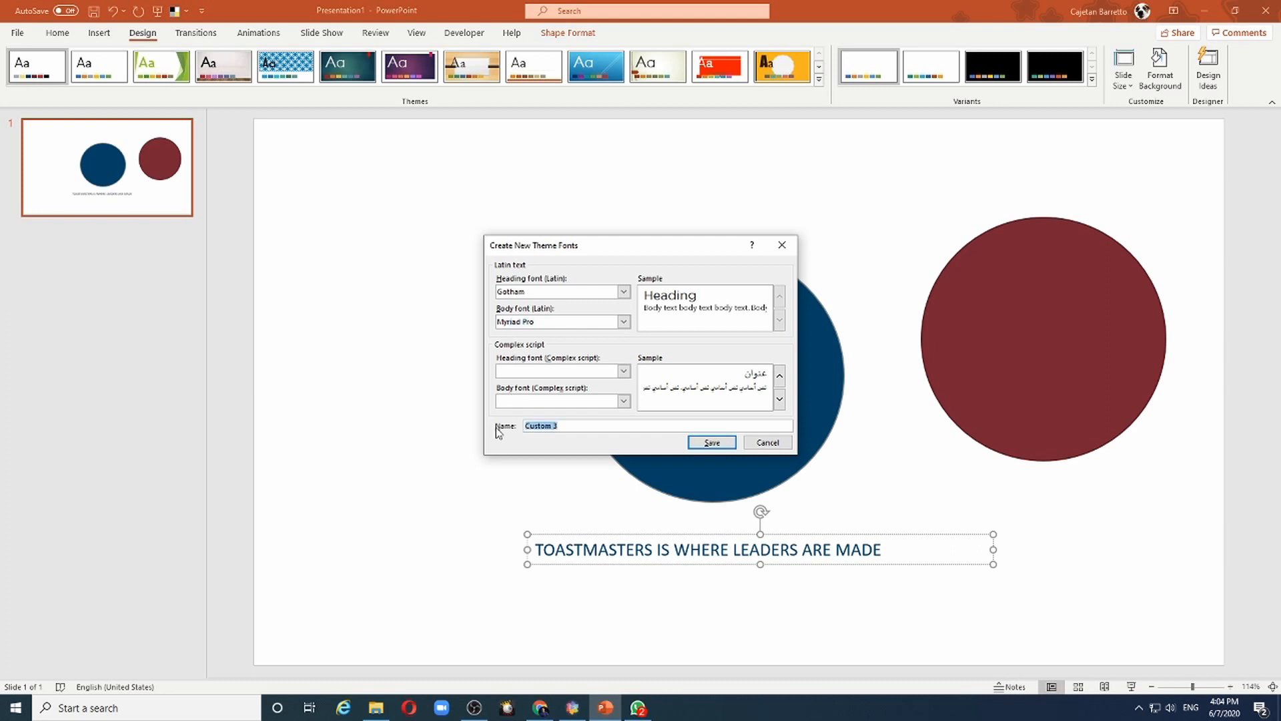
{"action": "type", "text": "Toastmas"}
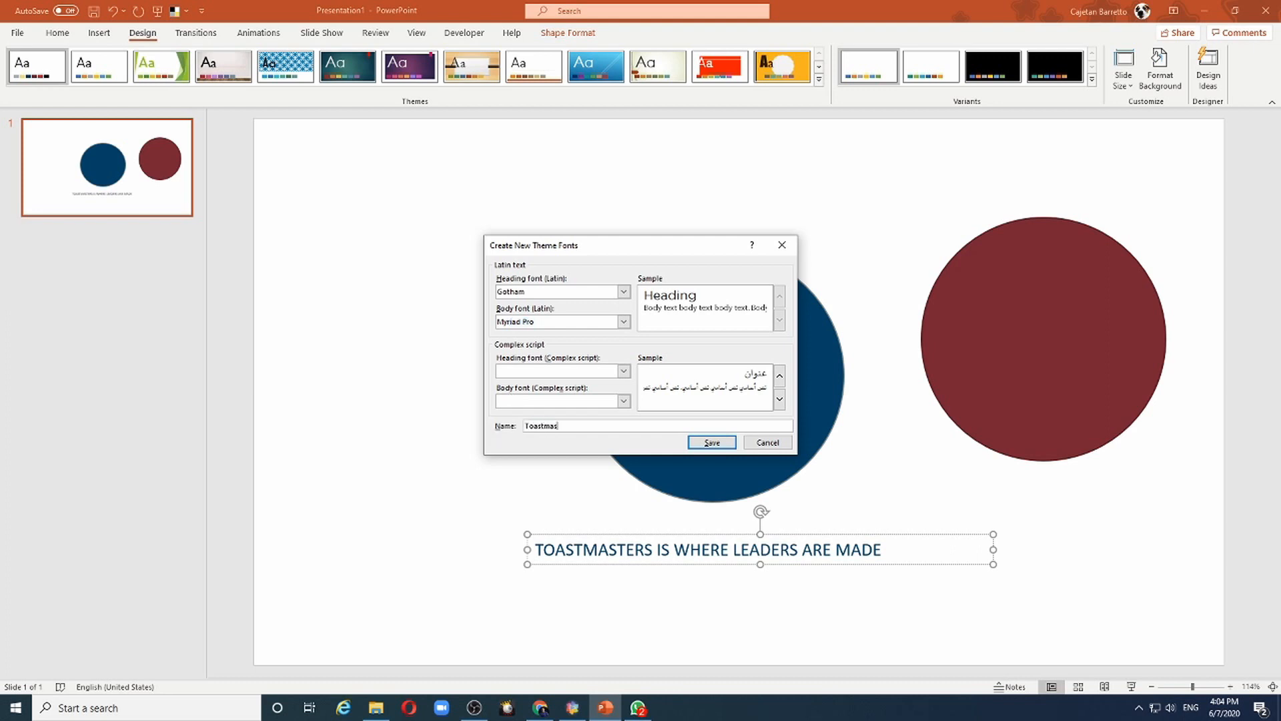
{"action": "type", "text": "ters"}
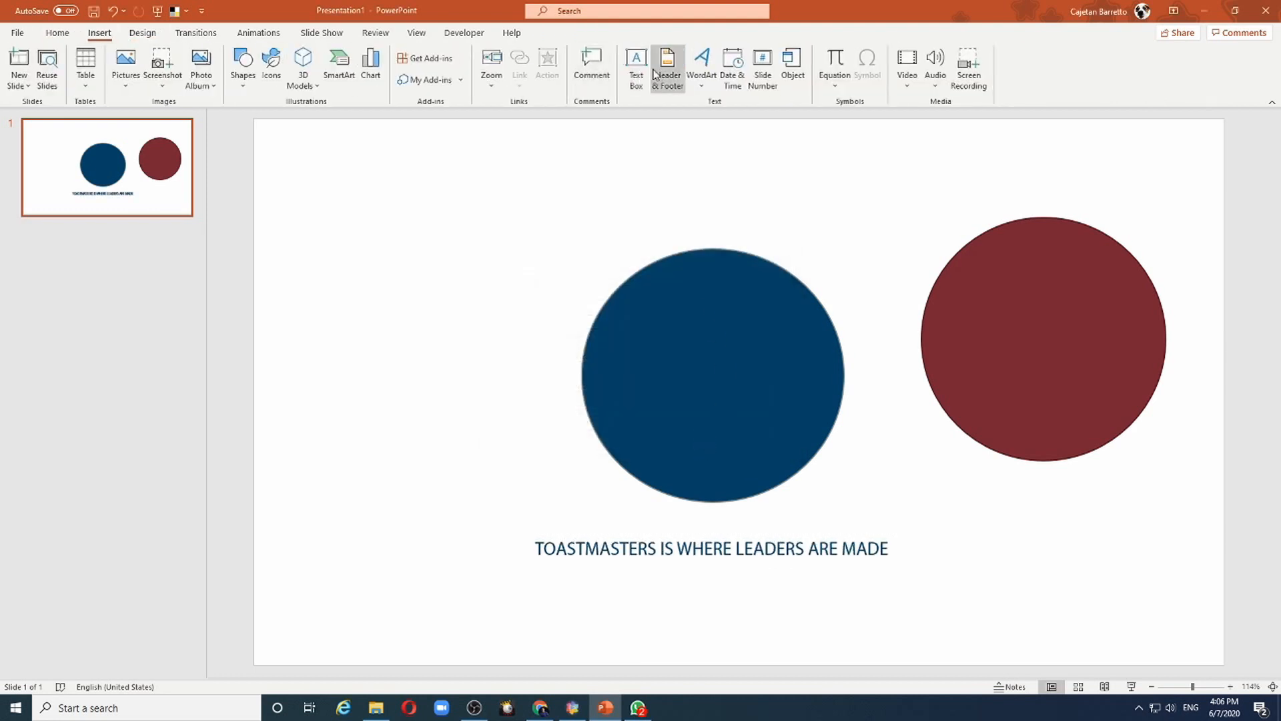
Add a 'BETTER SPEAKERS CLUB' text box at the top and set it in Gotham (Headings).
{"action": "left_click", "coordinate": [635, 66]}
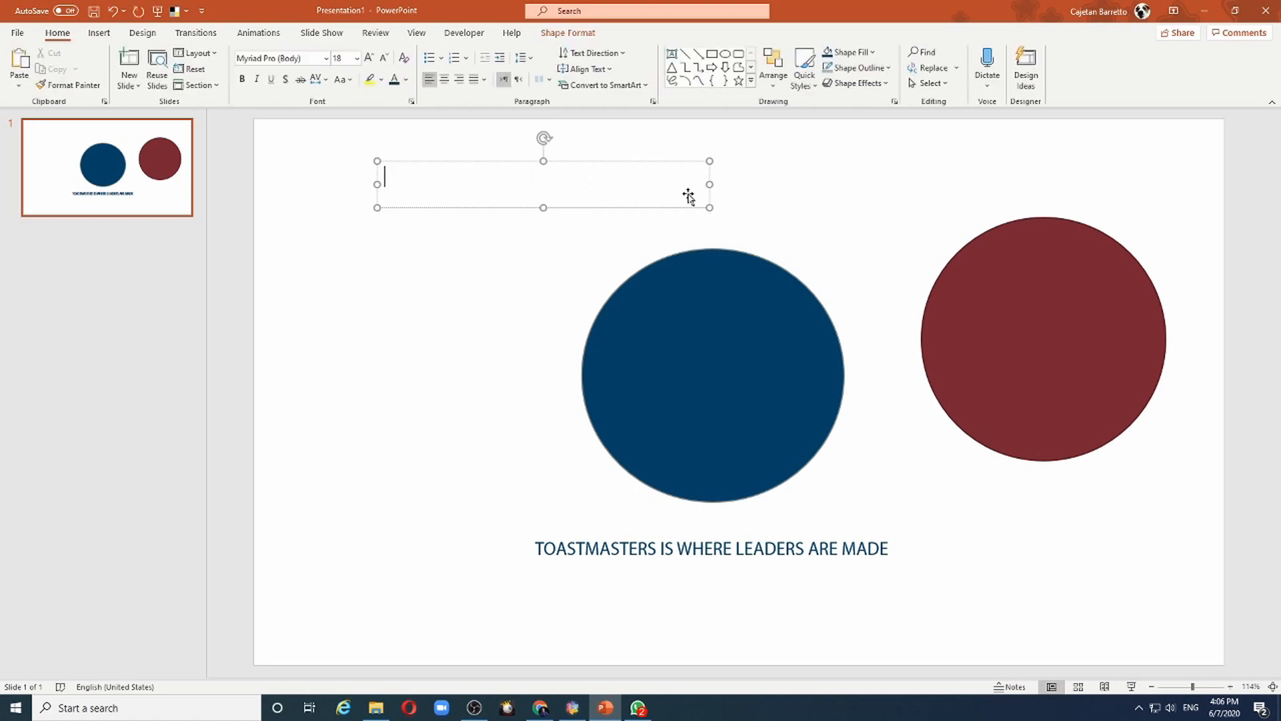
{"action": "type", "text": "BETTER"}
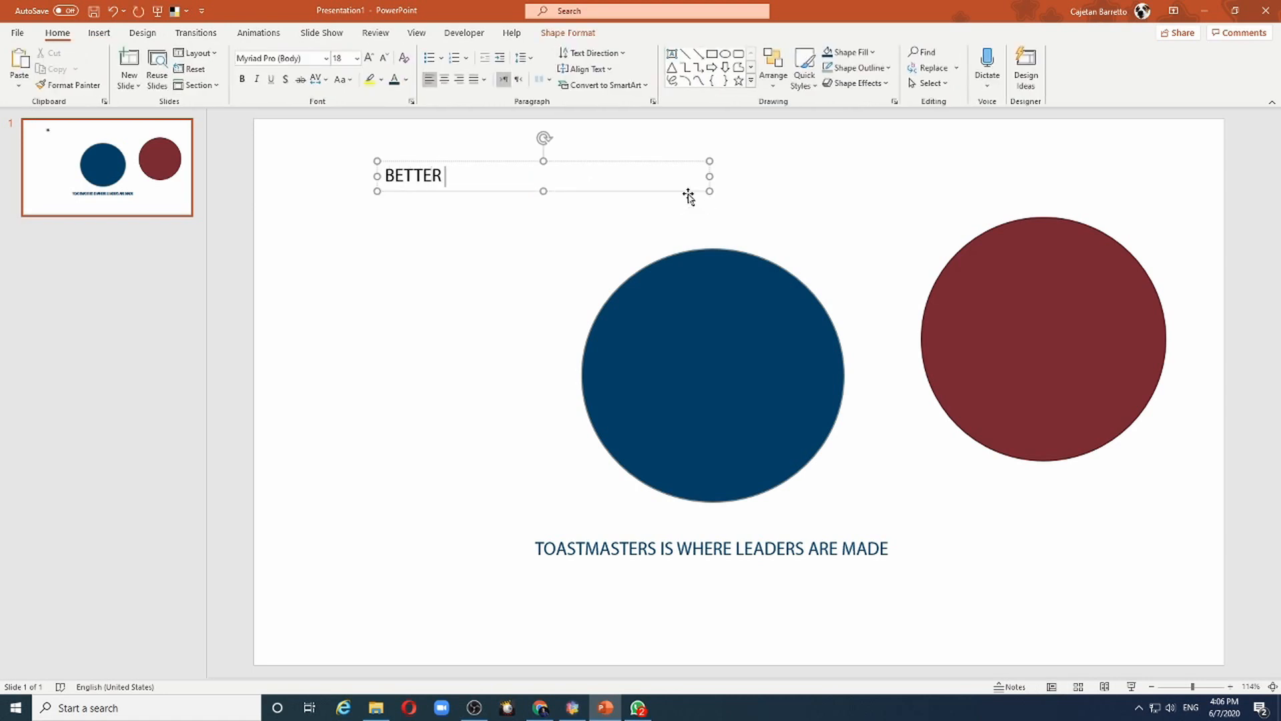
{"action": "type", "text": "SPEAKERS CLUB"}
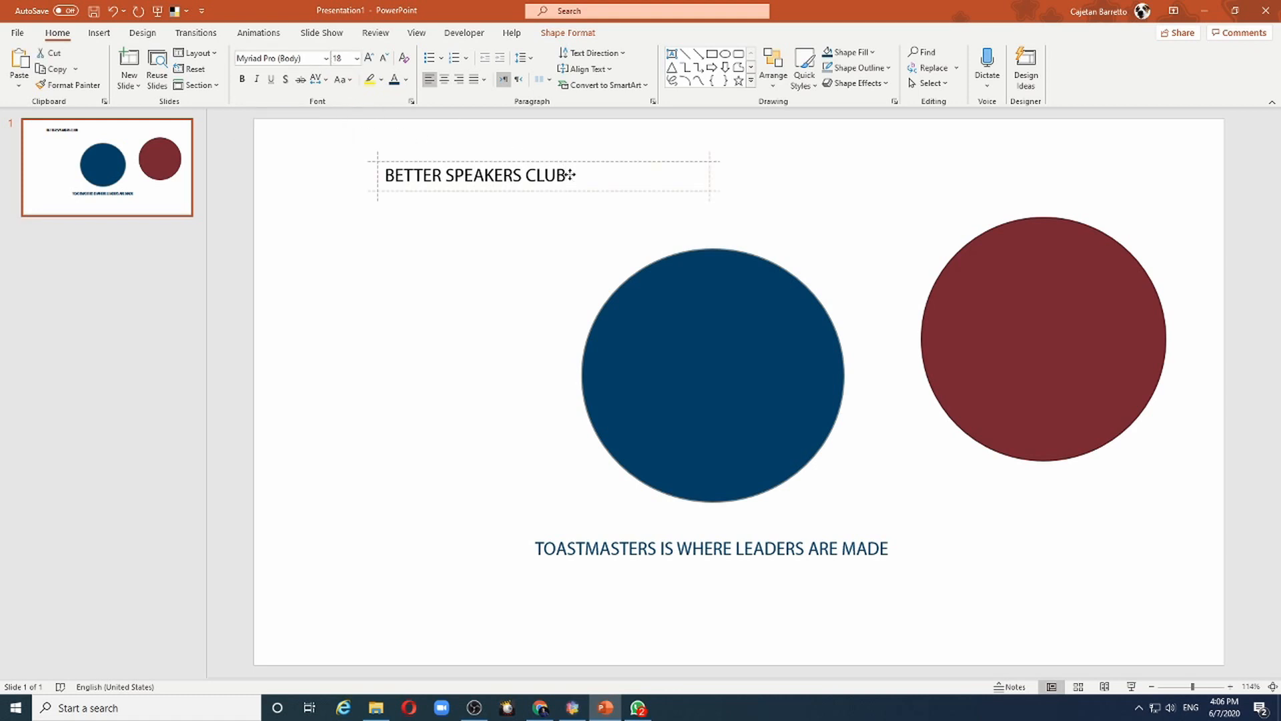
{"action": "left_click", "coordinate": [542, 192]}
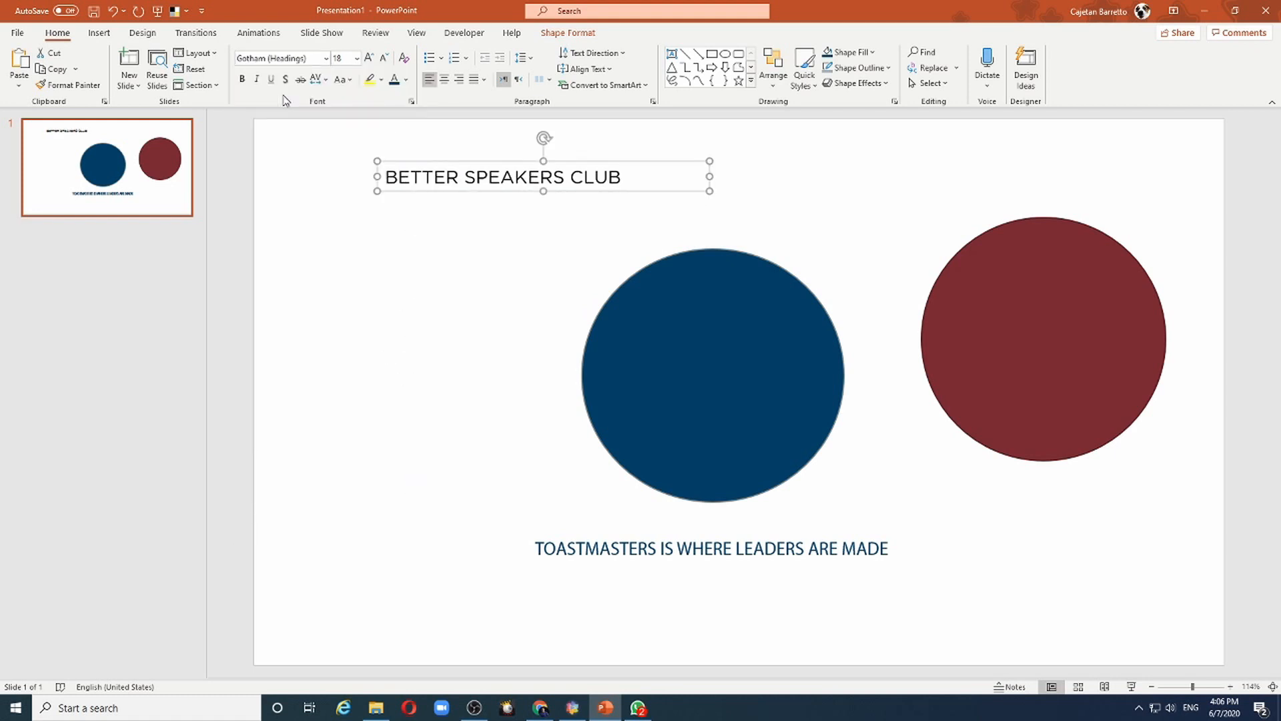
{"action": "left_click", "coordinate": [326, 57]}
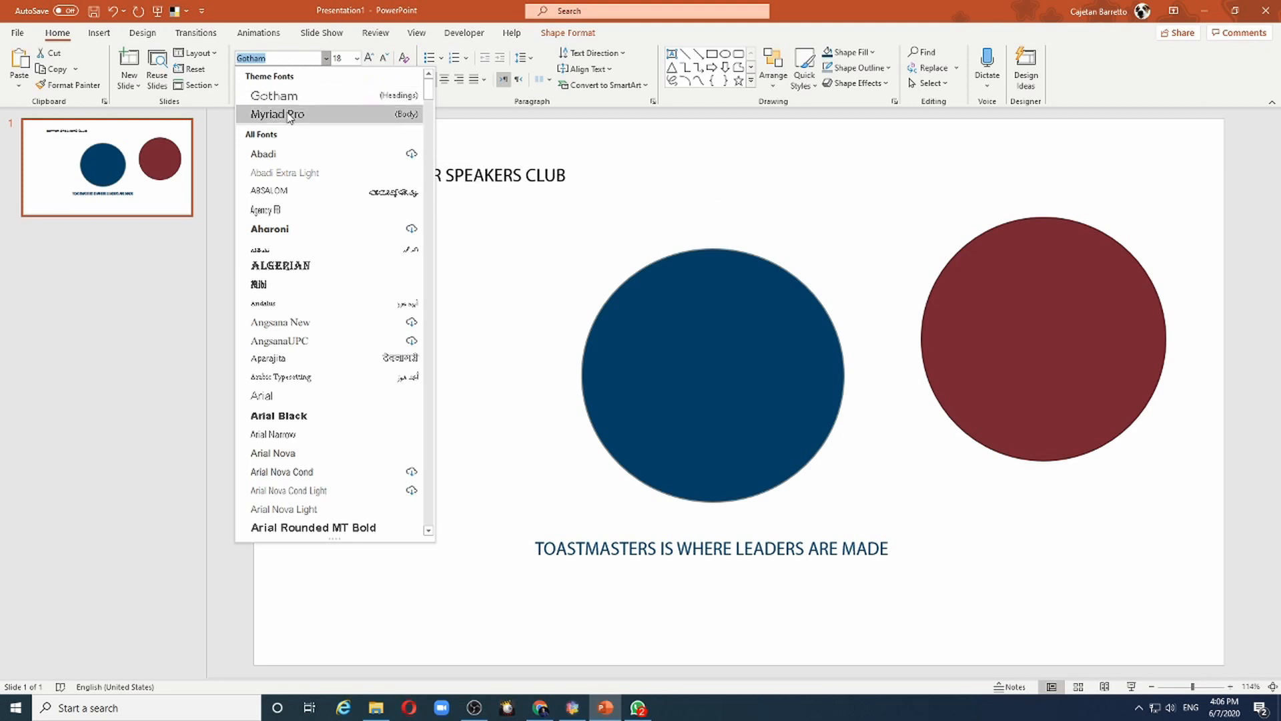
{"action": "mouse_move", "coordinate": [286, 120]}
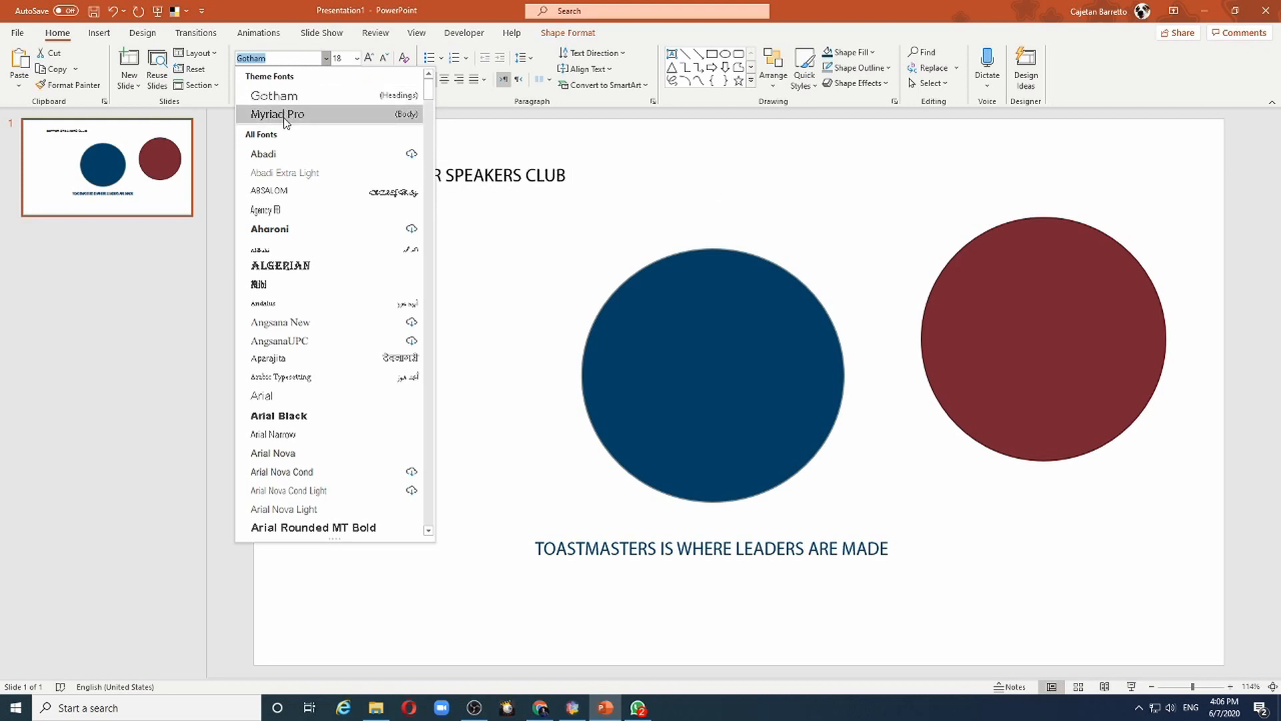
{"action": "mouse_move", "coordinate": [281, 114]}
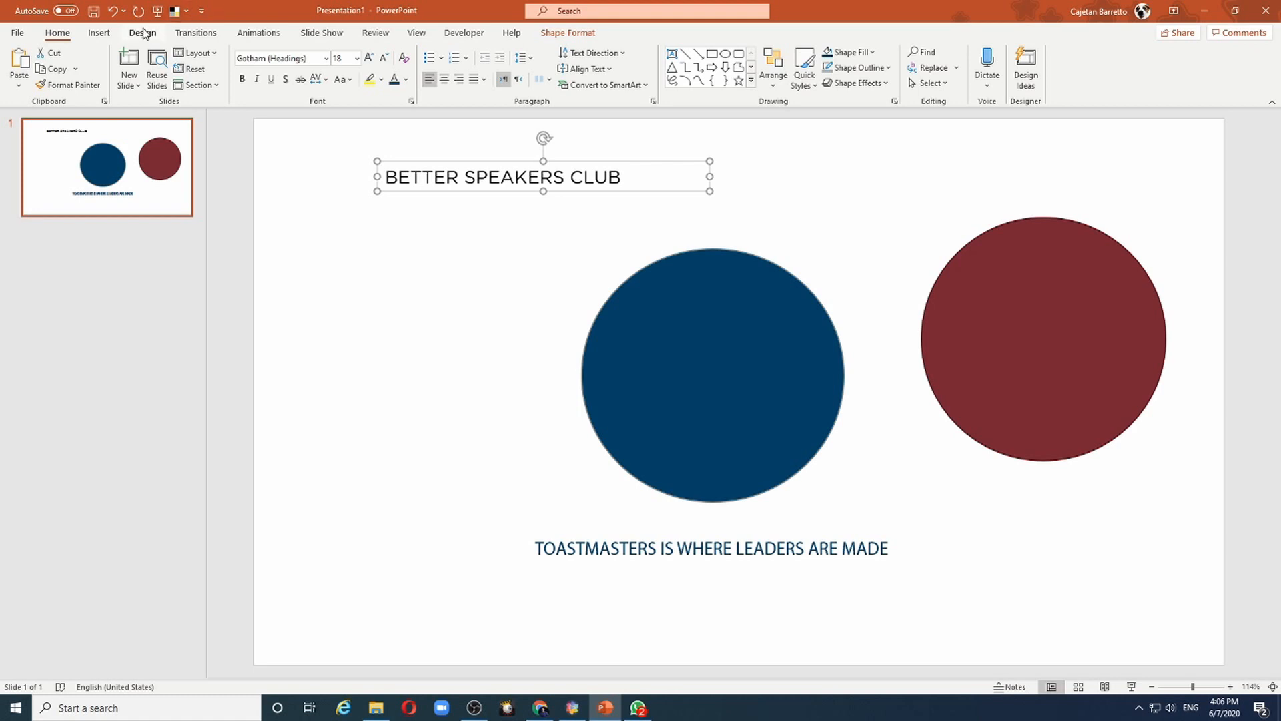
Save the current theme as 'Toastmasters Brand Kit' in the Document Themes folder.
{"action": "left_click", "coordinate": [141, 32]}
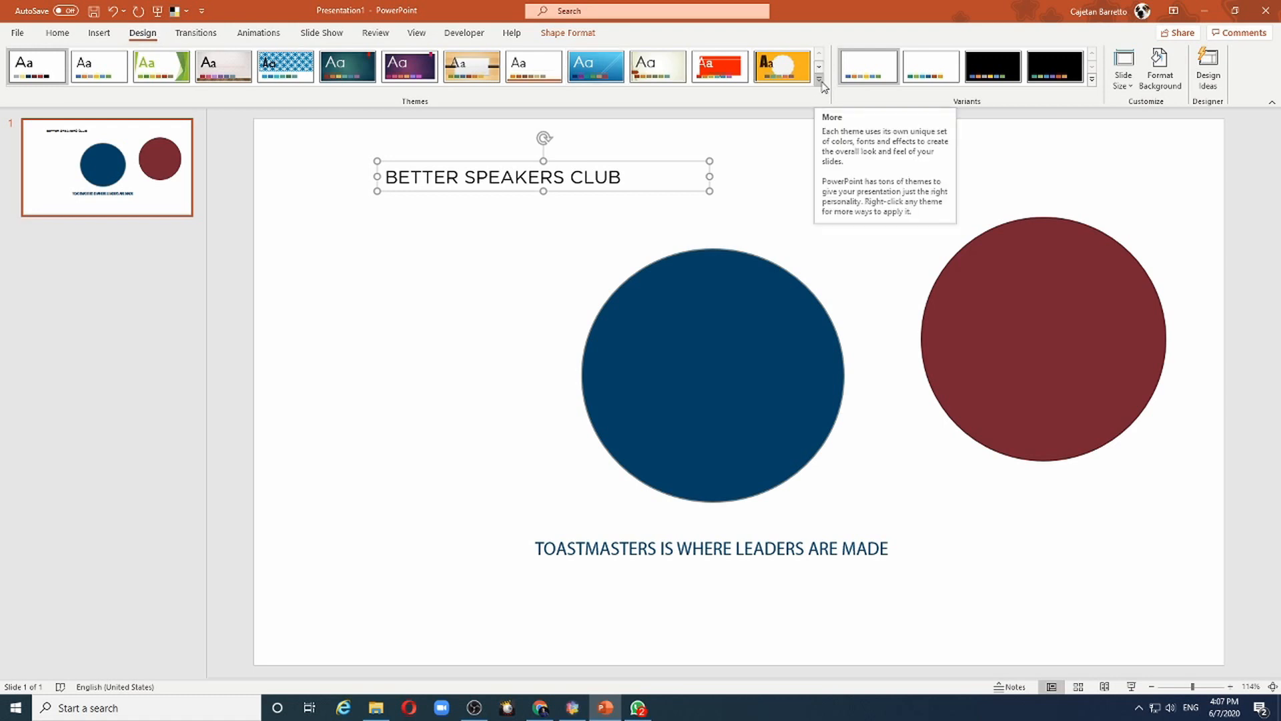
{"action": "left_click", "coordinate": [821, 75]}
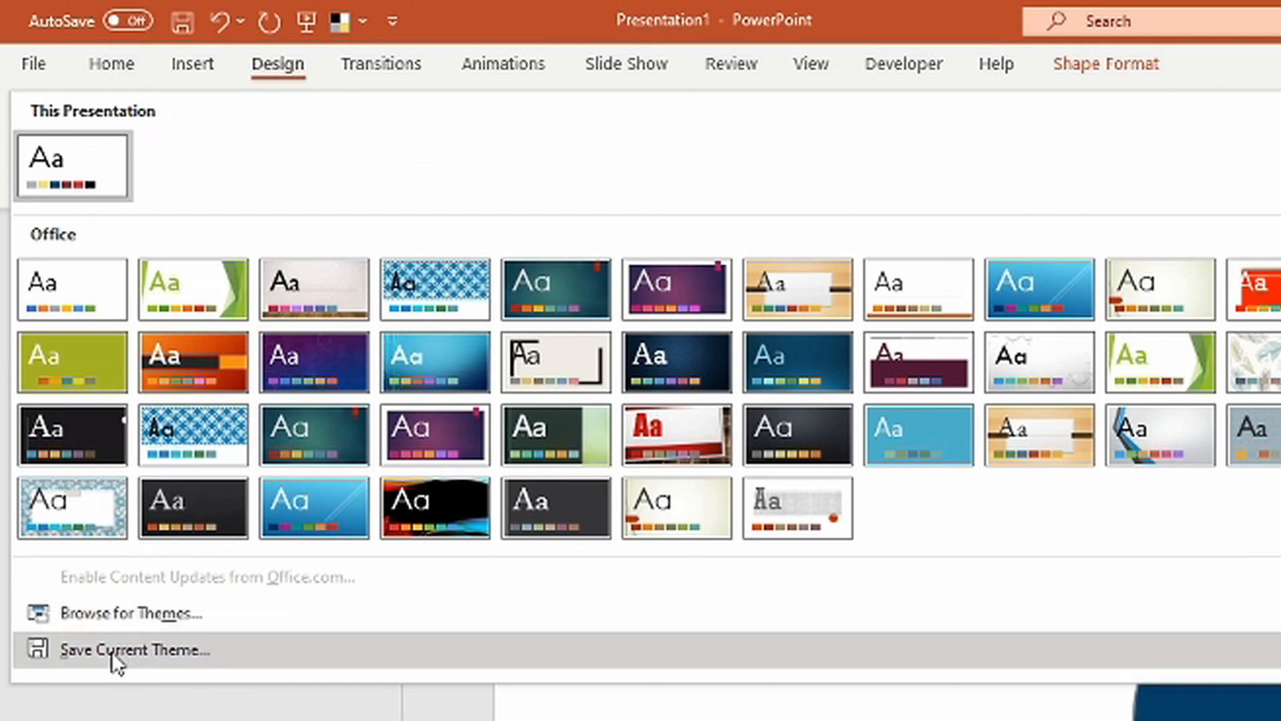
{"action": "left_click", "coordinate": [129, 649]}
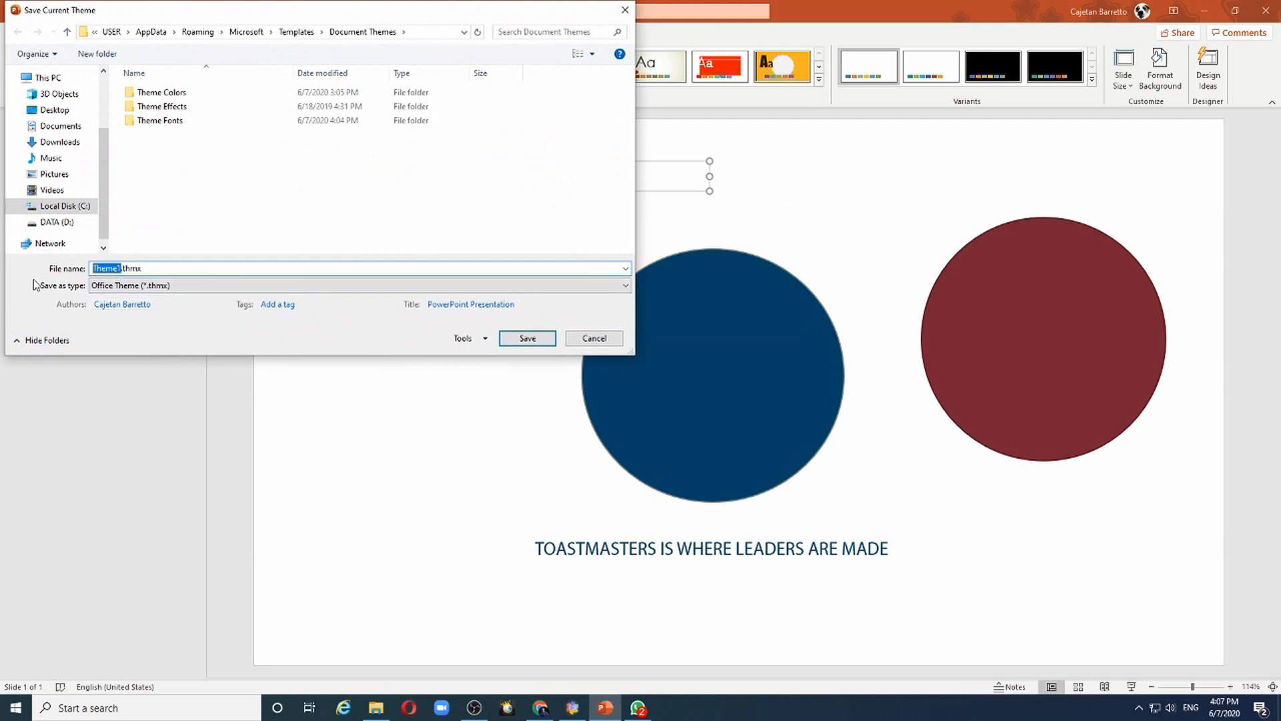
{"action": "type", "text": "Toastmasters Brand Kit"}
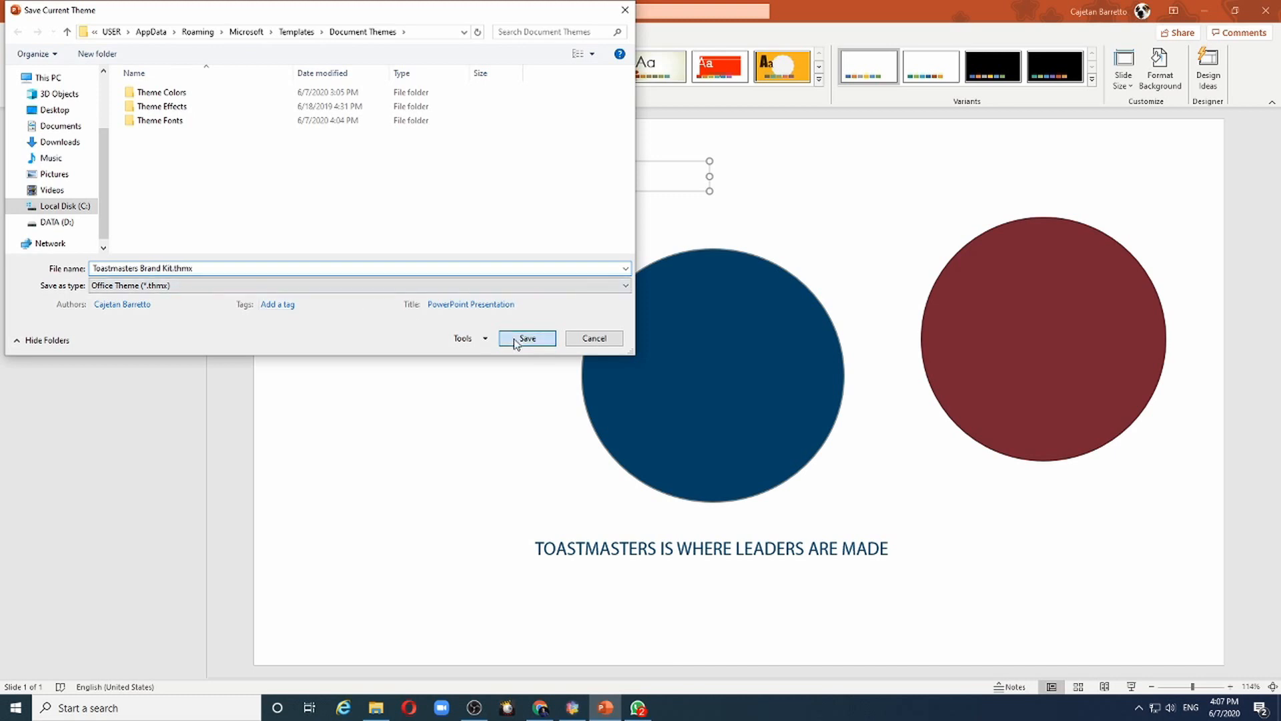
{"action": "left_click", "coordinate": [527, 338]}
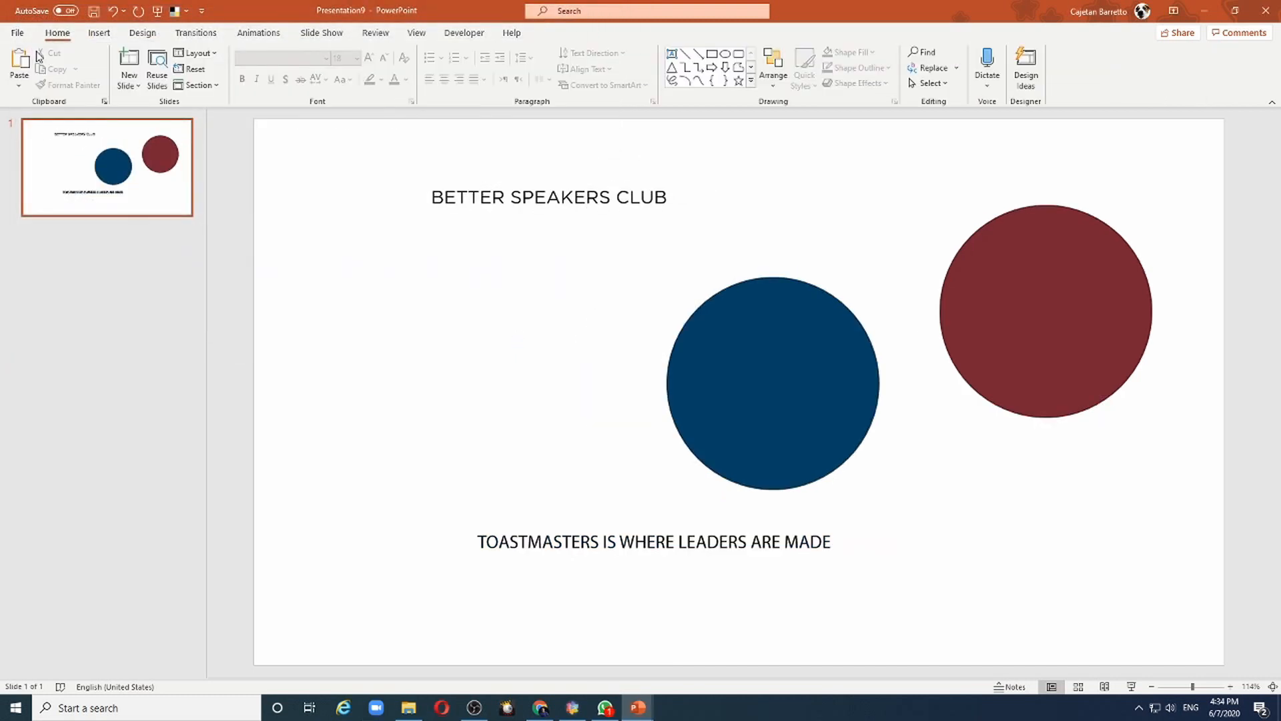
Make the custom Toastmasters Theme the default from the themes gallery.
{"action": "left_click", "coordinate": [142, 32]}
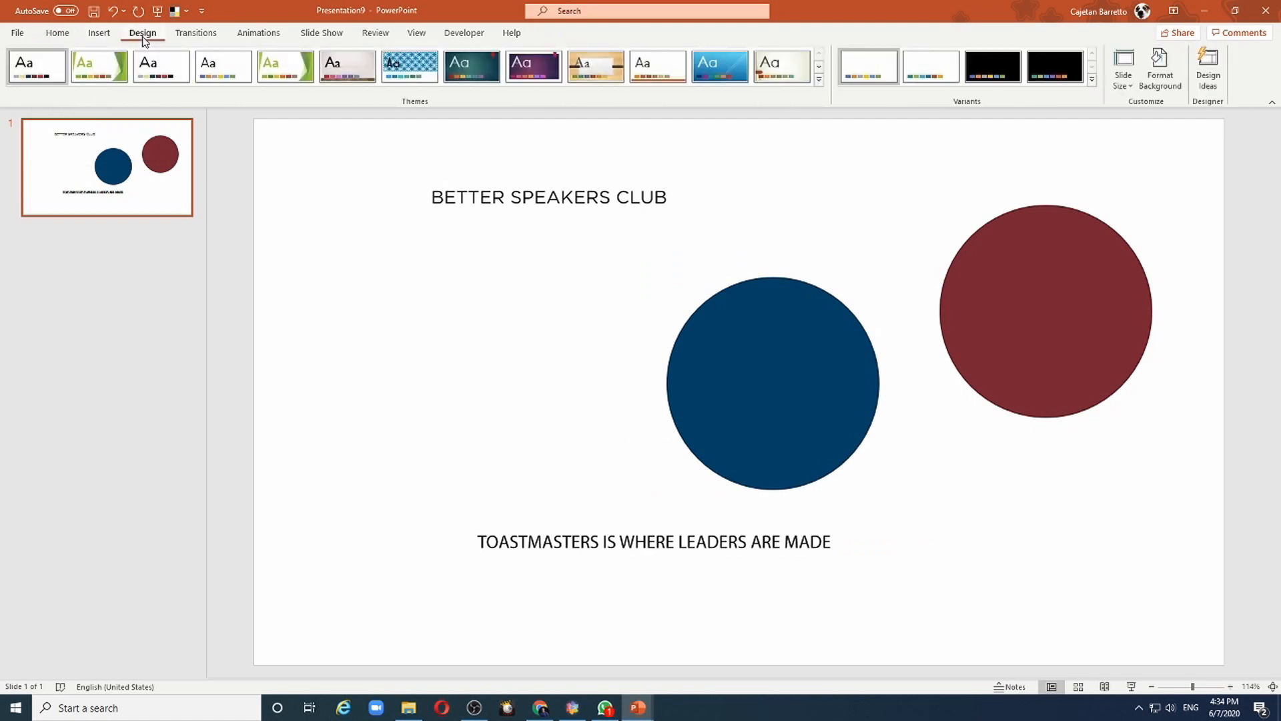
{"action": "left_click", "coordinate": [818, 79]}
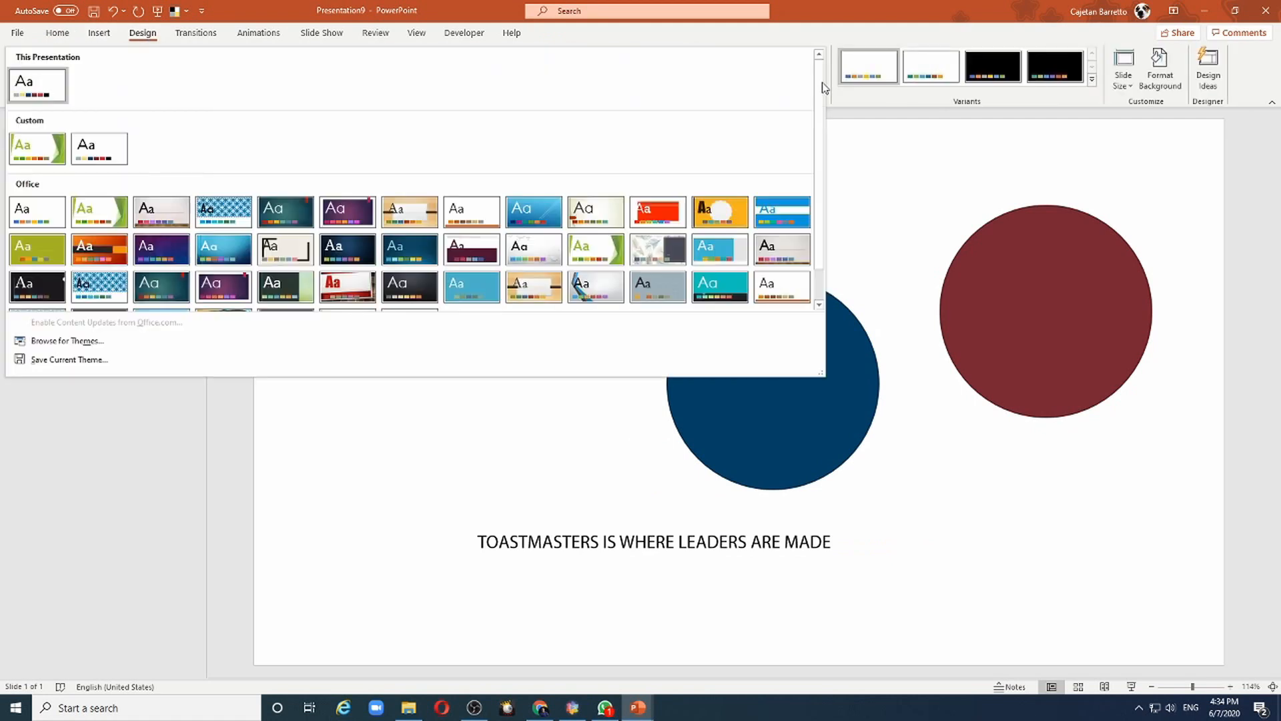
{"action": "mouse_move", "coordinate": [99, 148]}
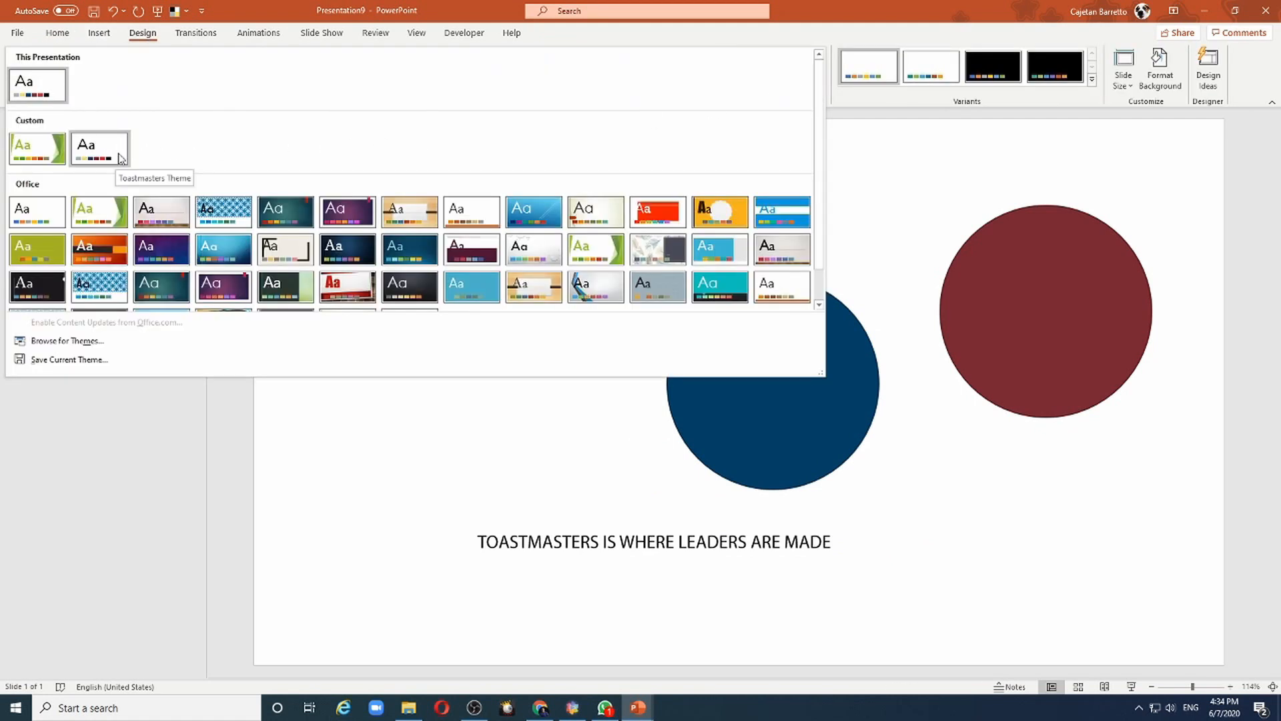
{"action": "right_click", "coordinate": [97, 146]}
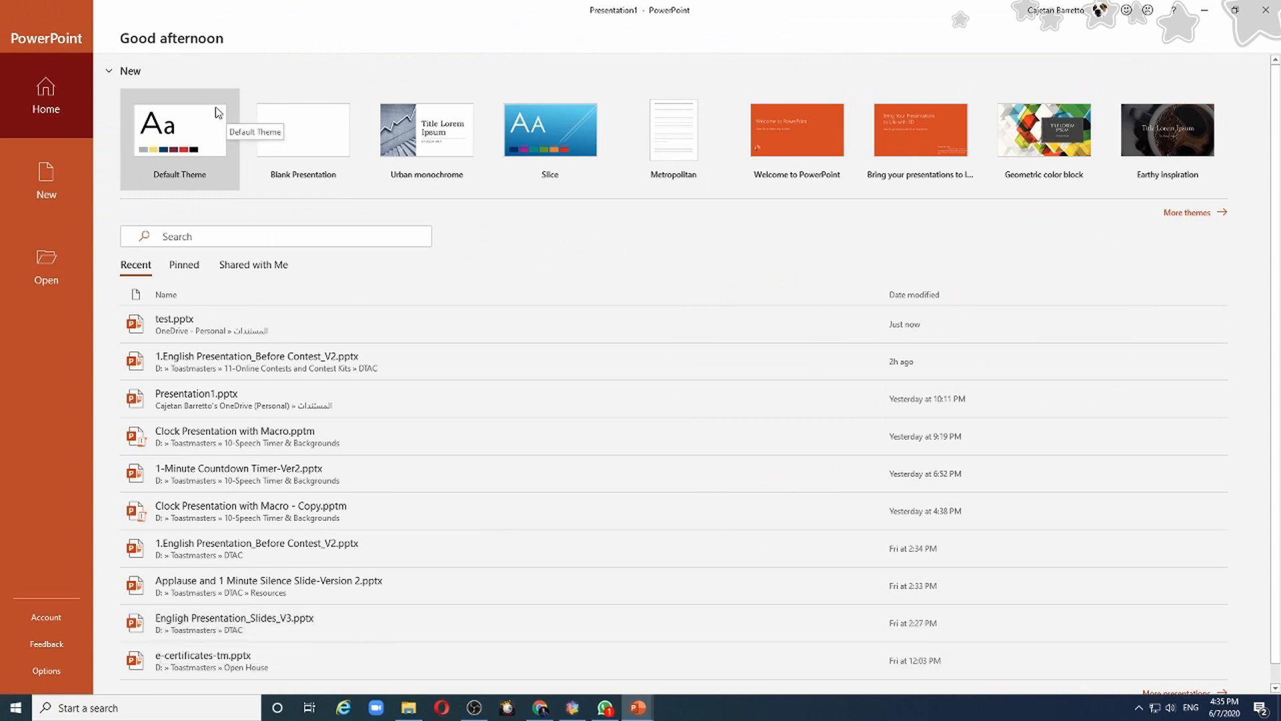
{"action": "mouse_move", "coordinate": [122, 173]}
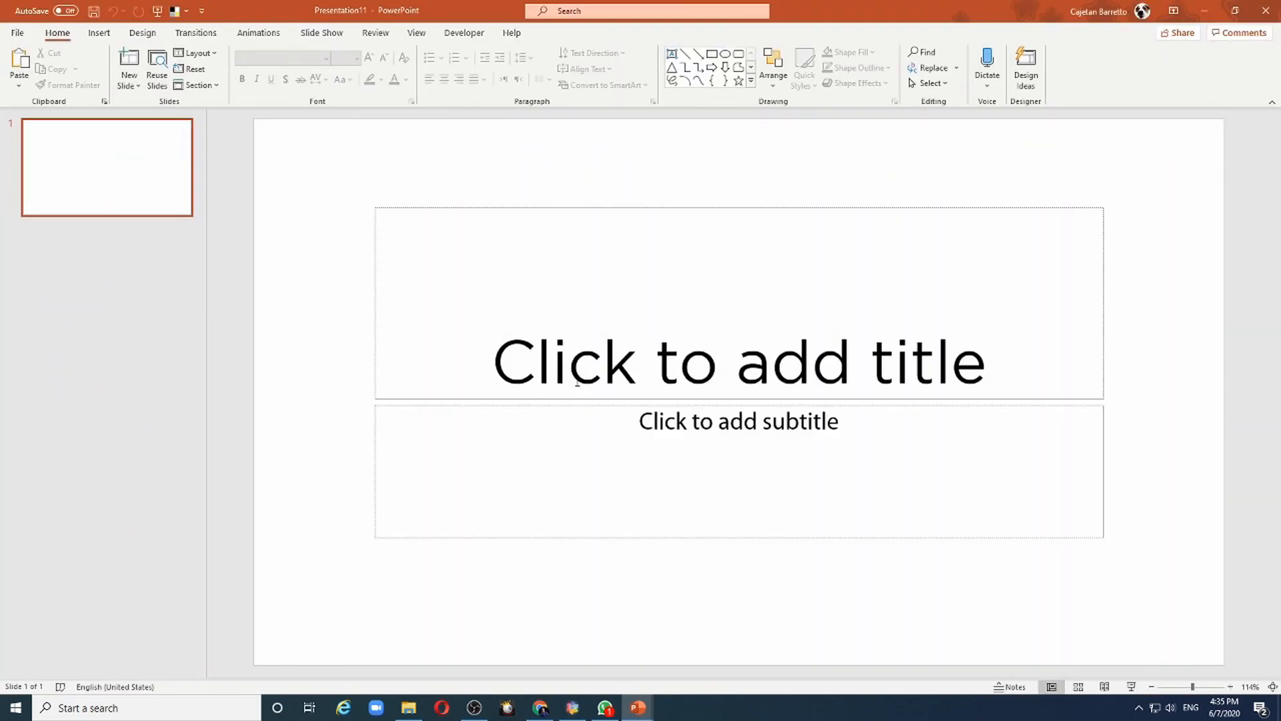
Check the title uses Gotham and subtitle Myriad Pro, then add an oval with a theme colour style.
{"action": "left_click", "coordinate": [738, 359]}
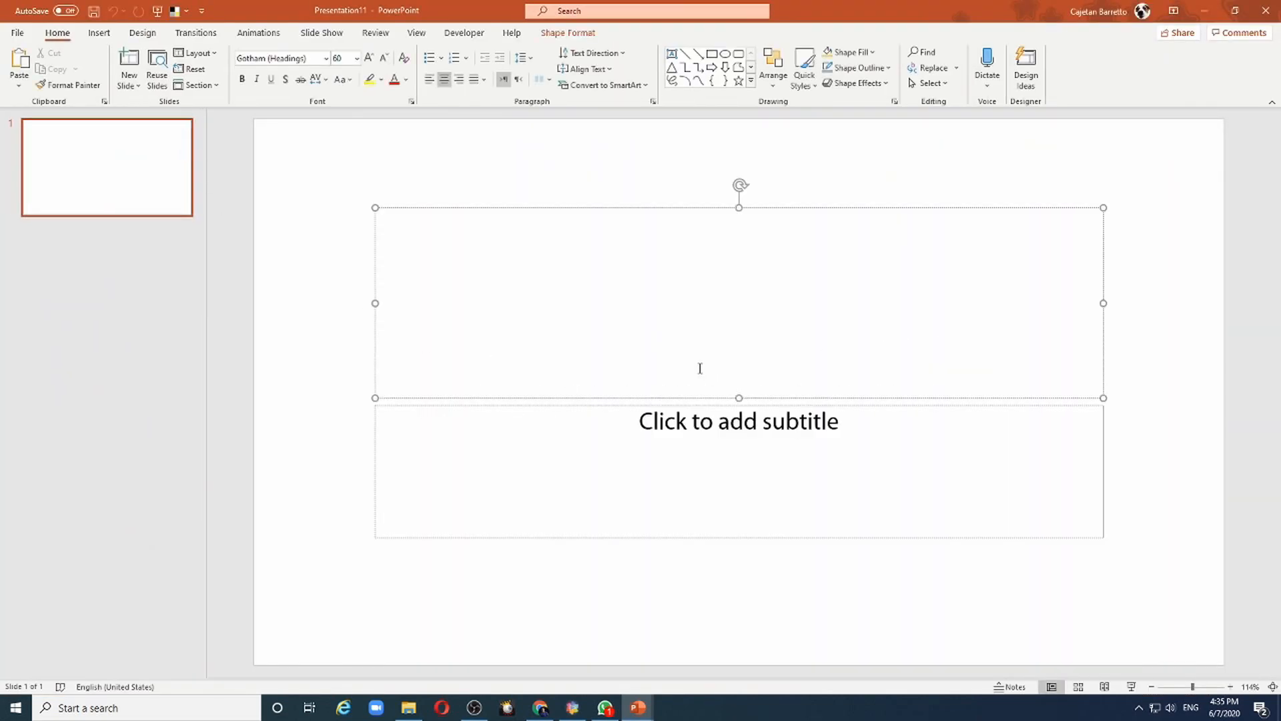
{"action": "left_click", "coordinate": [738, 360]}
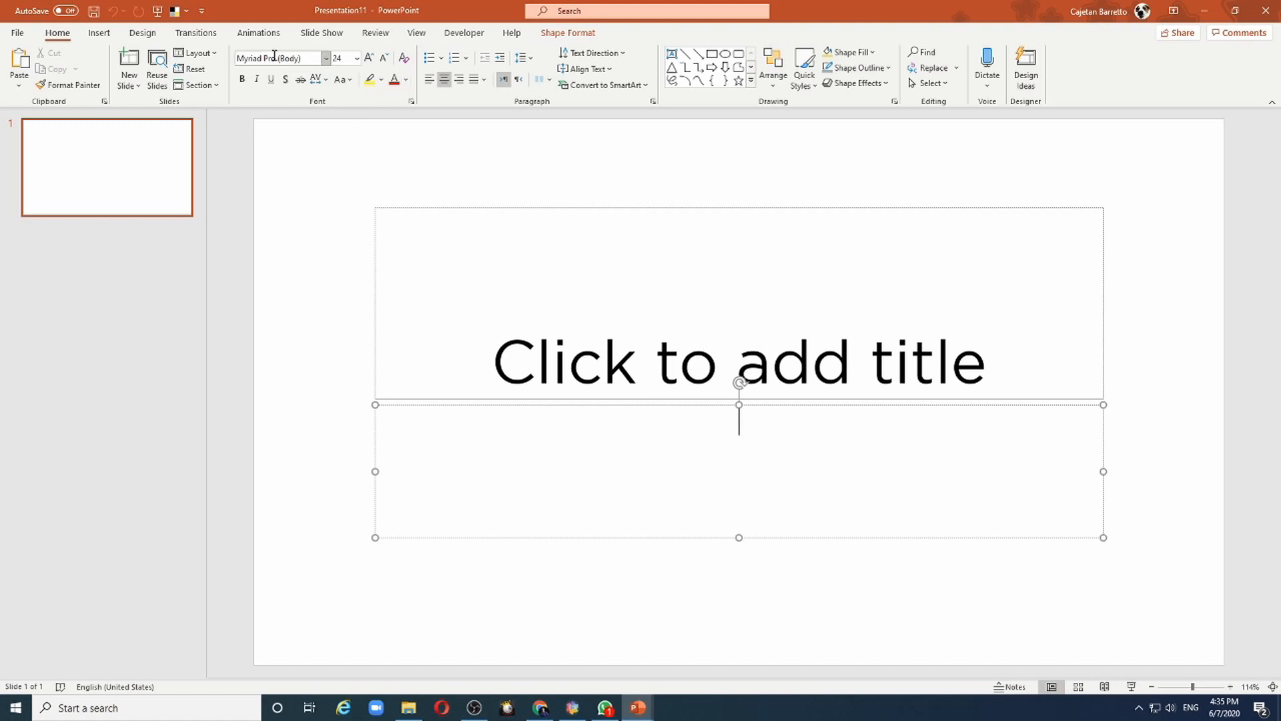
{"action": "mouse_move", "coordinate": [277, 57]}
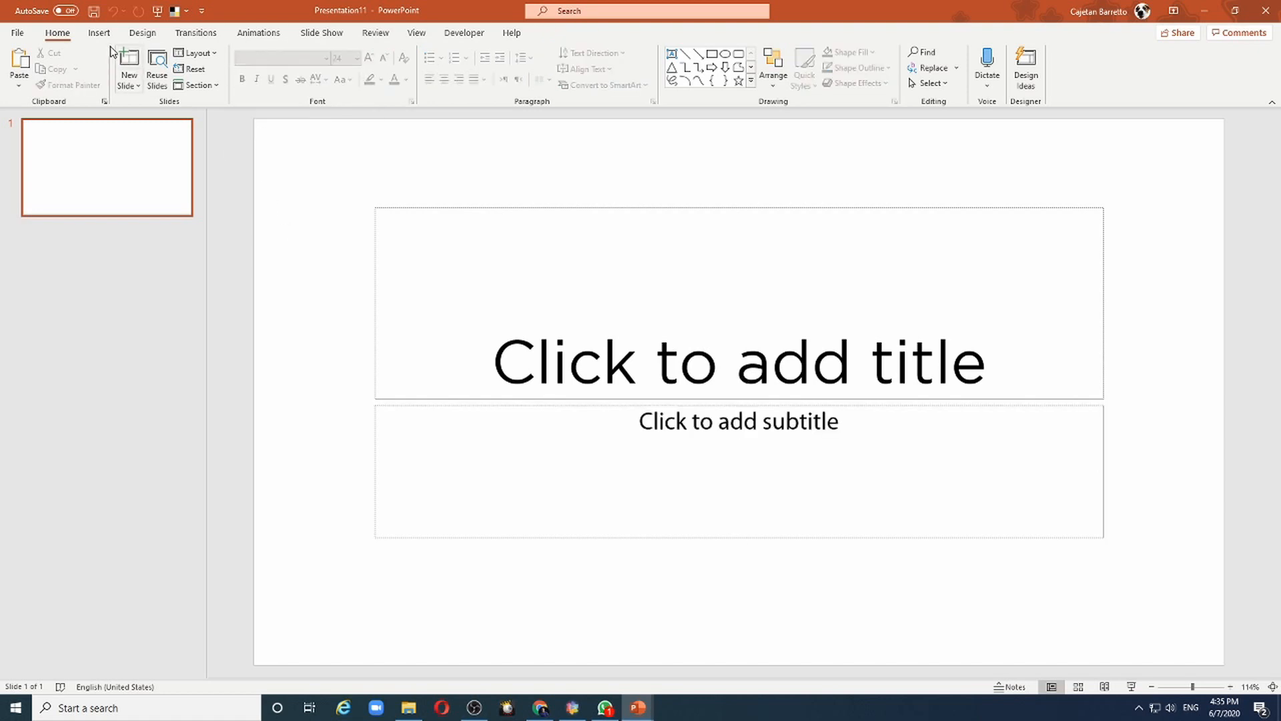
{"action": "left_click", "coordinate": [97, 32]}
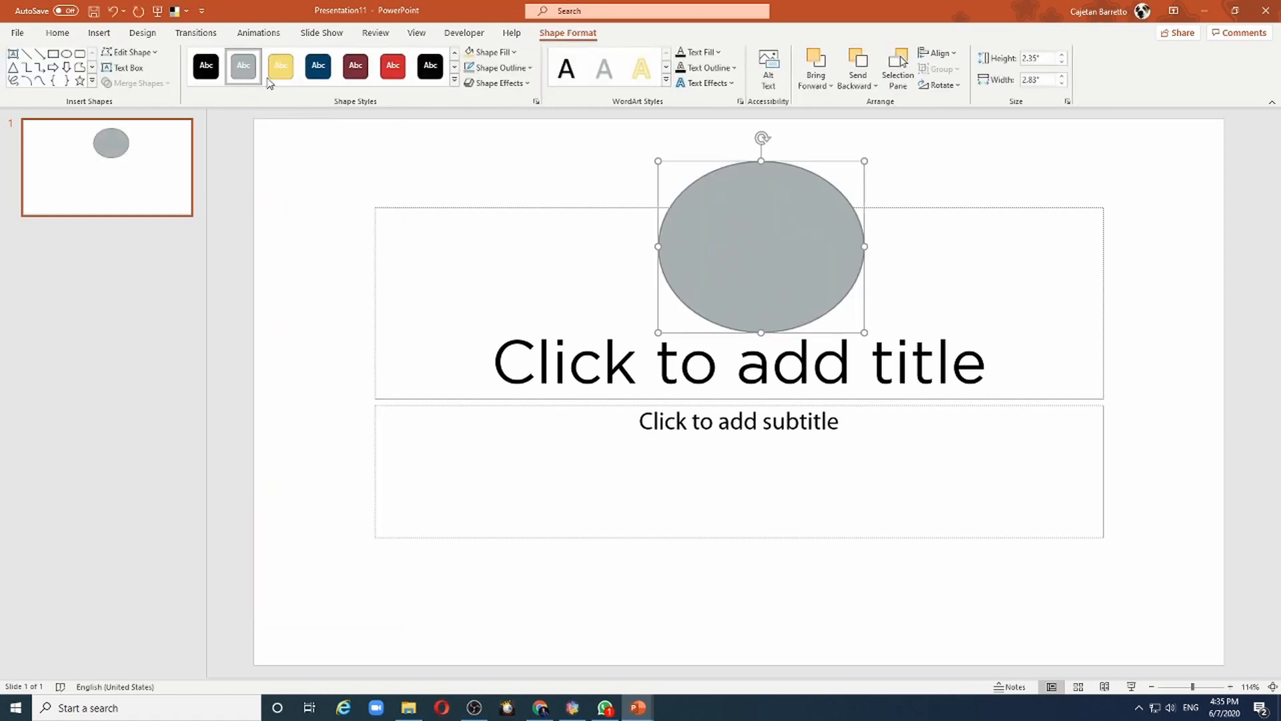
{"action": "left_click", "coordinate": [431, 67]}
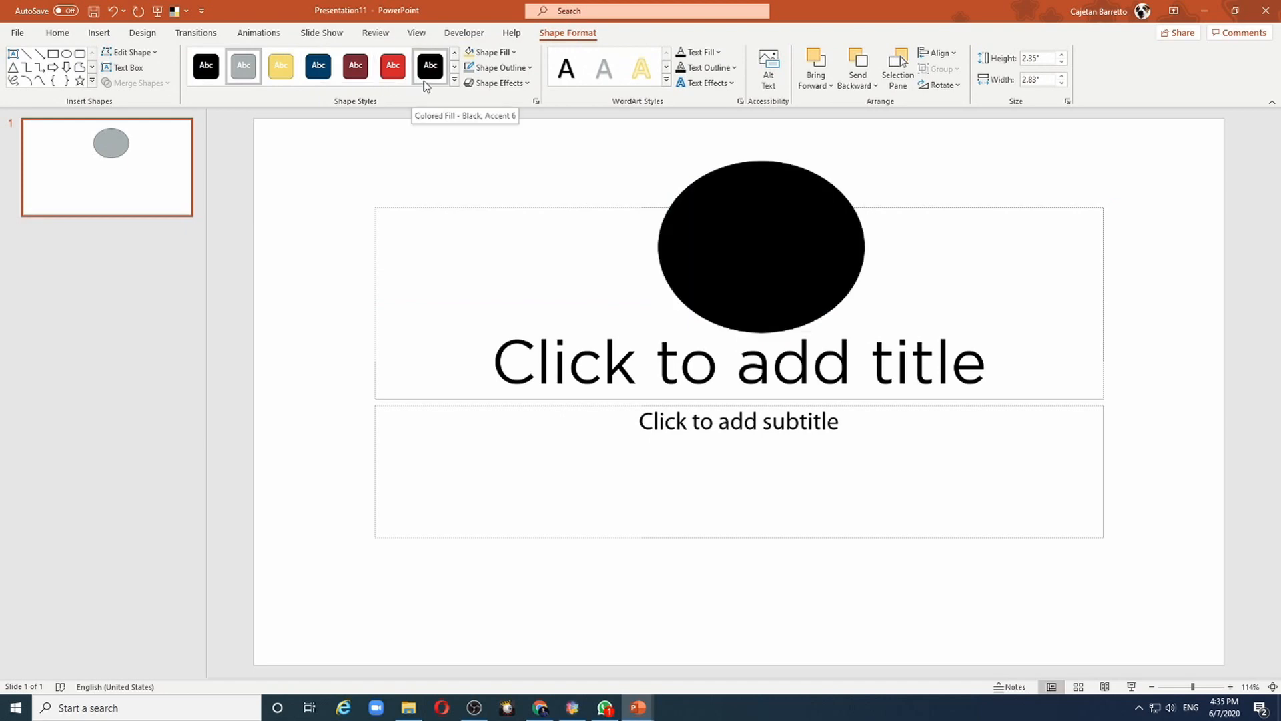